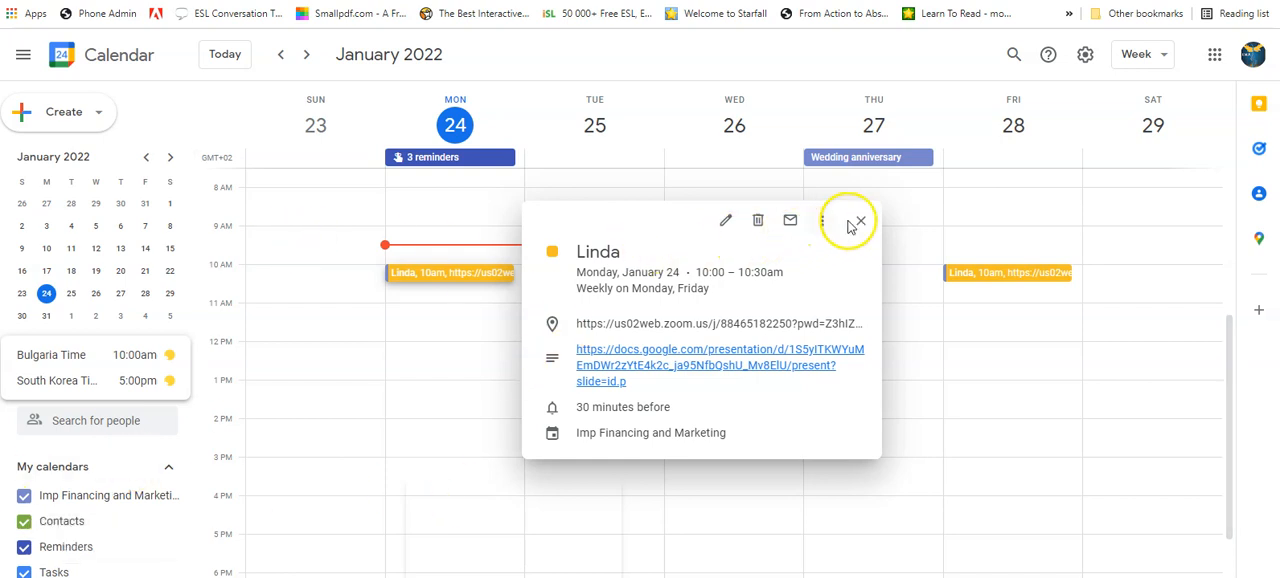
Delete the recurring Linda lesson for all occurrences via its right-click menu
left_click(858, 220)
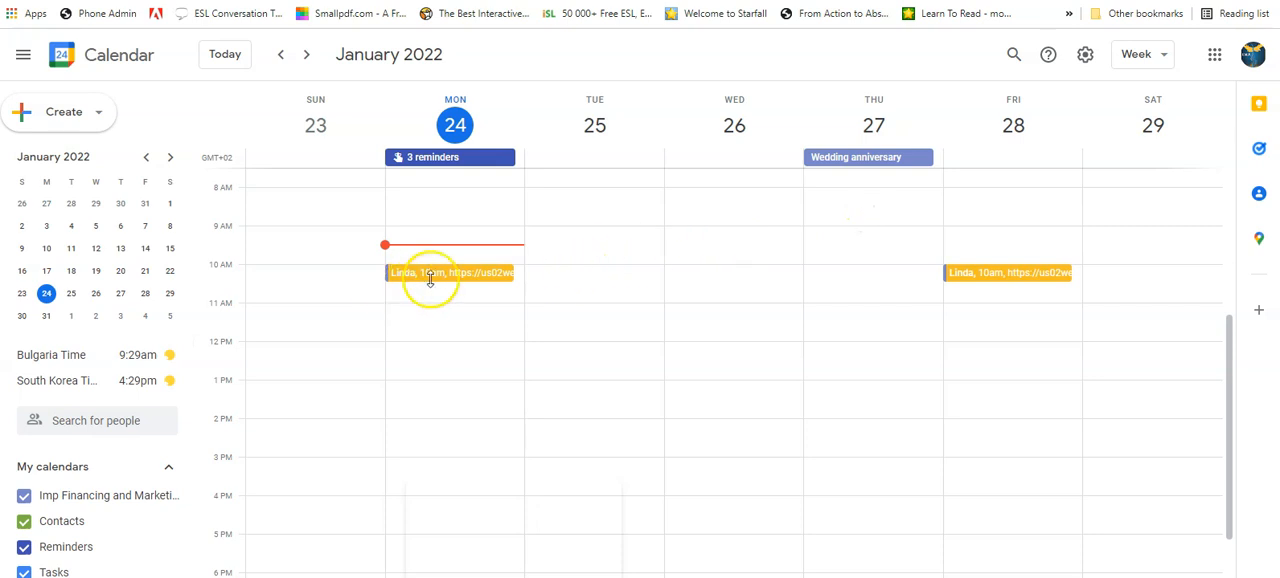
right_click(430, 272)
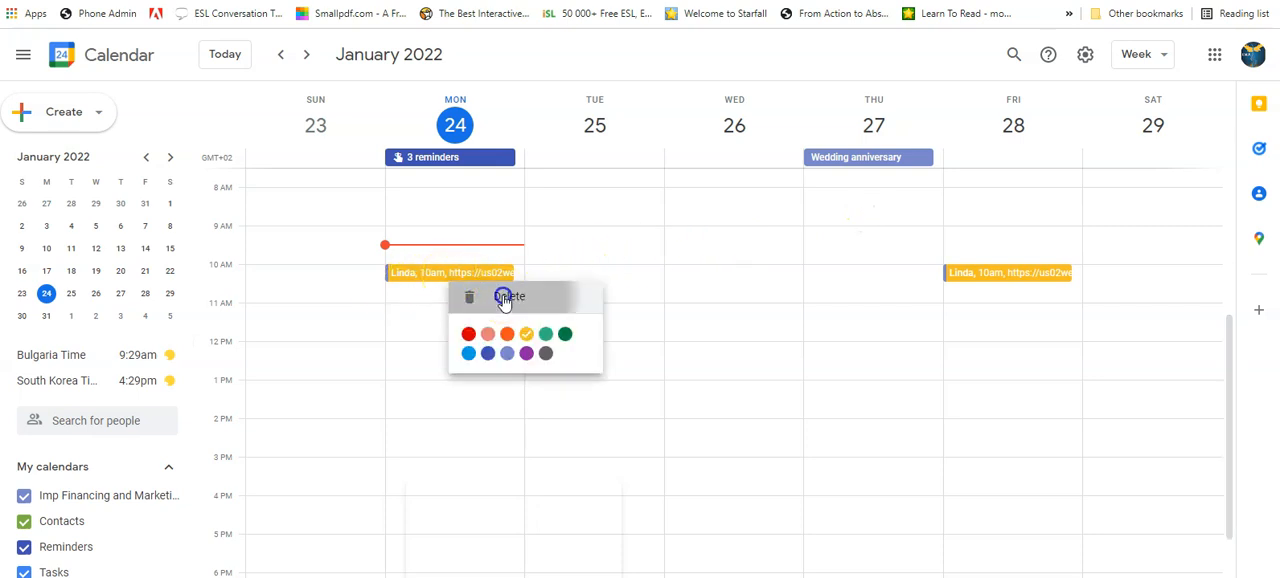
left_click(468, 296)
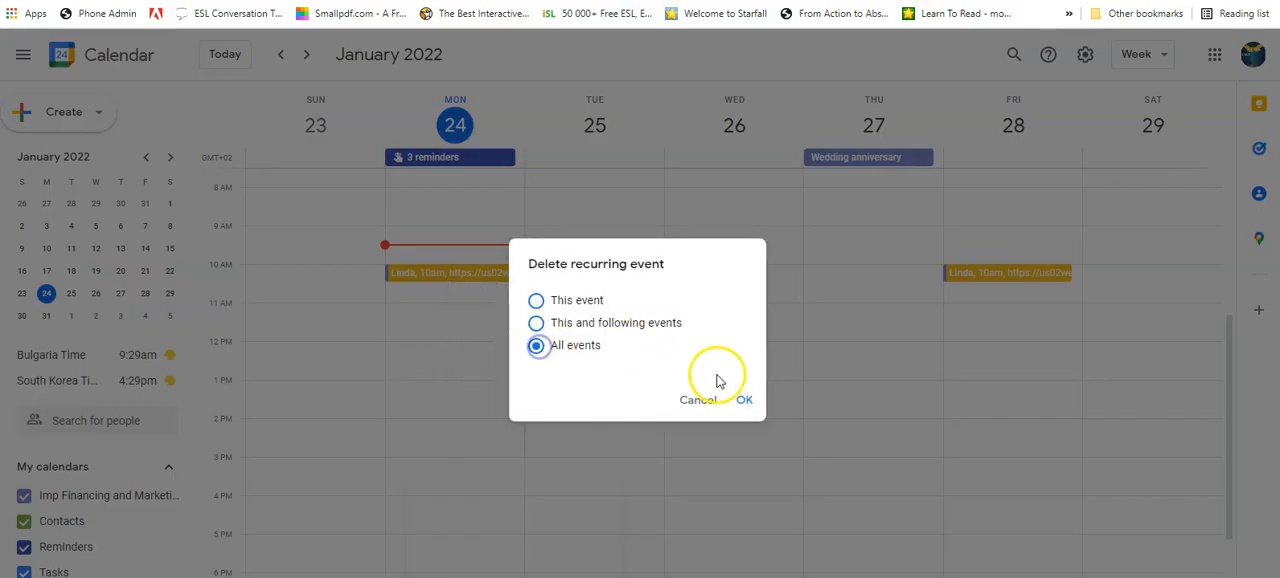
left_click(748, 400)
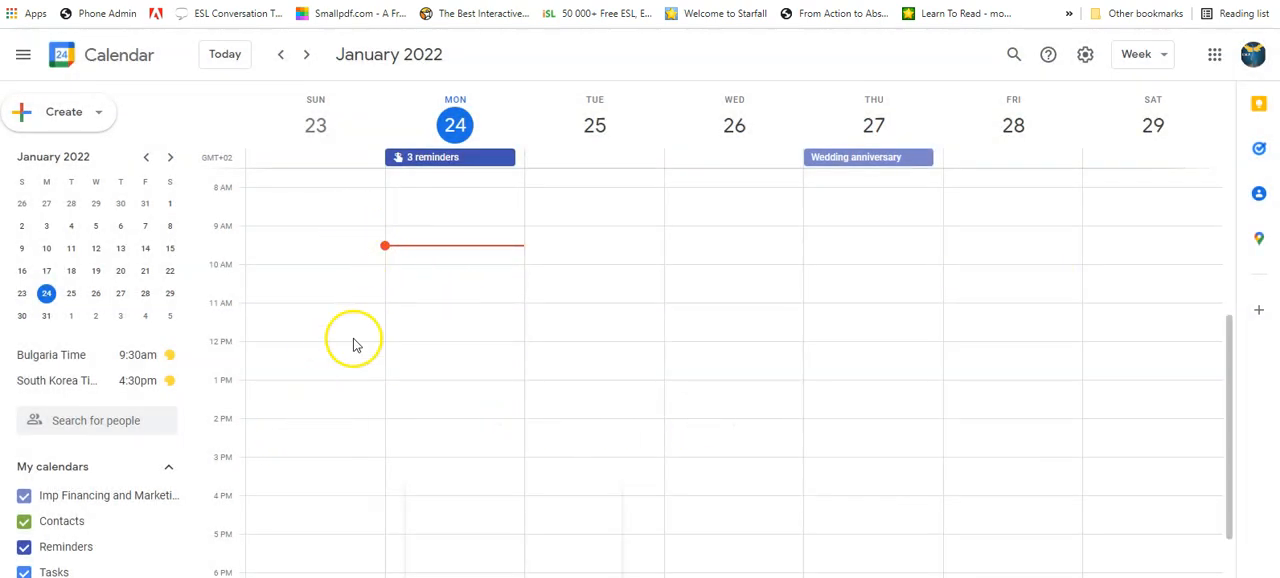
mouse_move(384, 300)
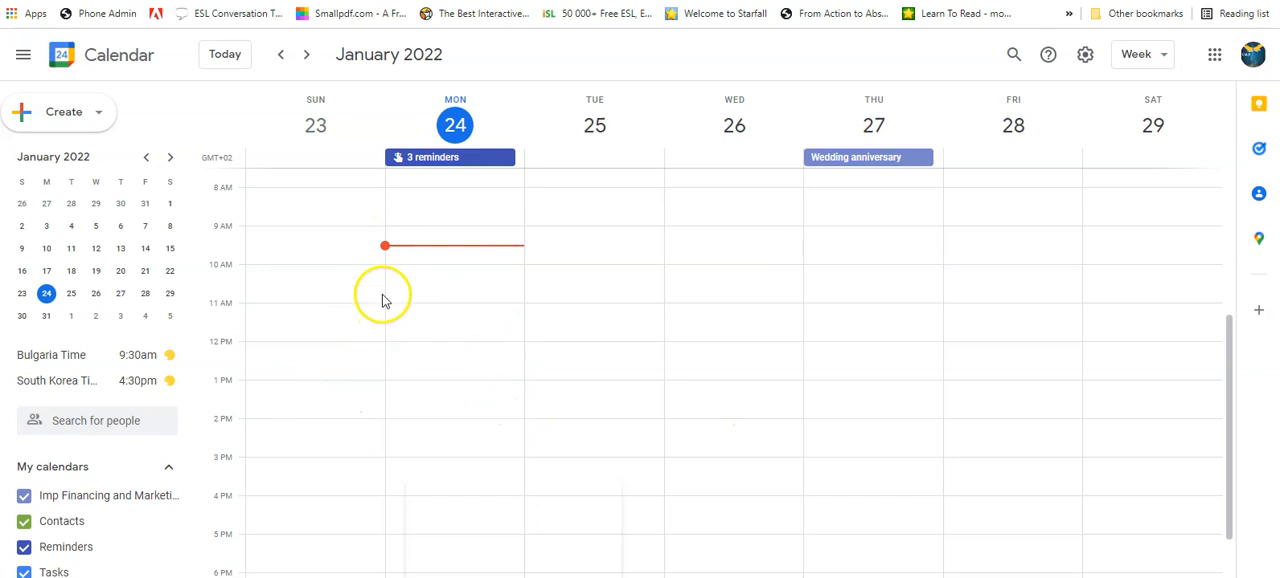
mouse_move(416, 240)
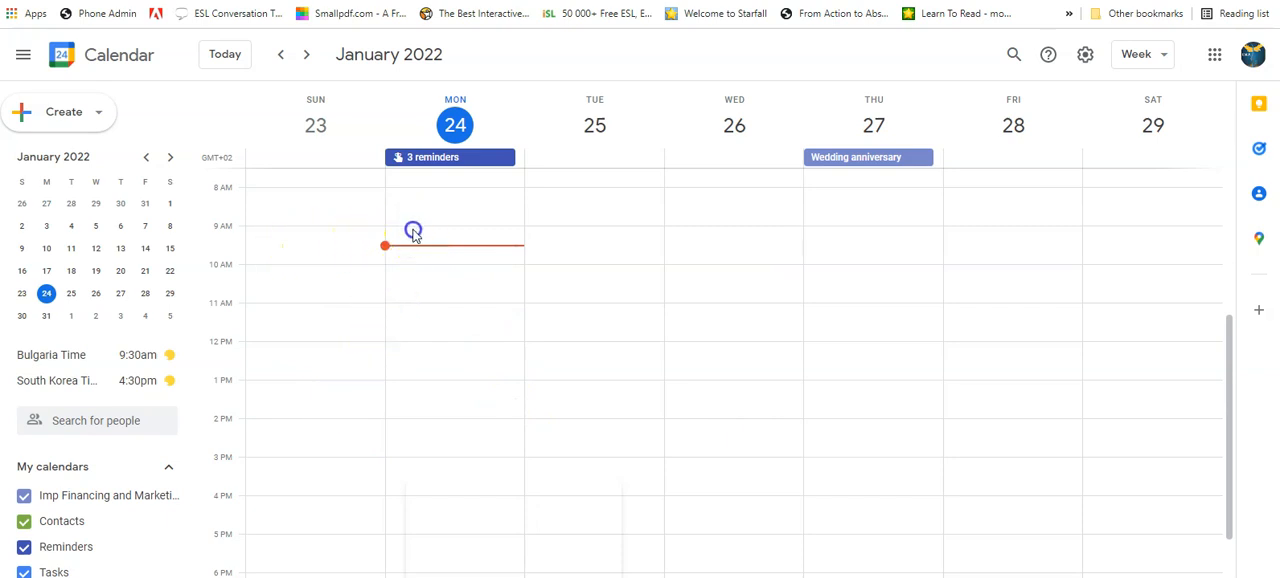
Create a 'Ted' lesson at 9am on Monday the 24th and save it
left_click(414, 232)
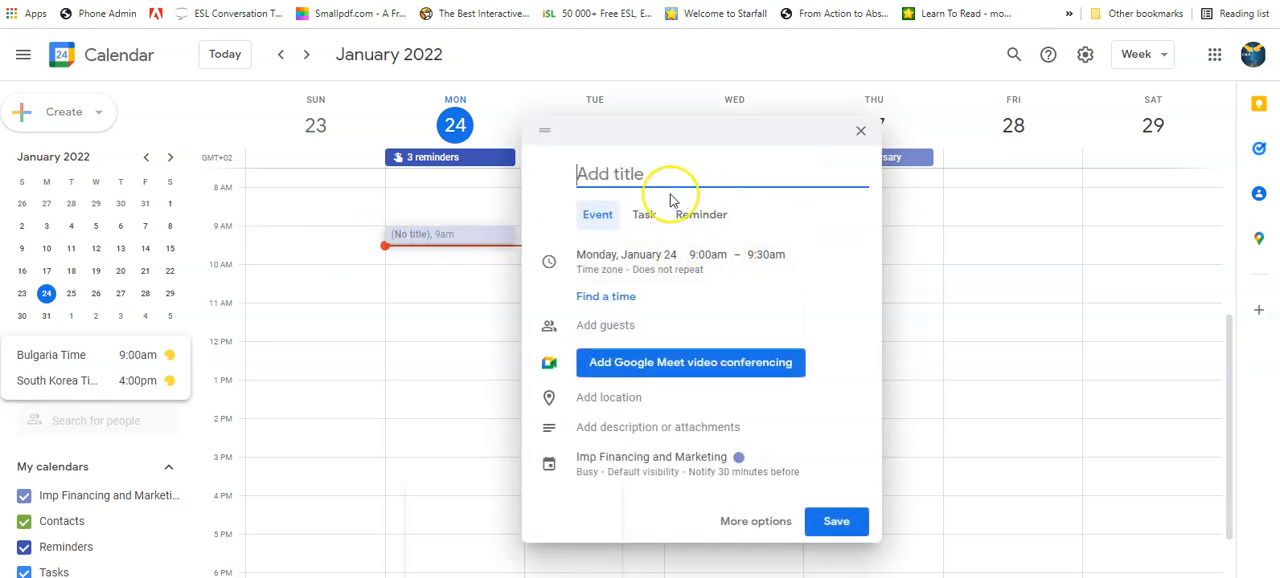
type("Ted")
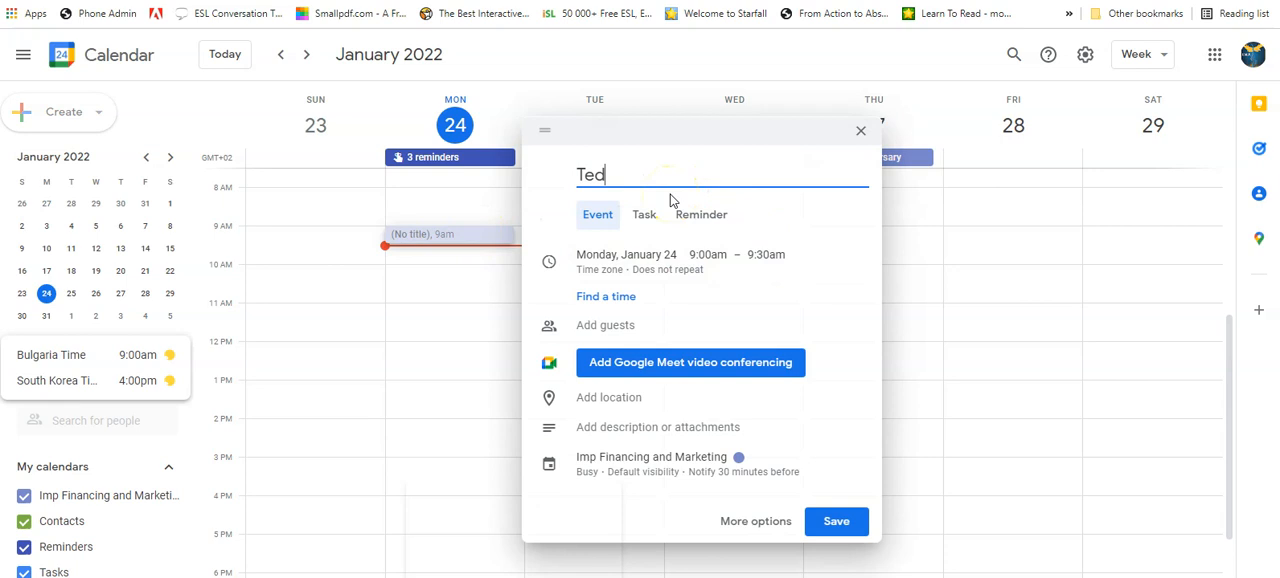
mouse_move(796, 458)
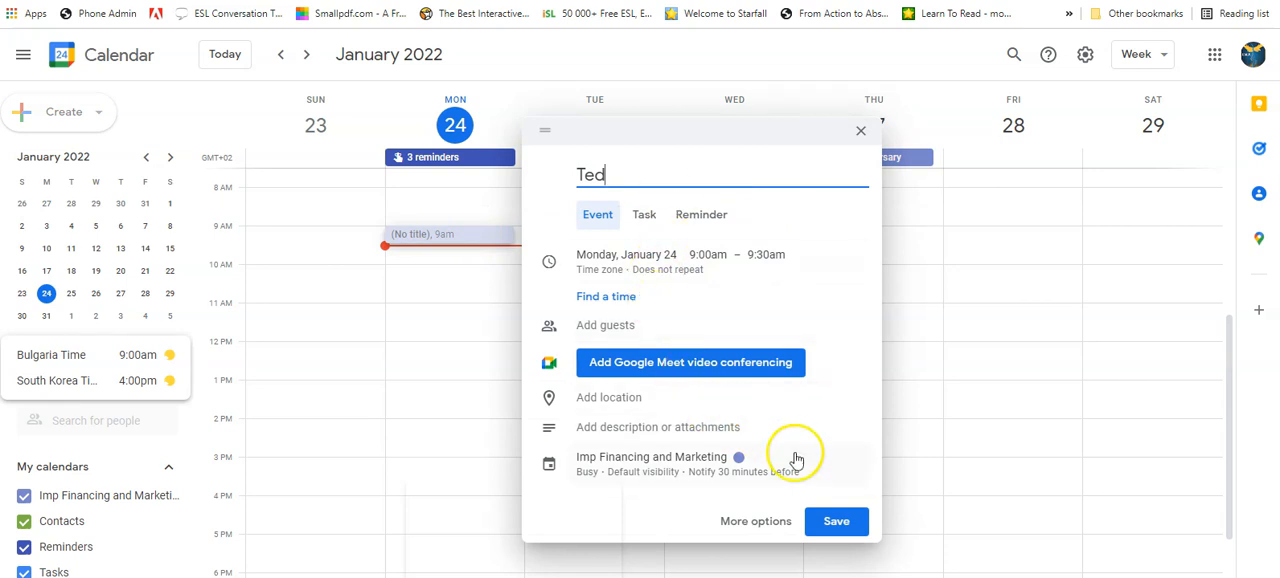
left_click(836, 520)
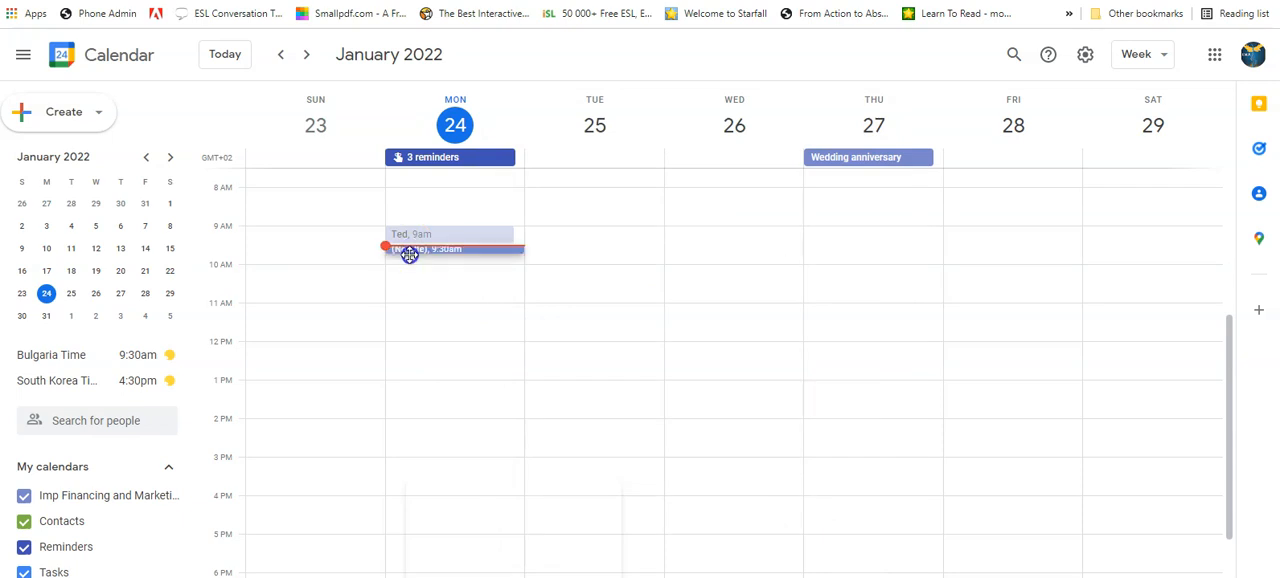
Create a 'fred' lesson at 9:30am on Monday and save it
left_click(408, 252)
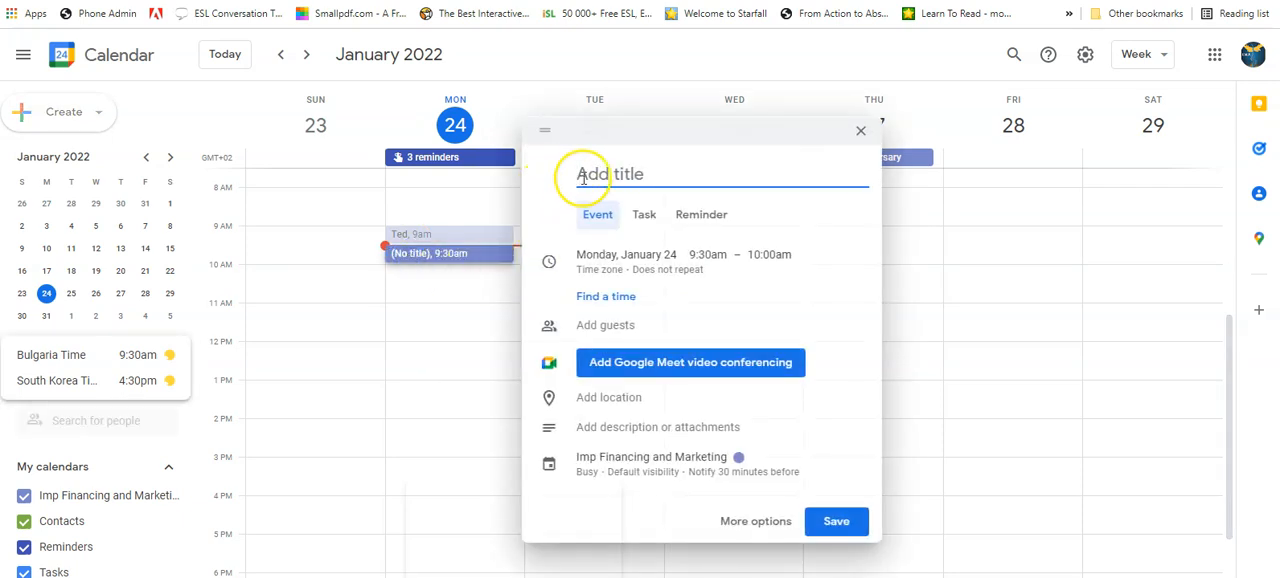
type("fred")
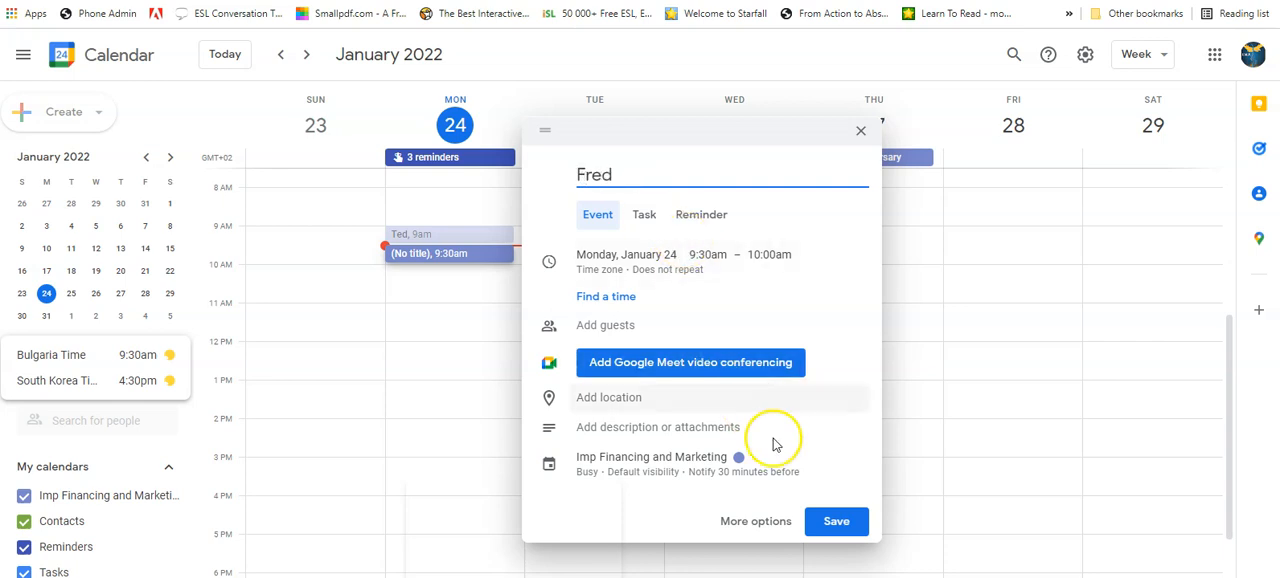
left_click(836, 520)
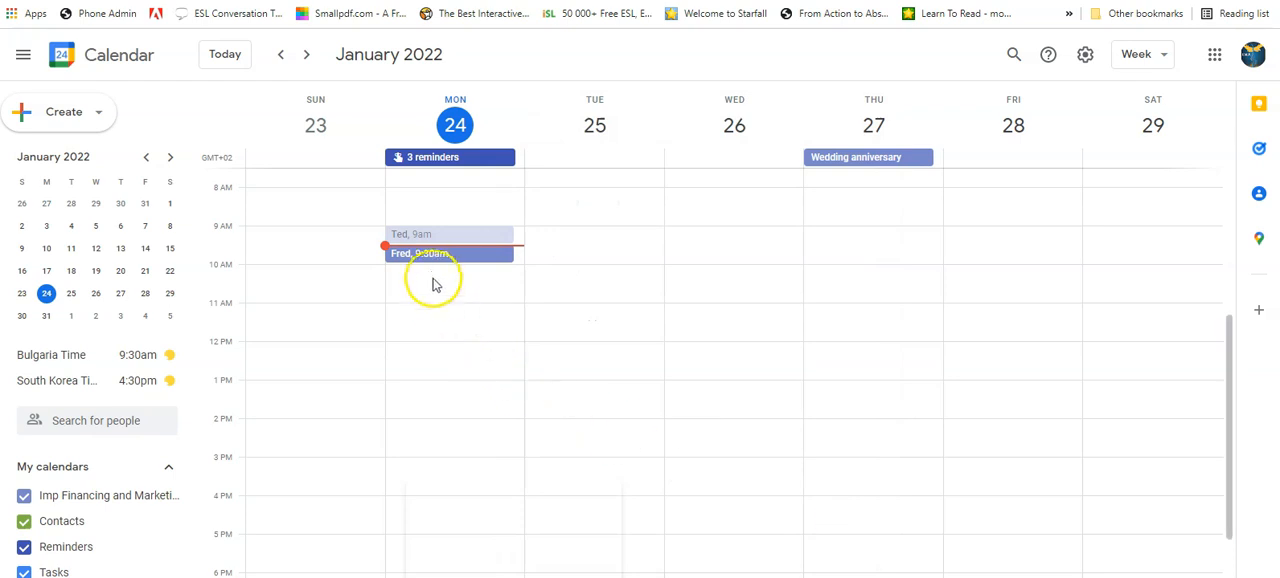
Create a 'Bed' lesson at 10am on Monday and save it
left_click(434, 272)
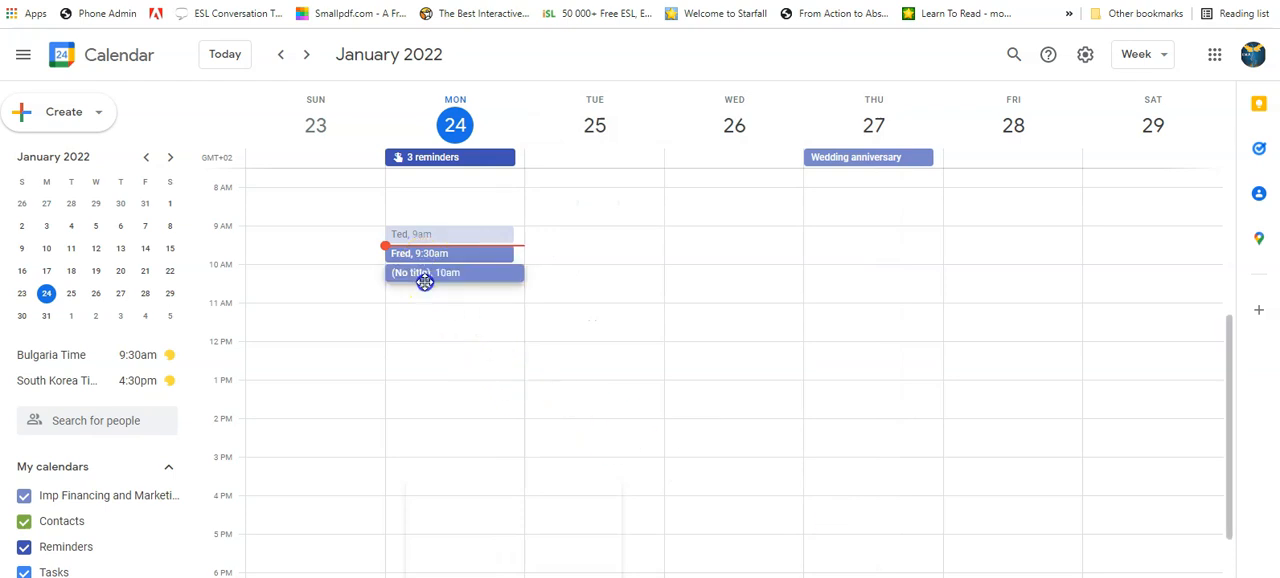
left_click(424, 272)
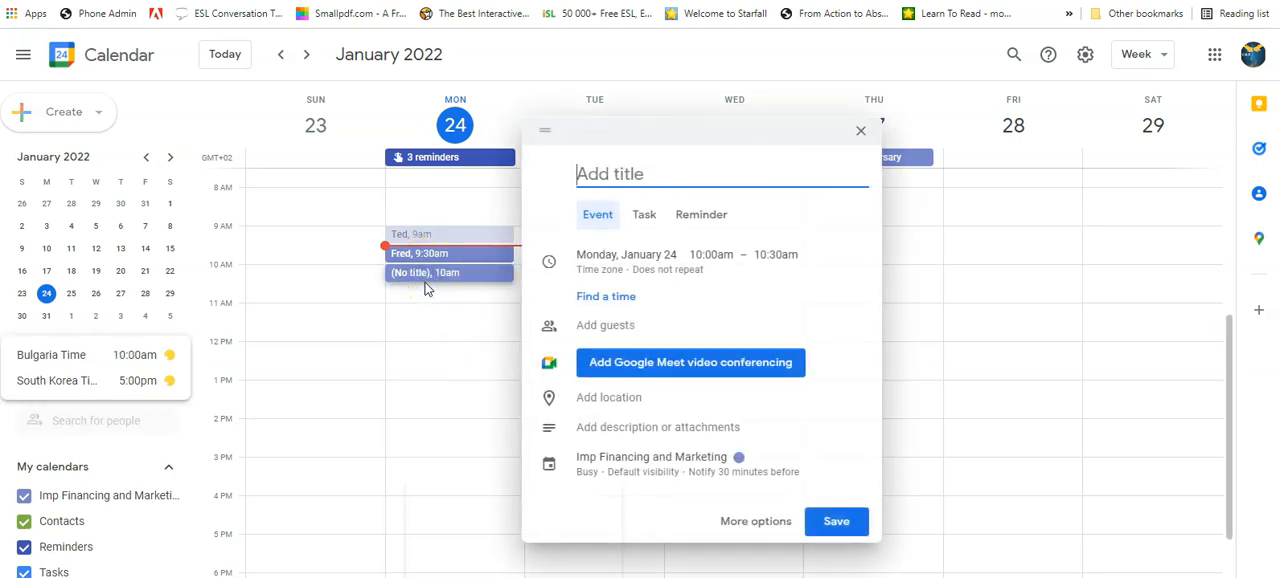
type("Bed")
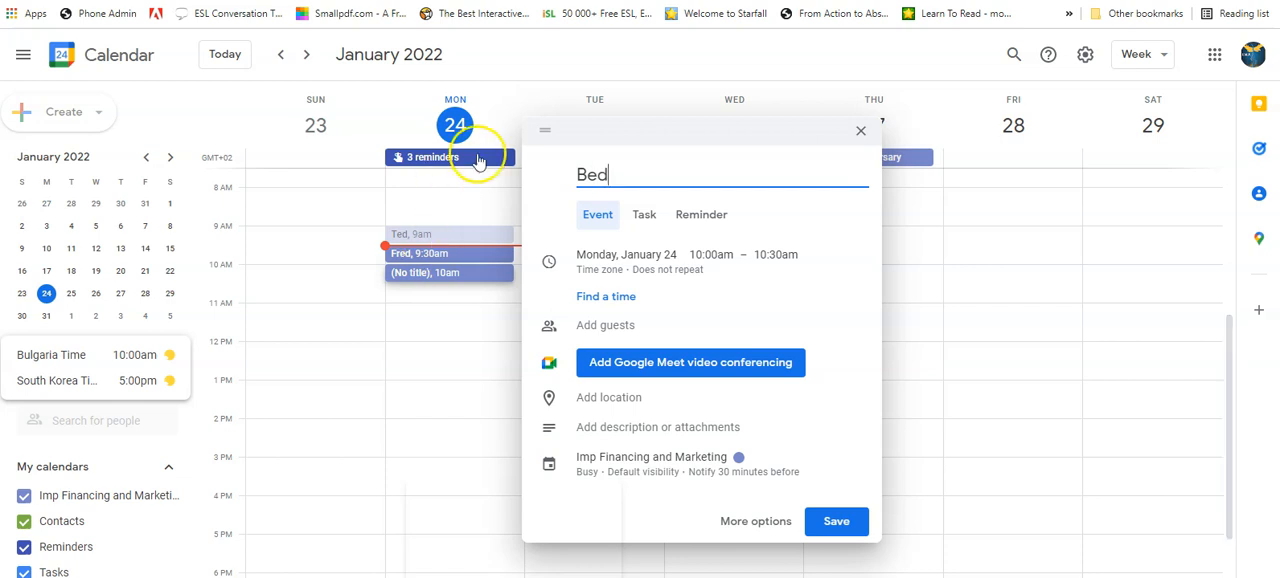
mouse_move(848, 500)
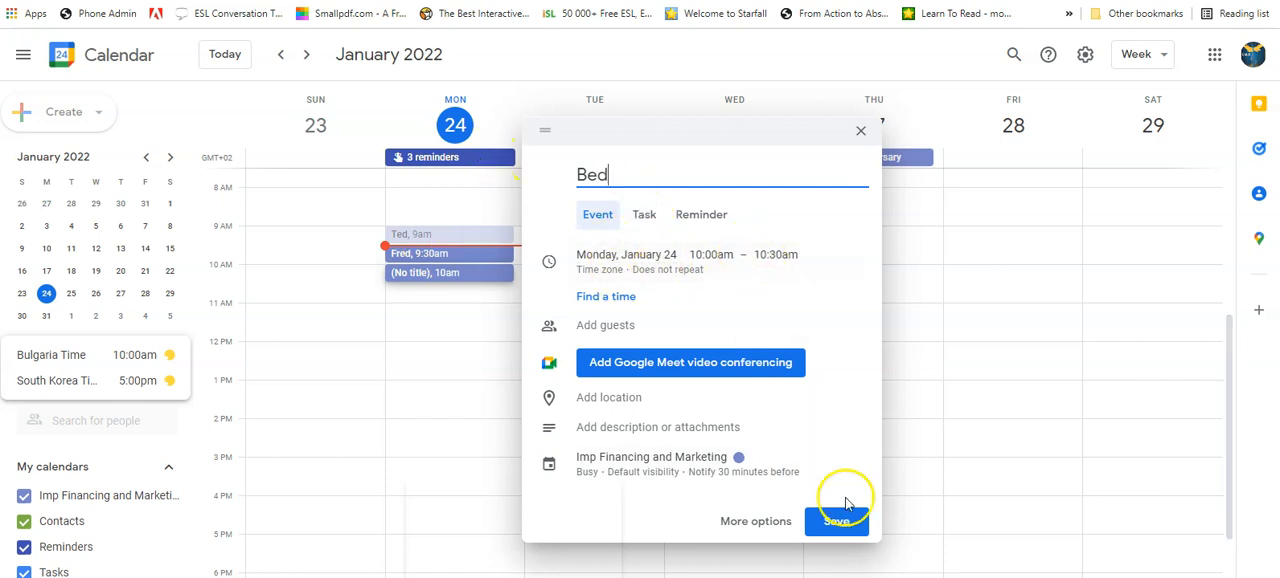
left_click(836, 520)
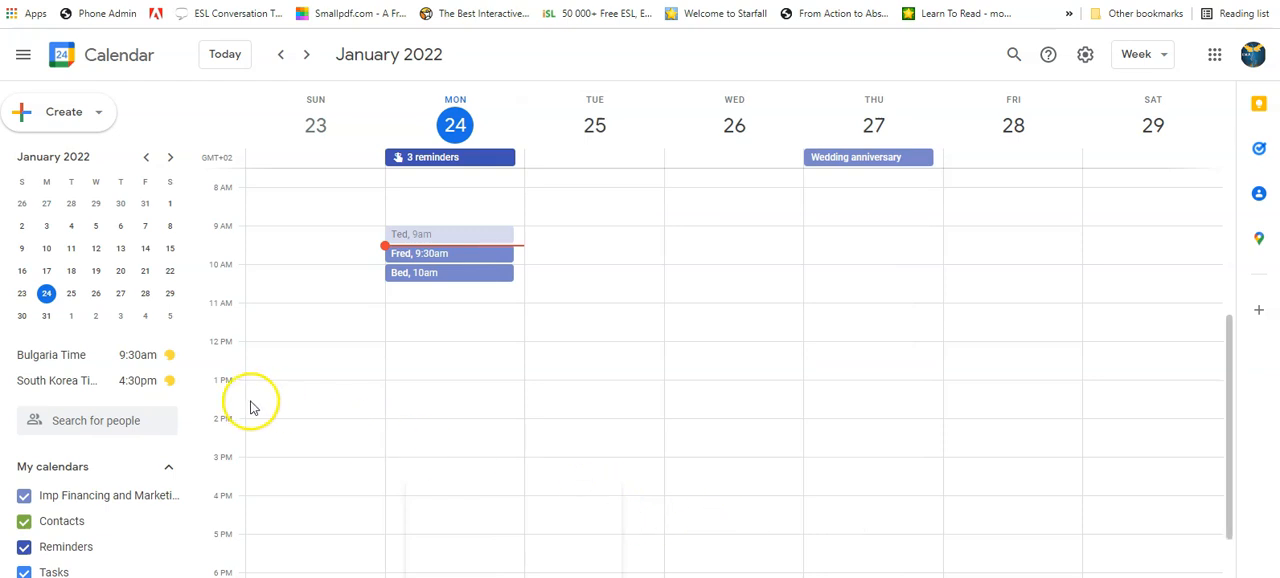
mouse_move(436, 244)
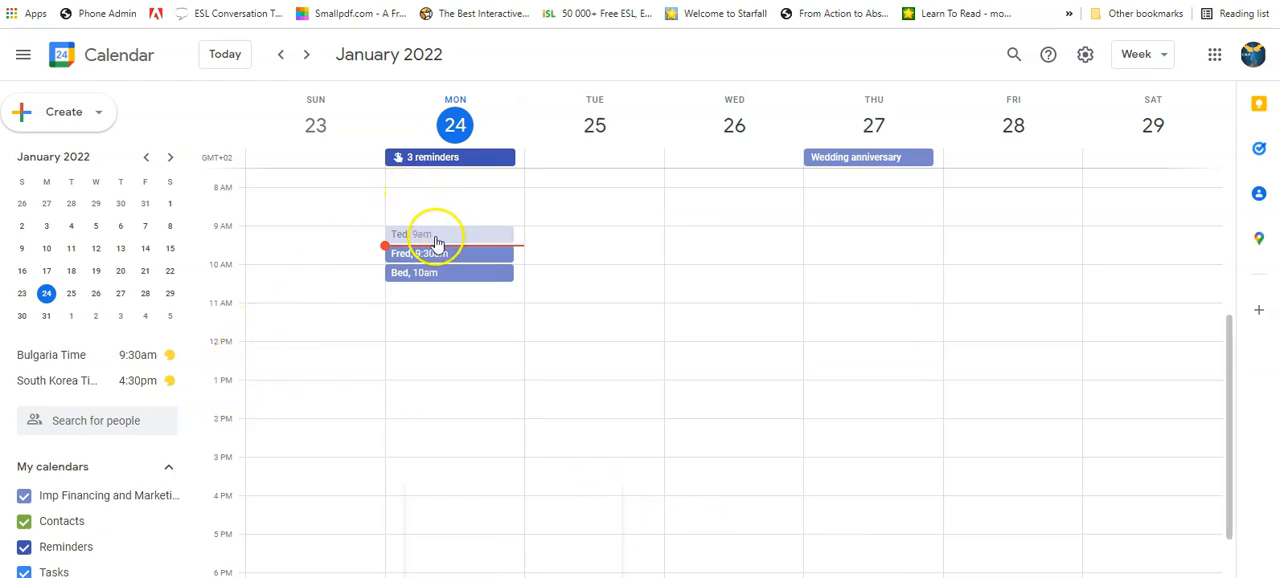
Drag the Ted lesson around the week, lengthen it, and land it on Tuesday at 10:45am
left_click_drag(436, 240, 580, 240)
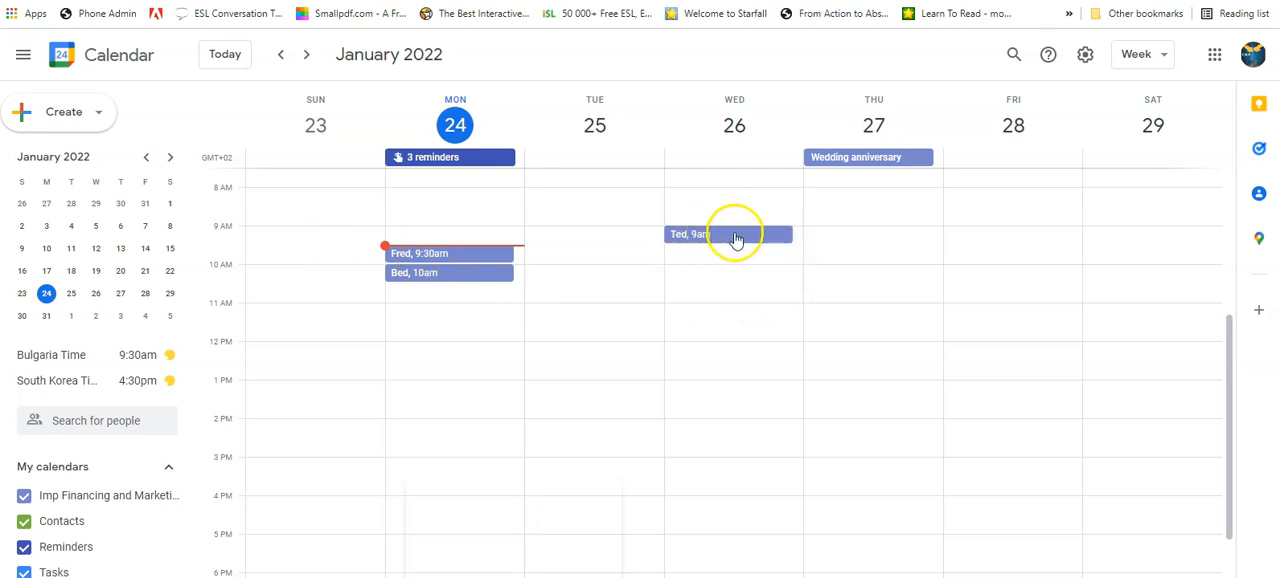
left_click_drag(732, 232, 280, 300)
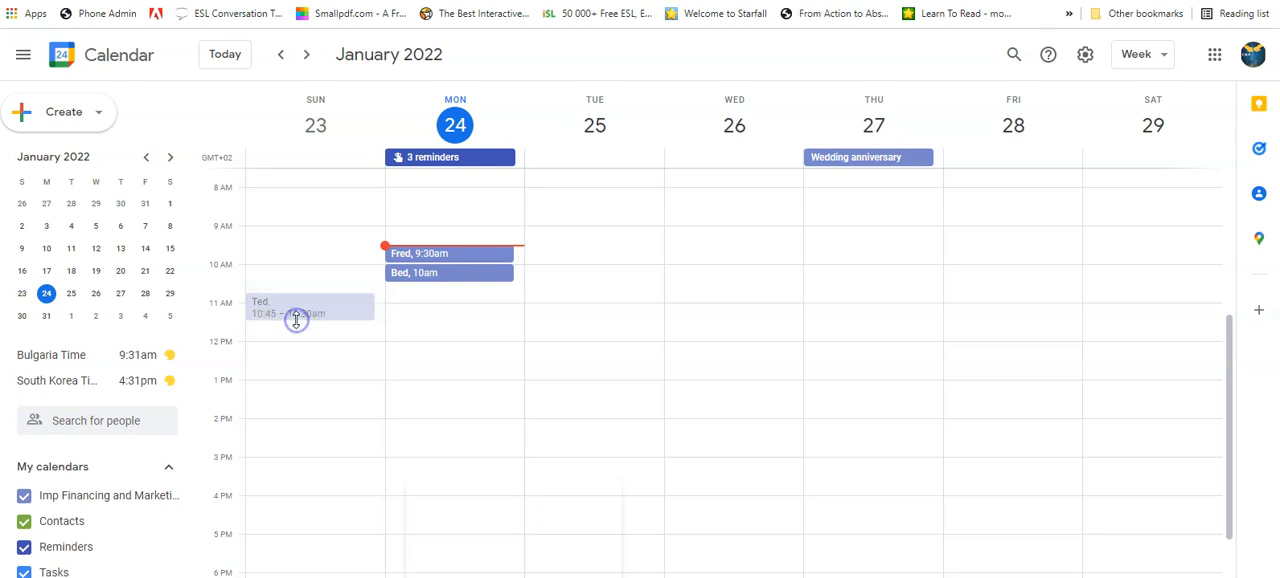
left_click_drag(296, 312, 296, 338)
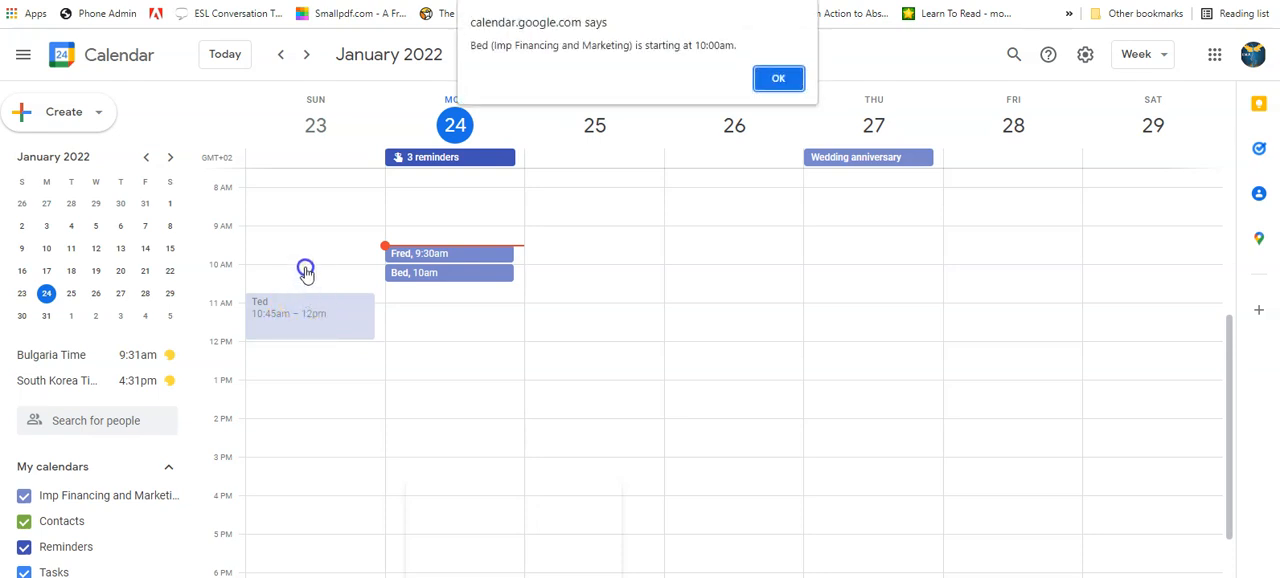
mouse_move(470, 320)
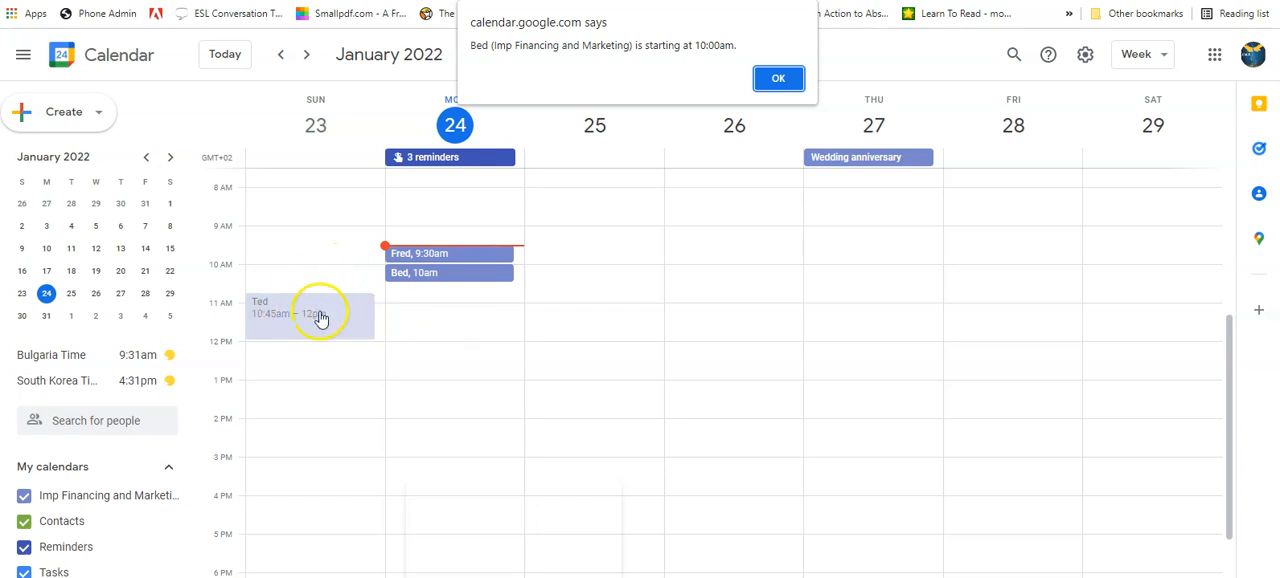
mouse_move(594, 318)
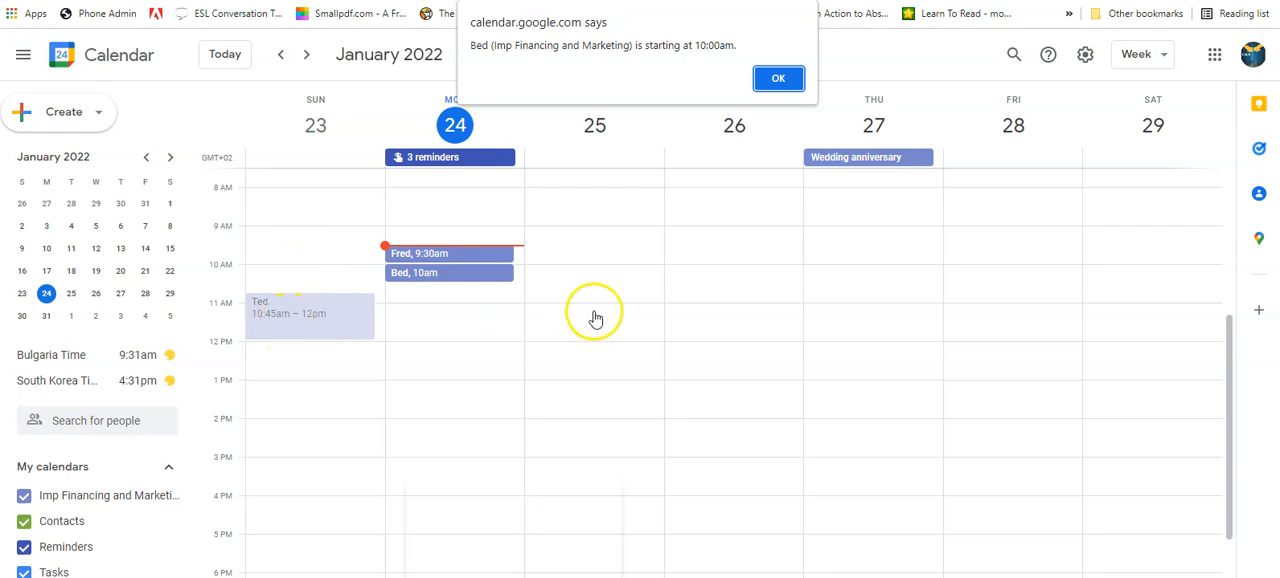
mouse_move(804, 108)
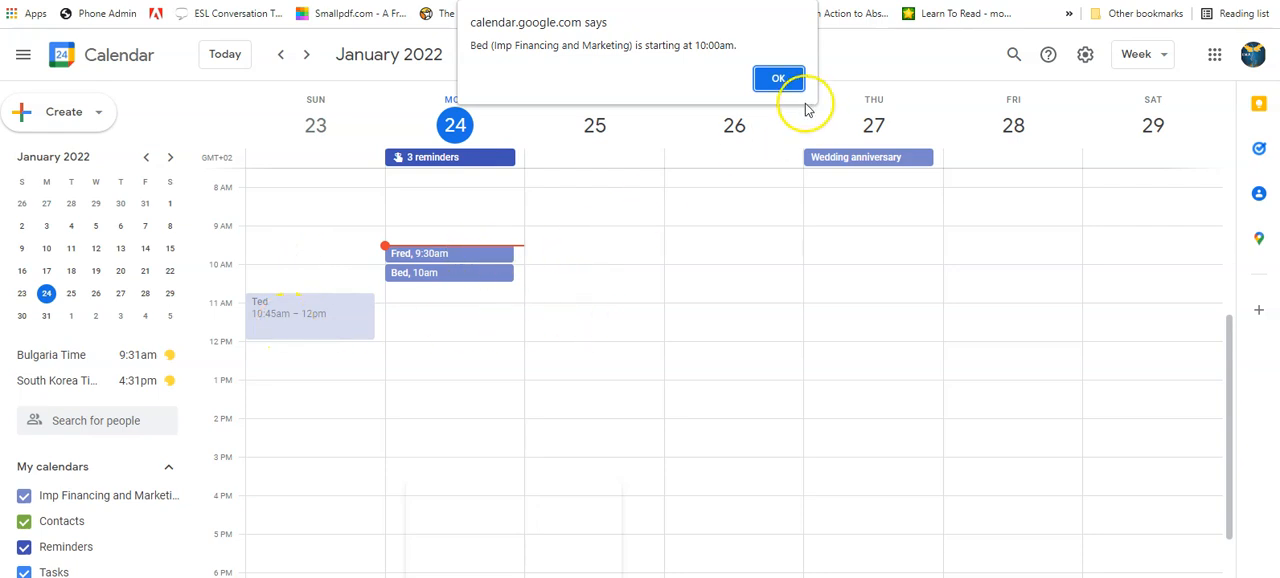
left_click(778, 80)
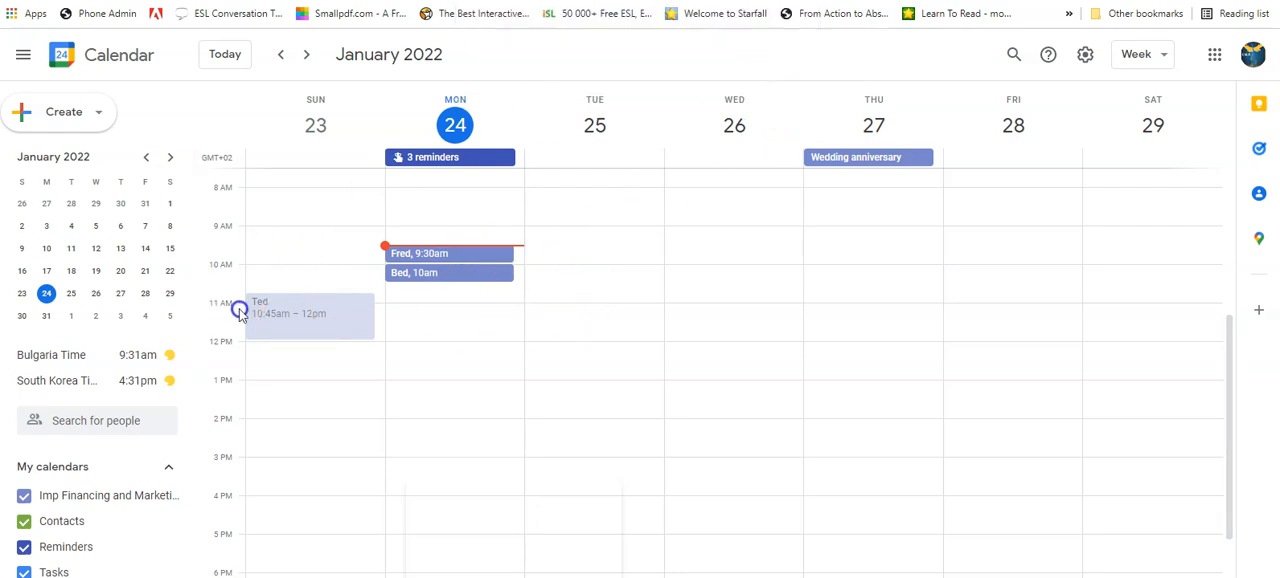
left_click_drag(290, 312, 436, 312)
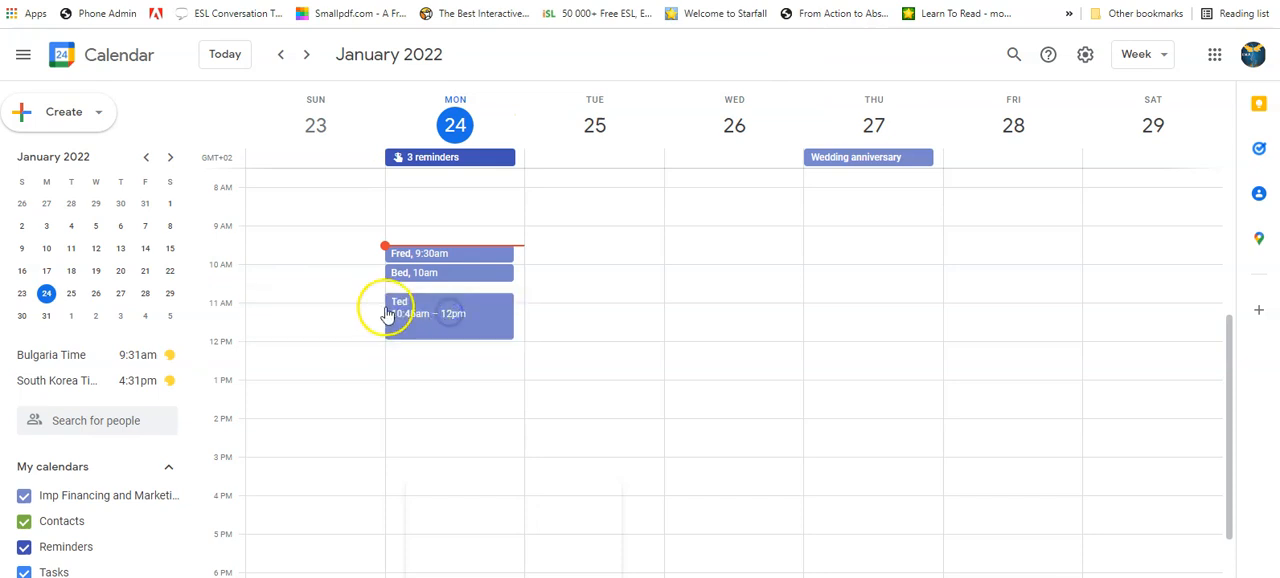
left_click_drag(436, 314, 588, 314)
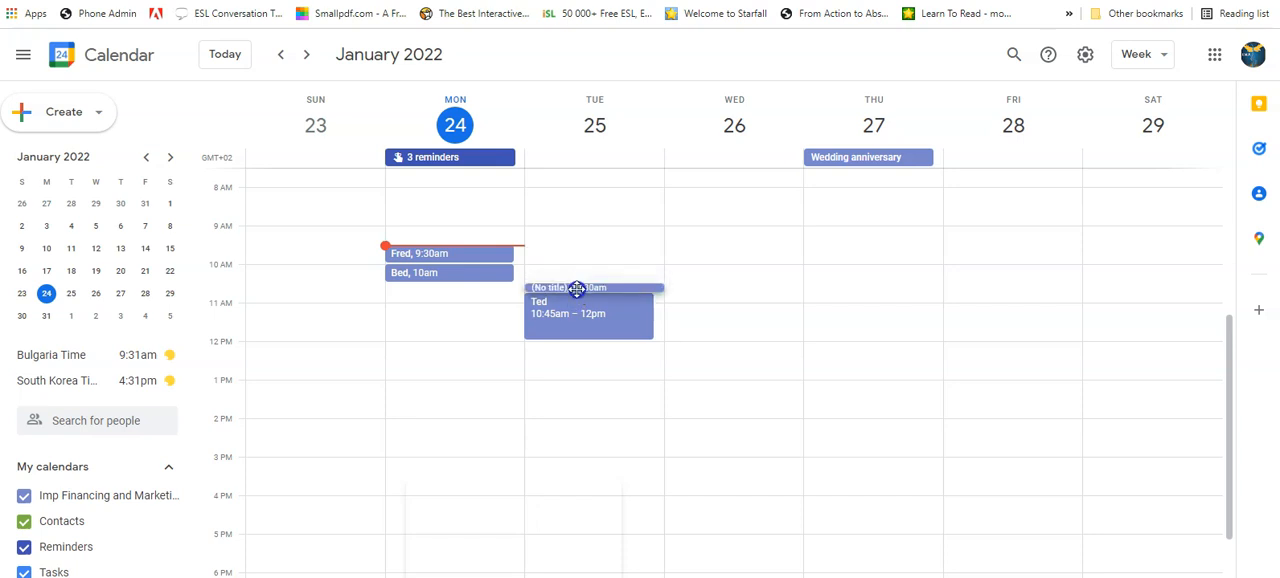
Save an accidental untitled Tuesday 10:30am event, then delete it again
left_click(588, 288)
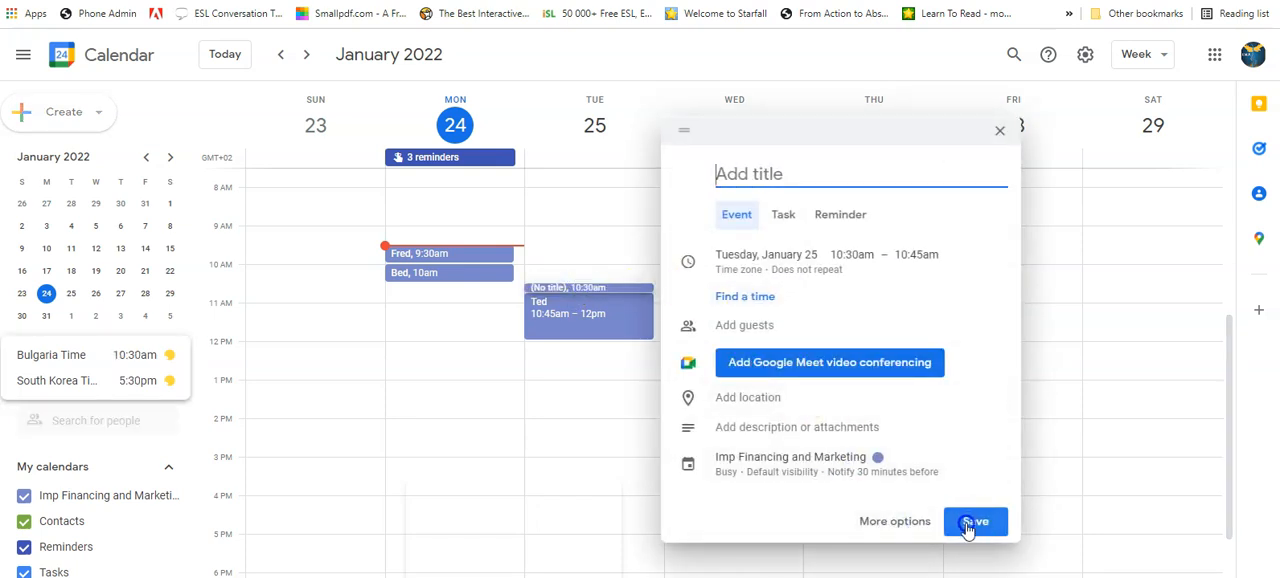
left_click(976, 520)
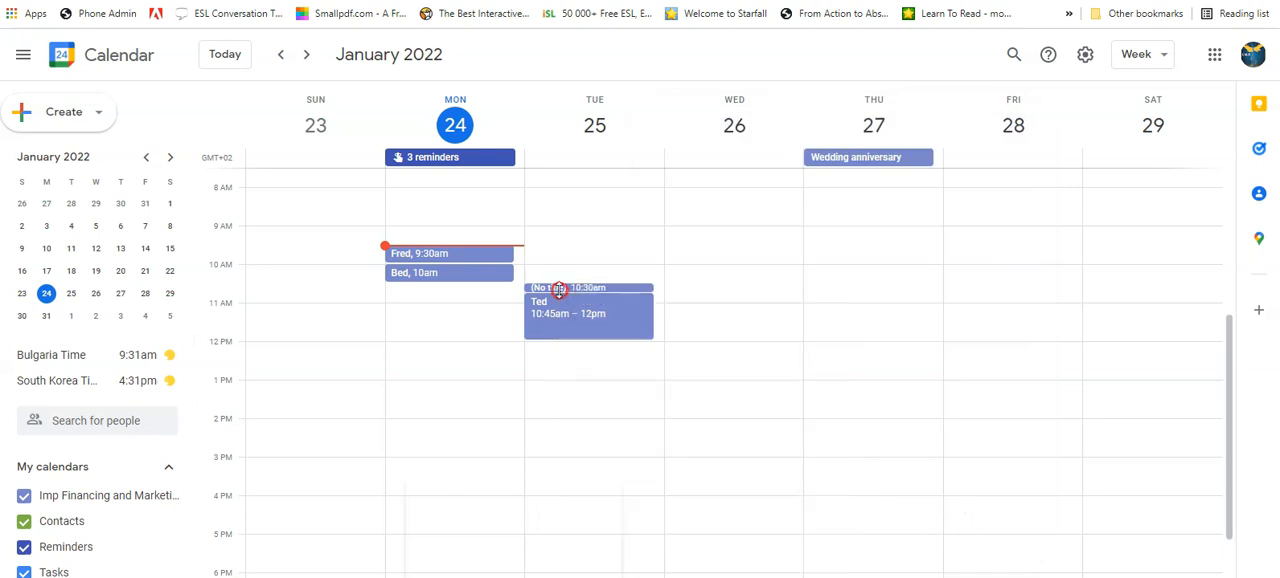
left_click(560, 290)
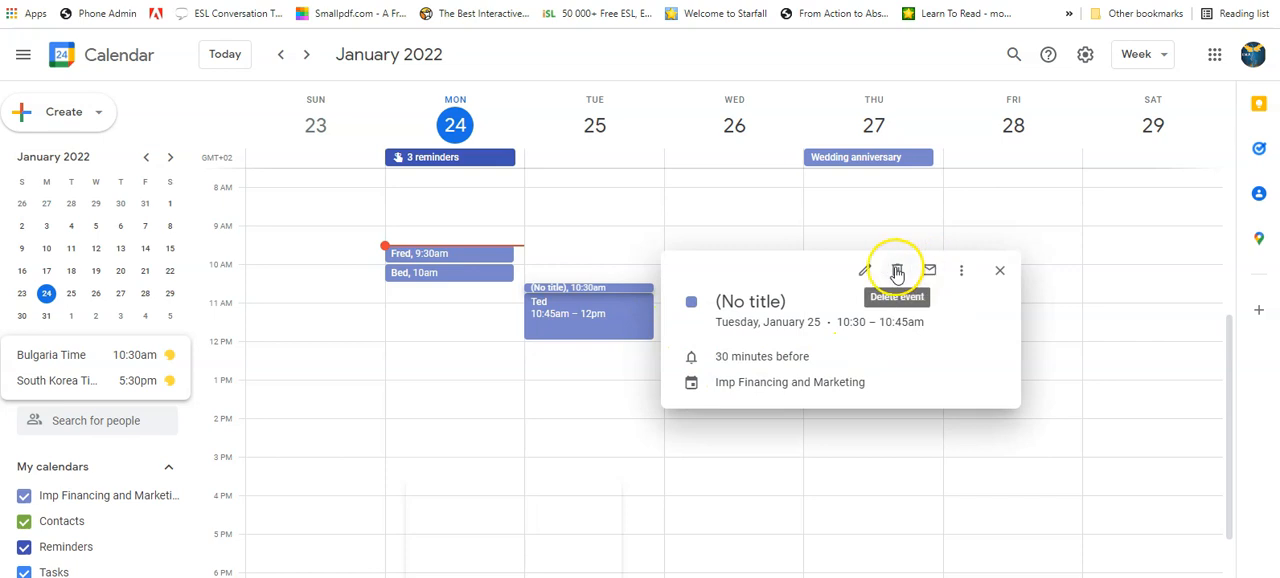
left_click(896, 270)
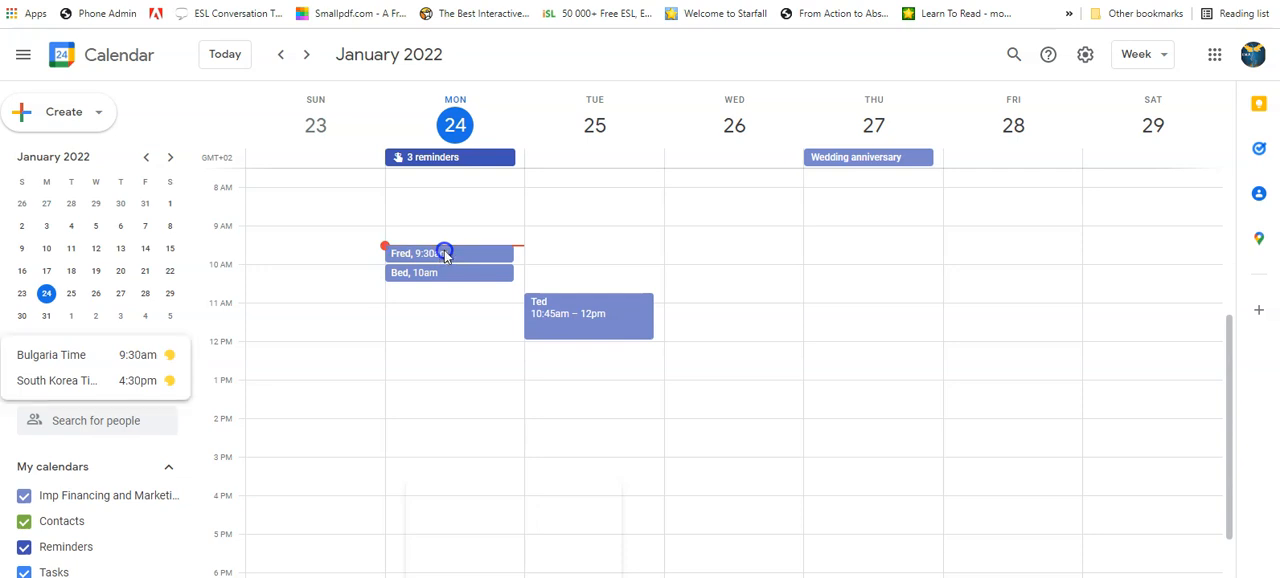
Copy the Zoom link address from the recurring Hae Rang lesson's details
left_click(444, 252)
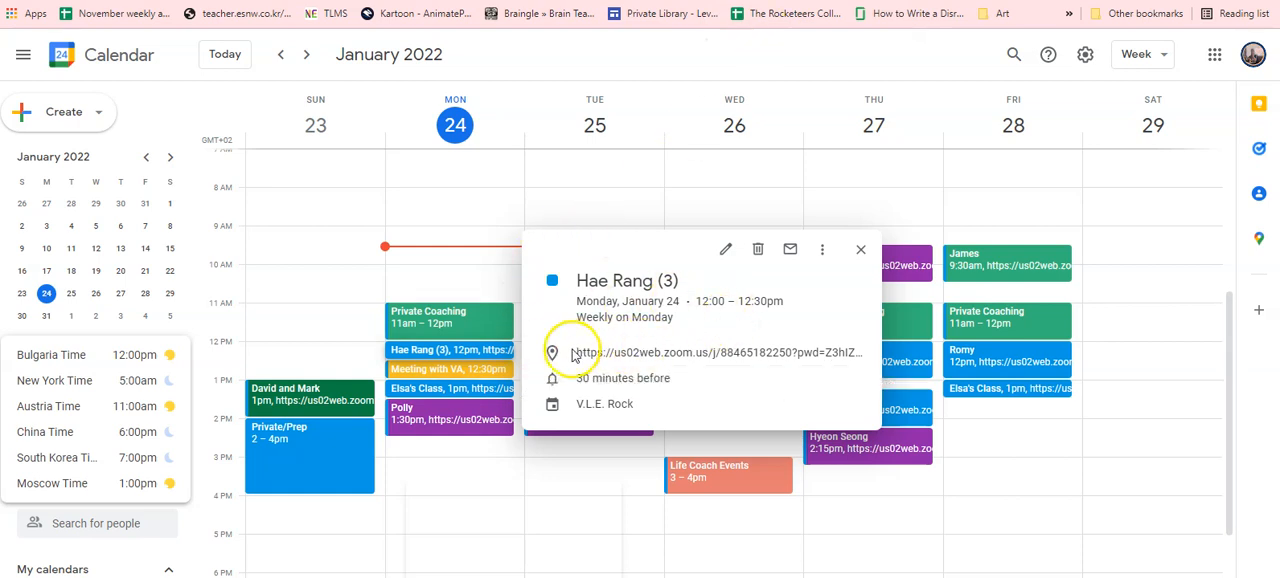
right_click(584, 352)
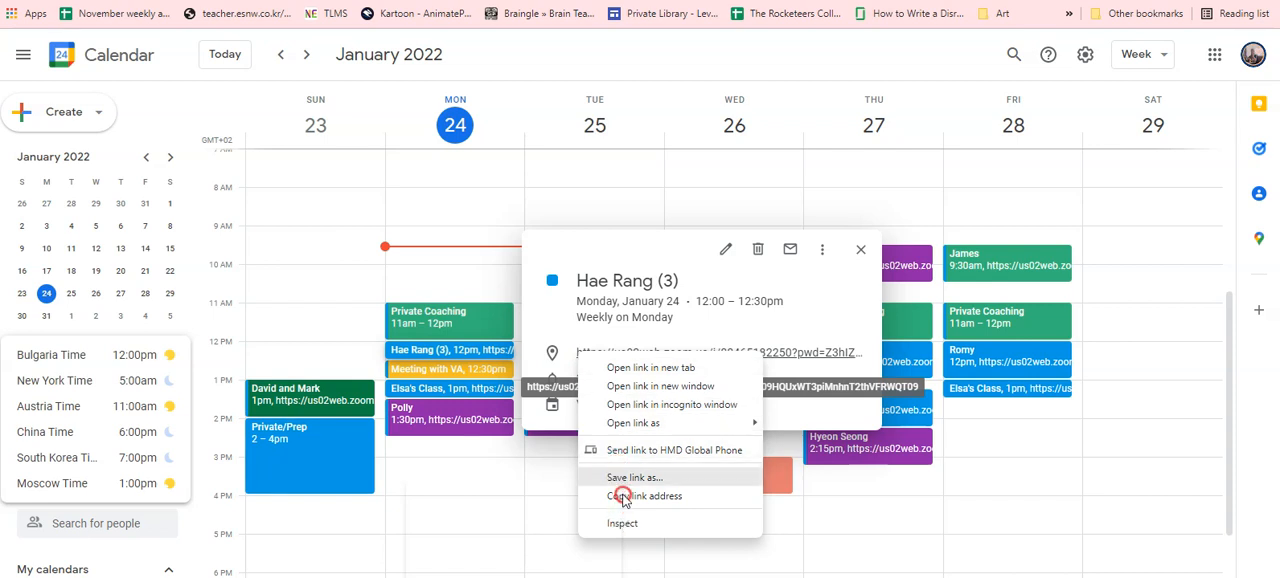
left_click(642, 496)
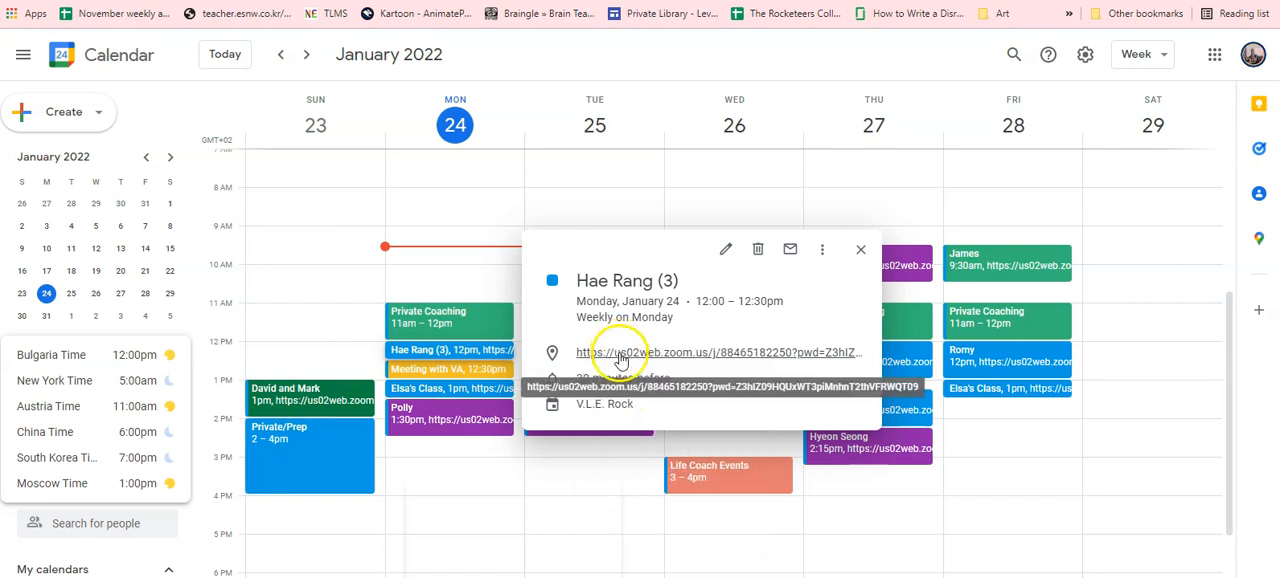
mouse_move(668, 504)
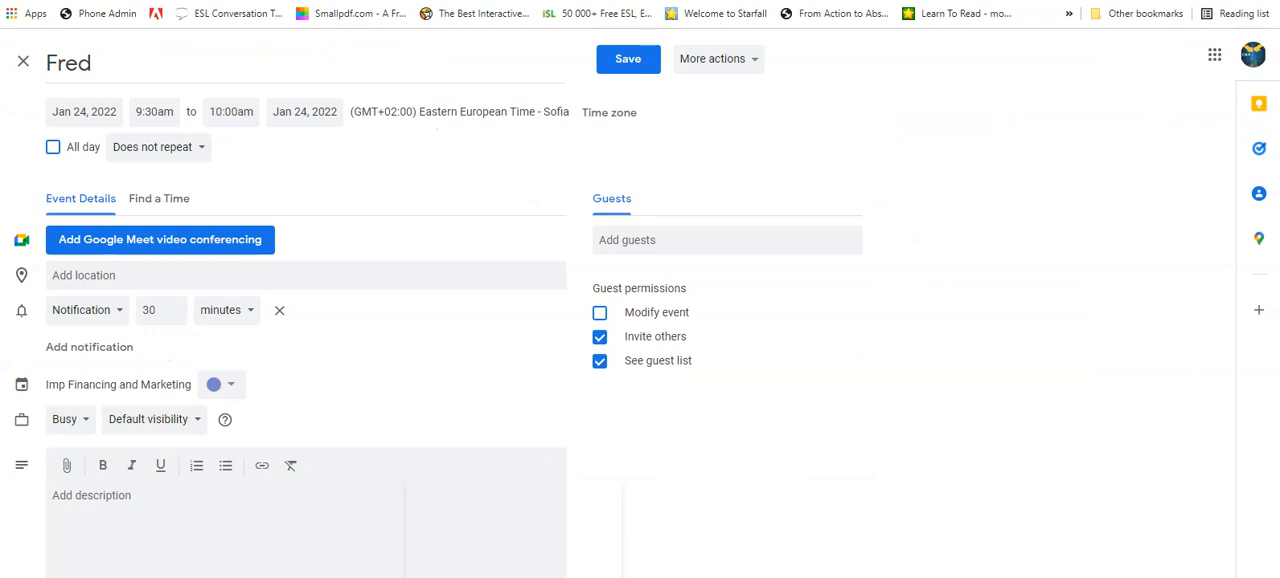
Paste the Zoom link as the Fred lesson's location and add a second 10-minute notification
right_click(62, 276)
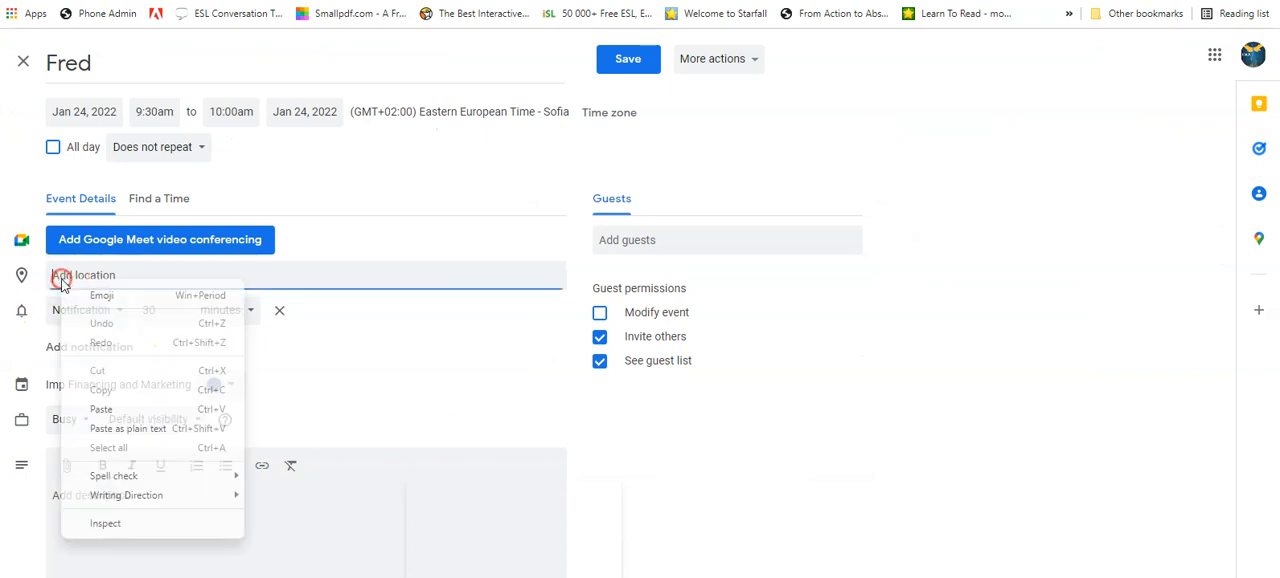
mouse_move(100, 408)
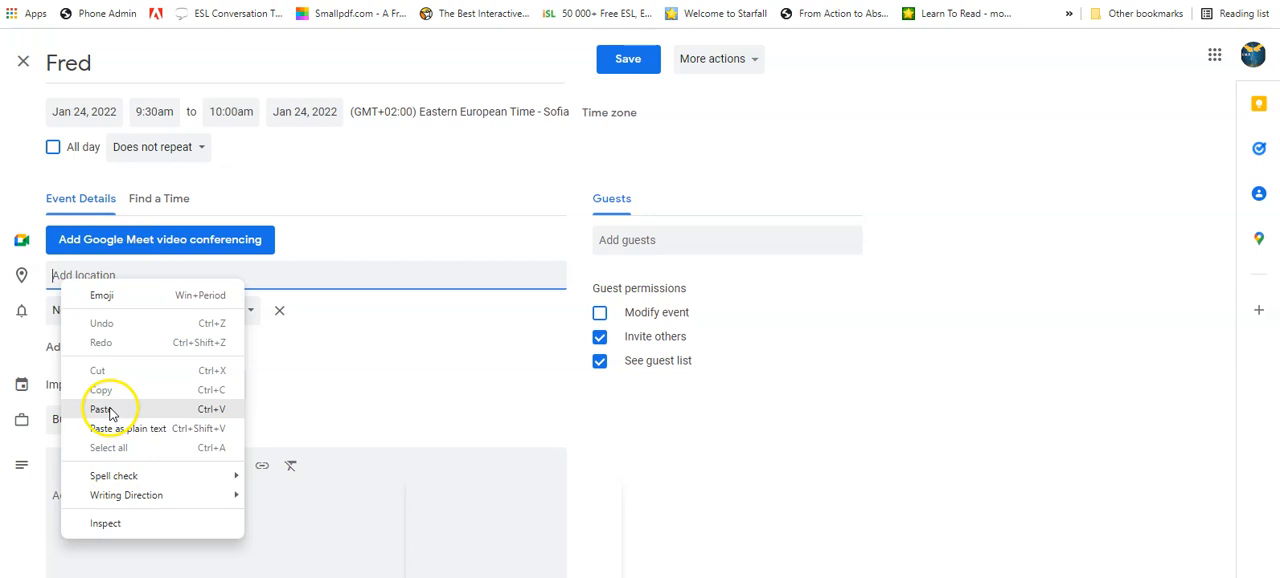
left_click(100, 408)
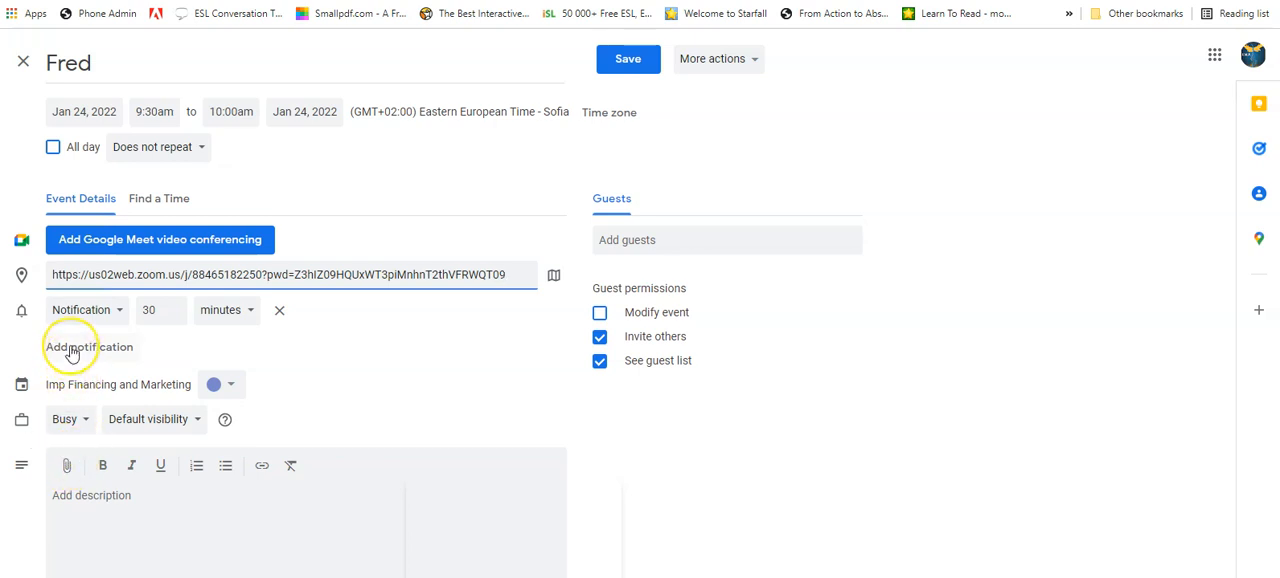
left_click(88, 346)
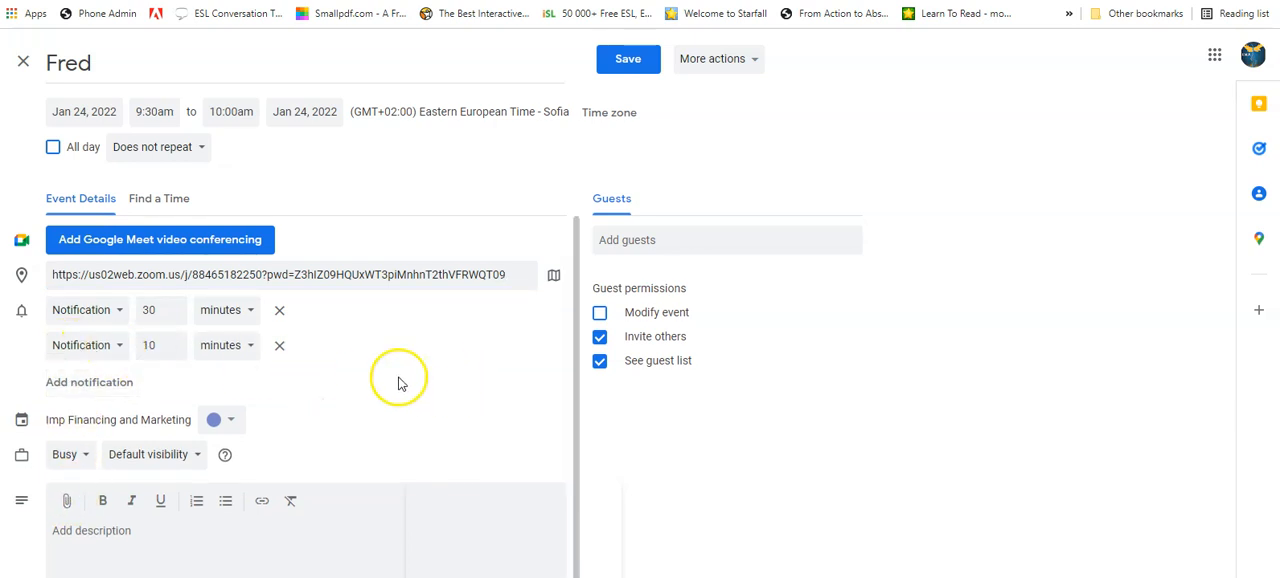
mouse_move(524, 280)
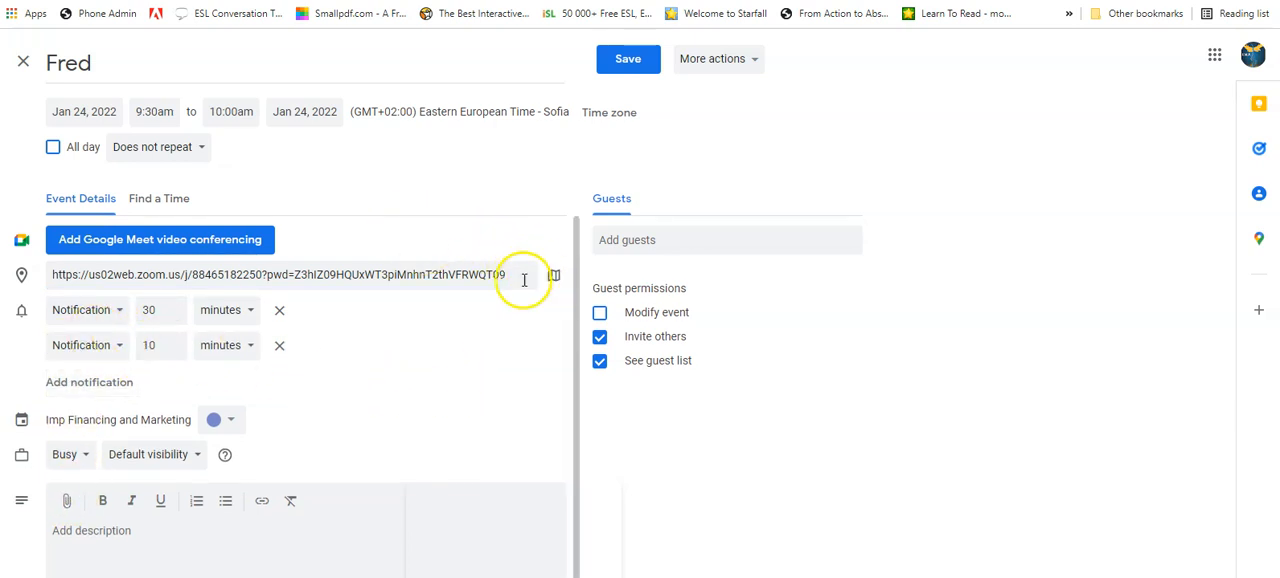
mouse_move(68, 530)
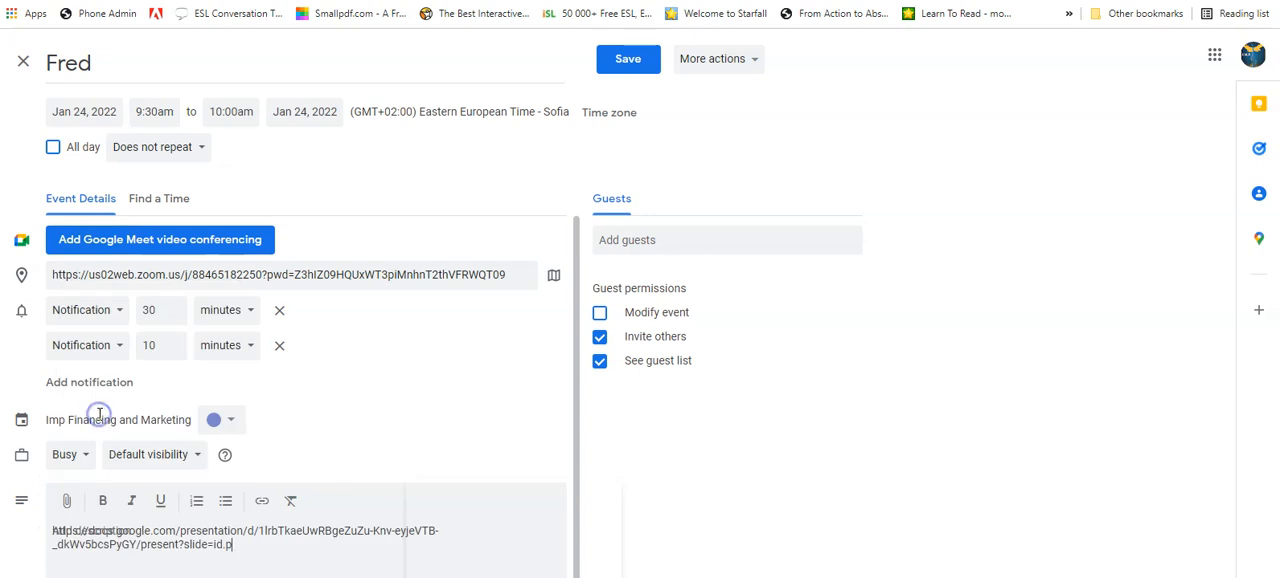
mouse_move(336, 544)
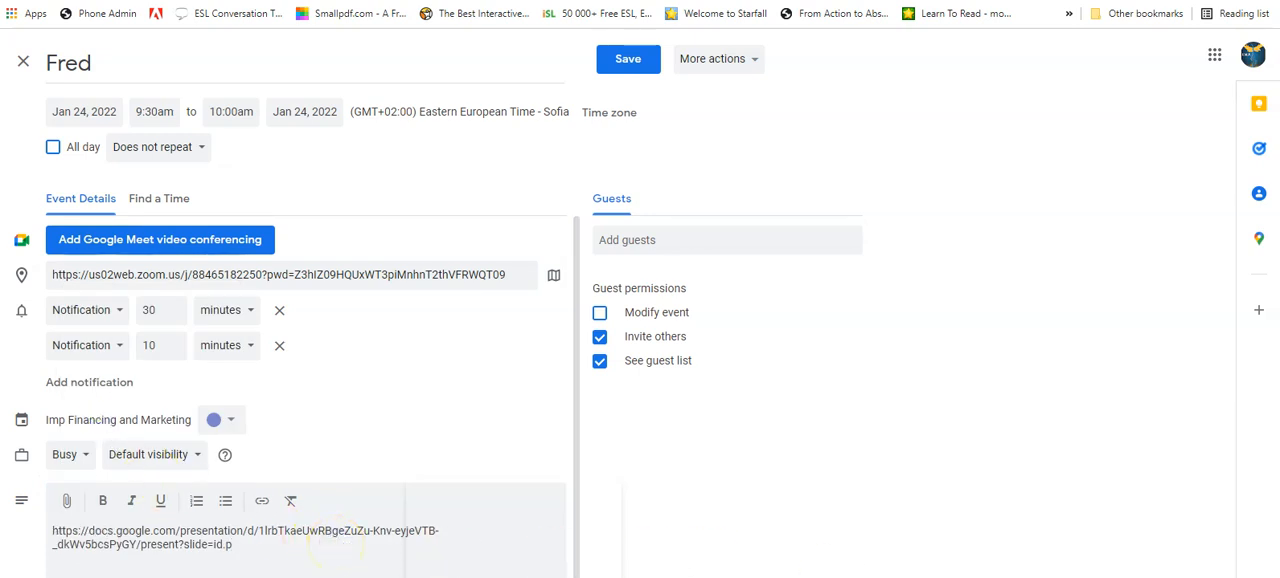
mouse_move(270, 240)
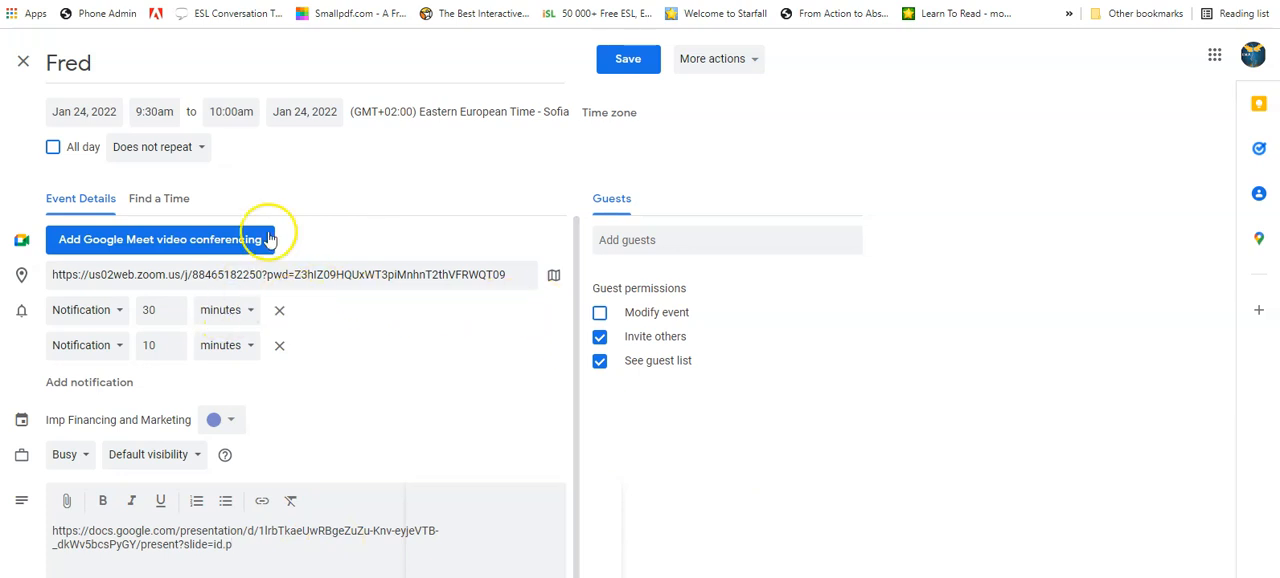
Set a custom weekly Monday and Friday recurrence, colour the lesson green, and save
left_click(152, 148)
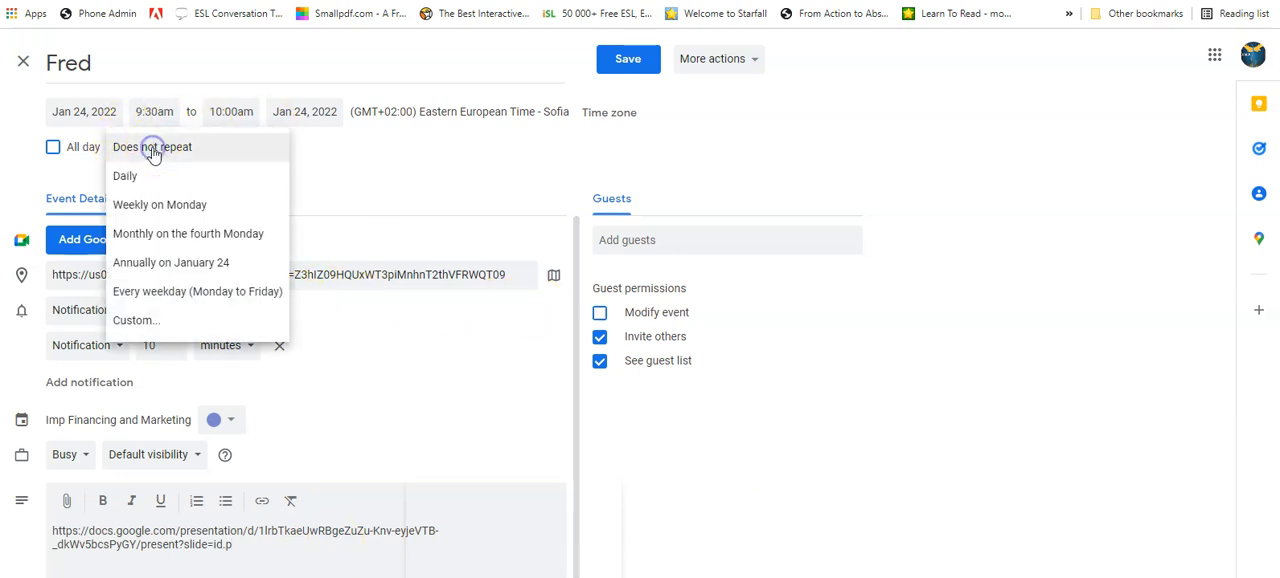
left_click(136, 320)
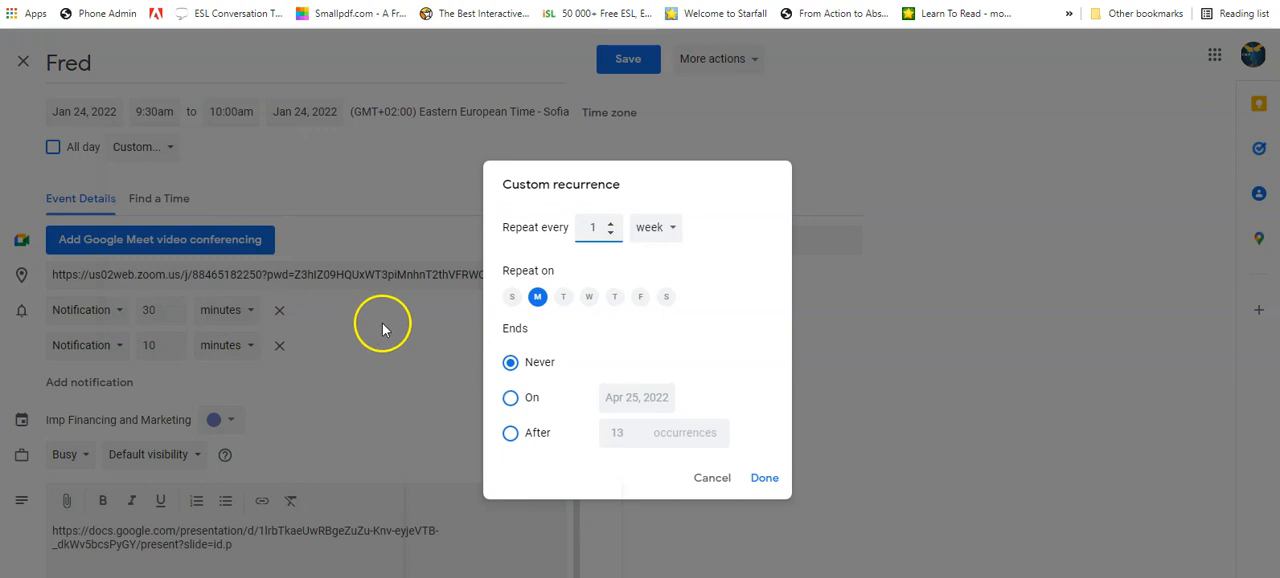
left_click(640, 296)
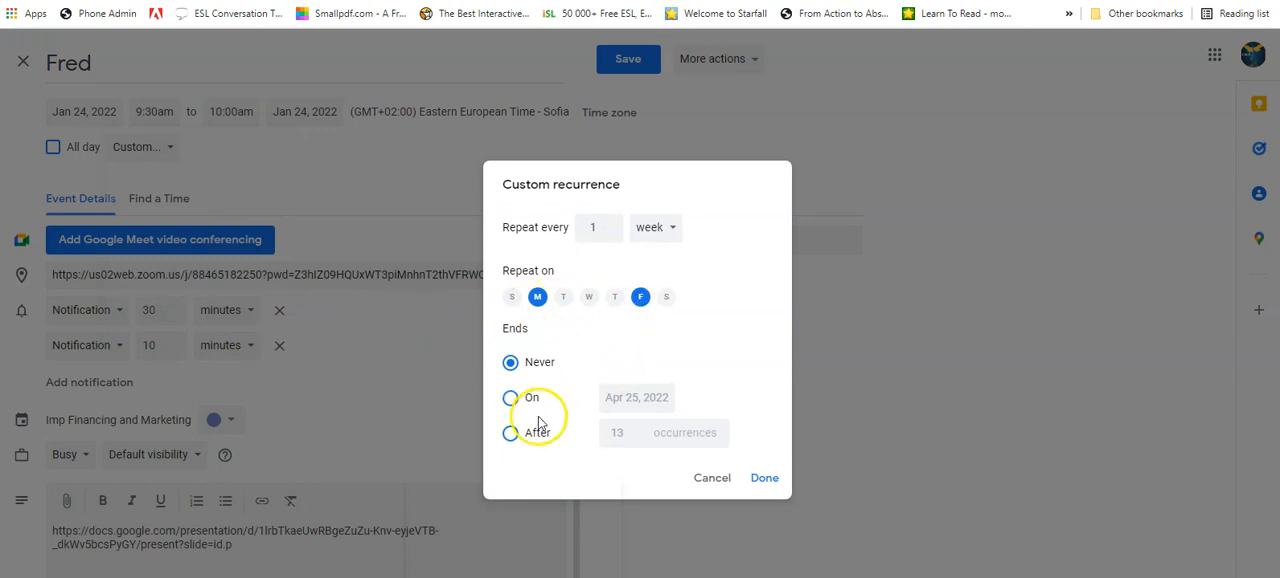
left_click(764, 478)
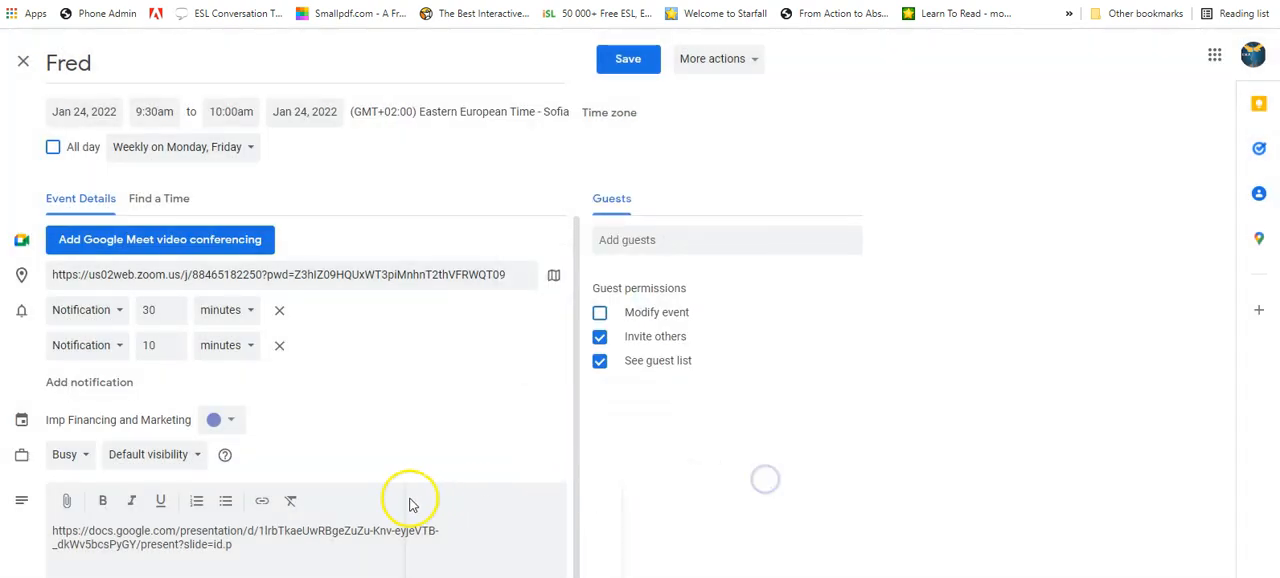
left_click(220, 420)
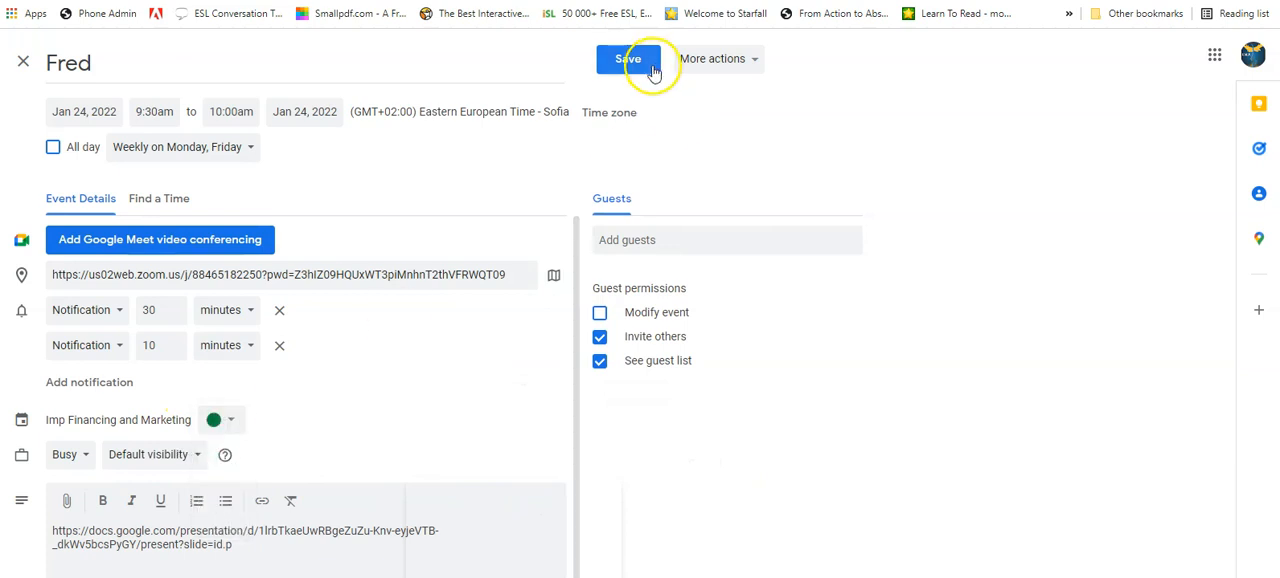
left_click(622, 60)
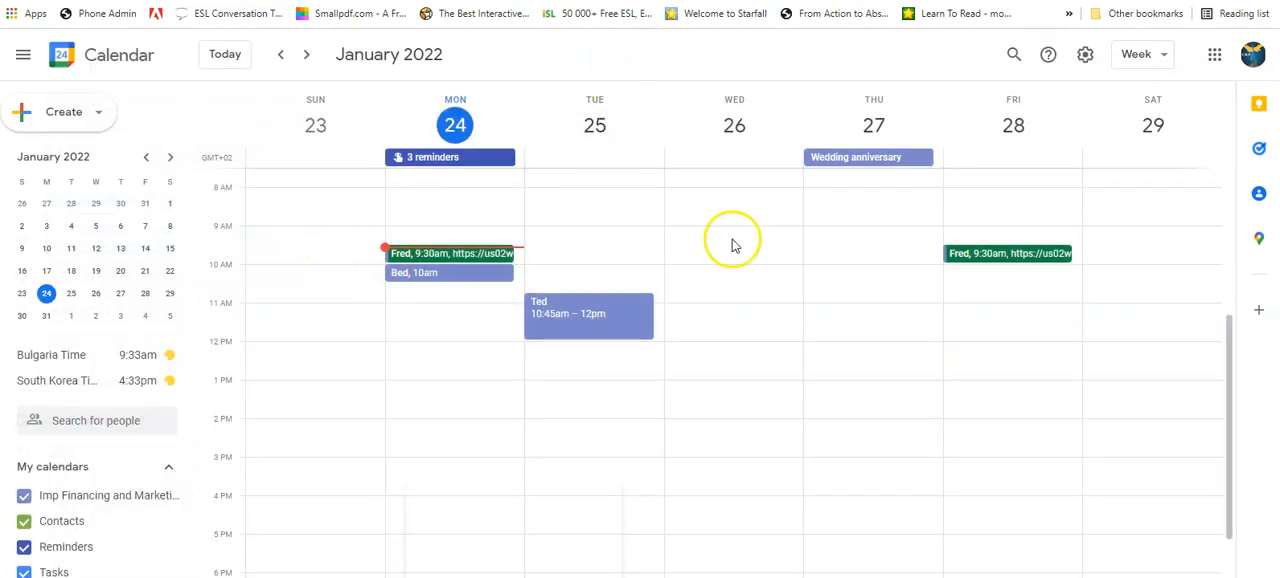
mouse_move(964, 252)
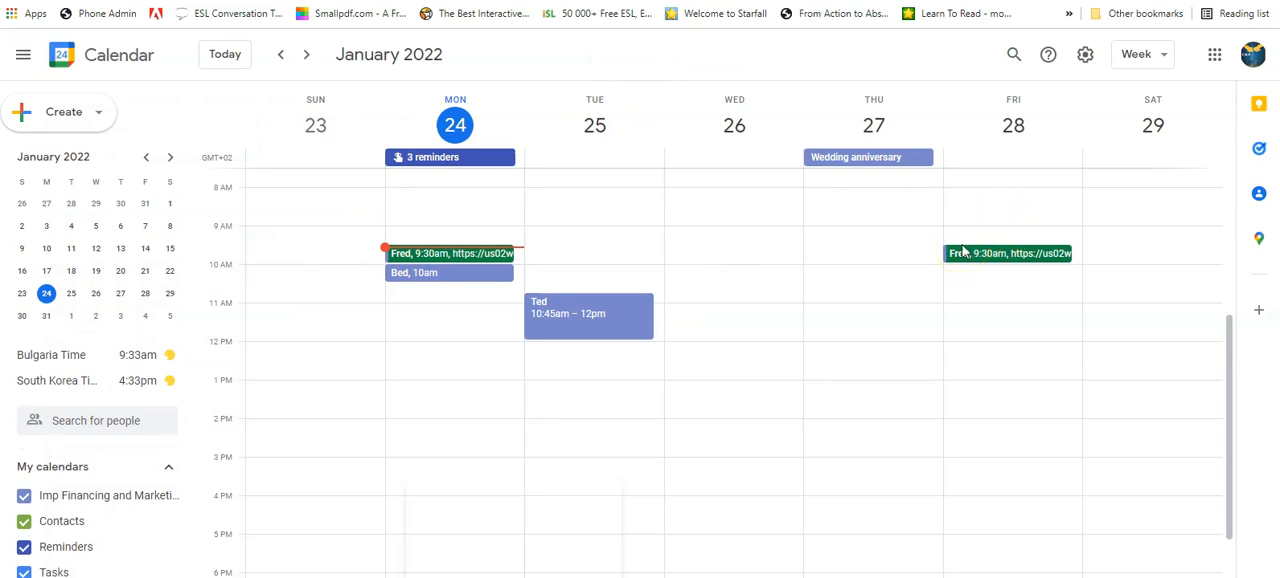
mouse_move(950, 266)
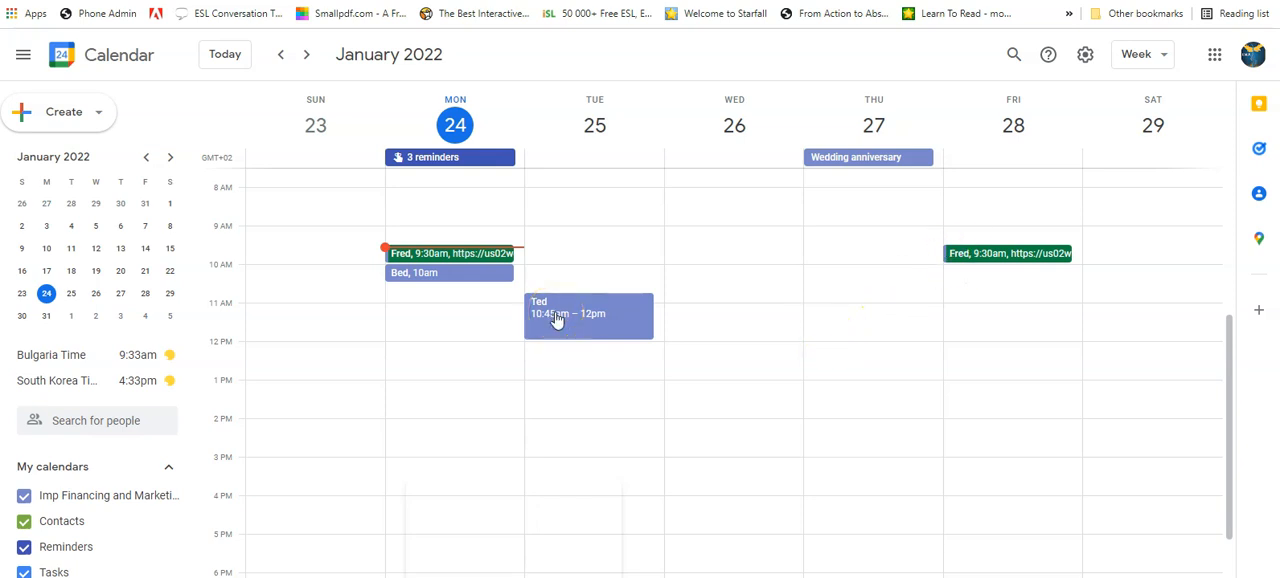
left_click(588, 316)
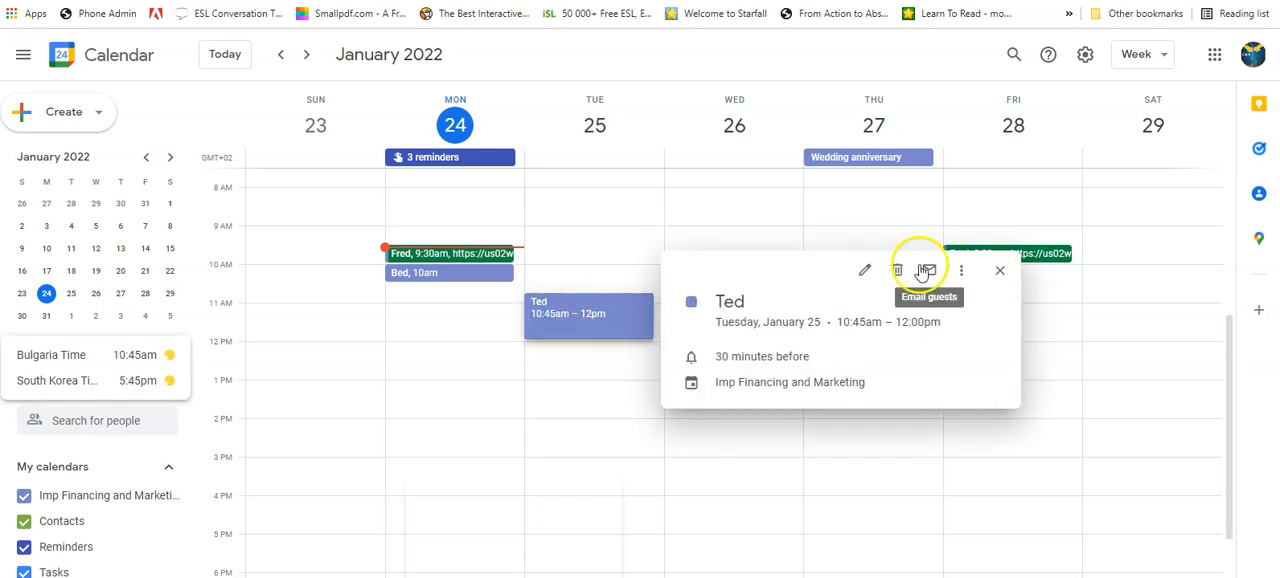
left_click(864, 270)
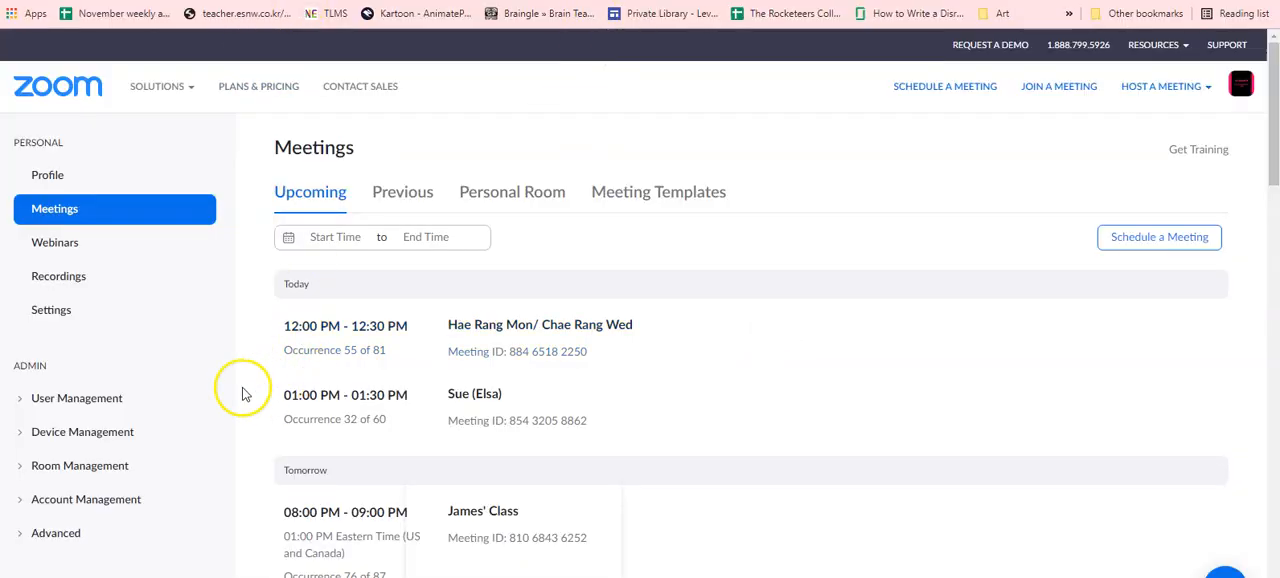
mouse_move(470, 396)
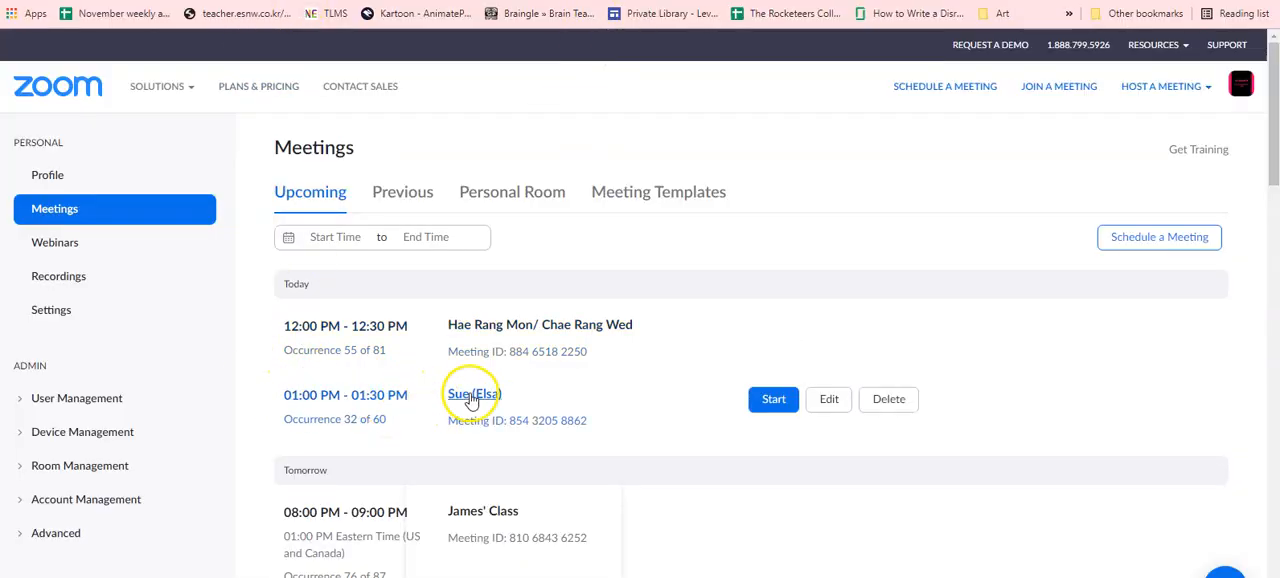
left_click(472, 394)
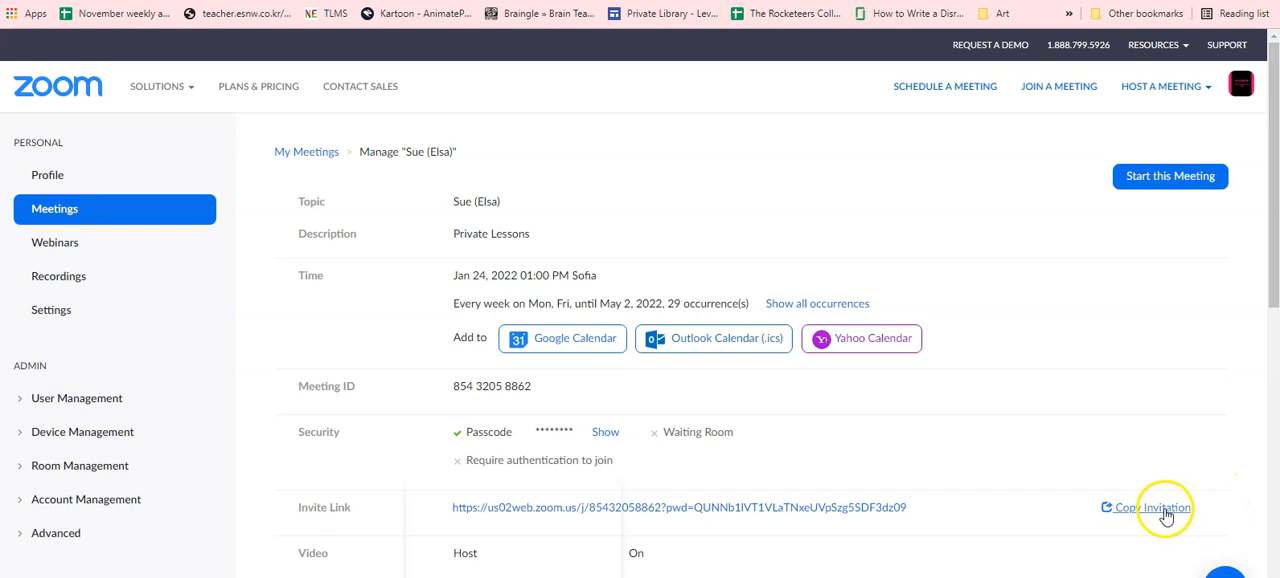
left_click(1160, 504)
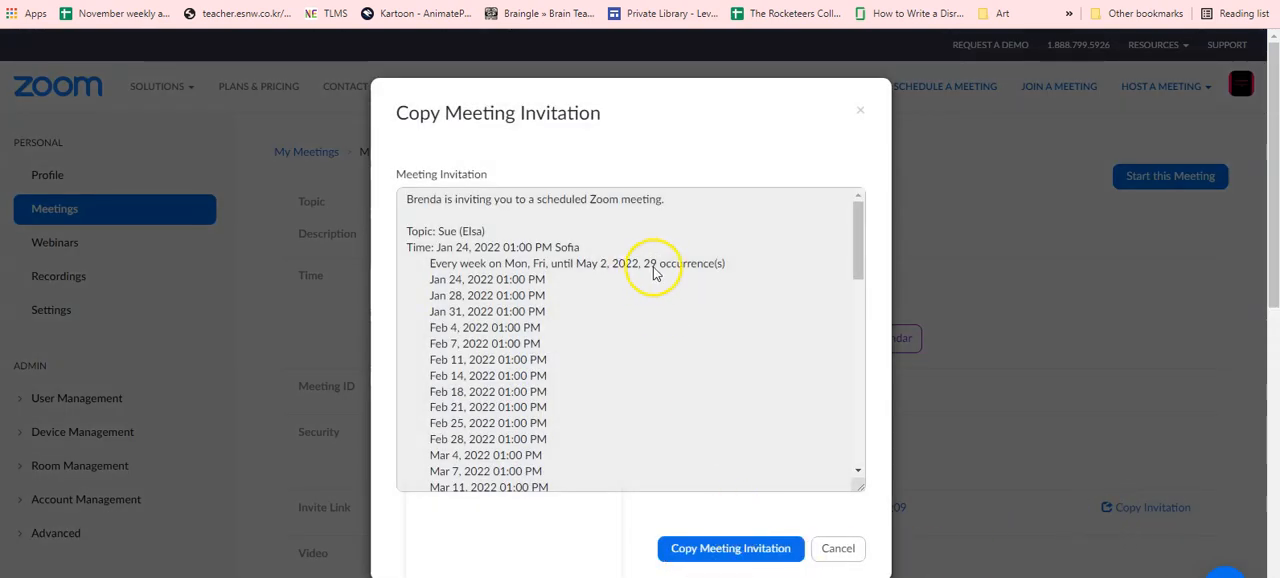
scroll("down", 3)
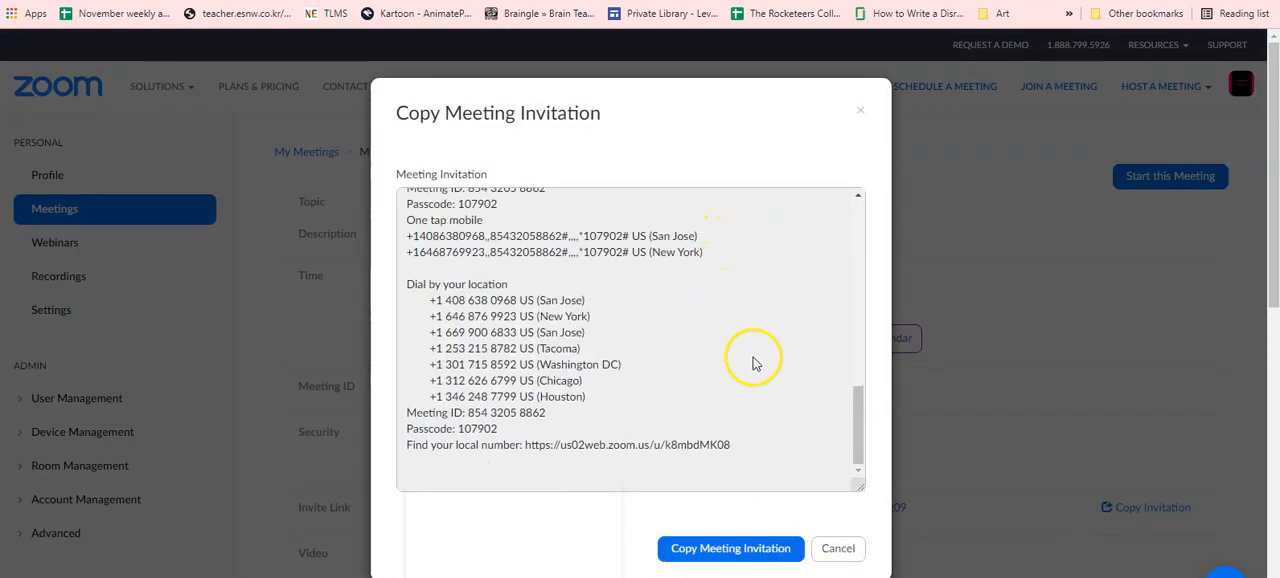
scroll("up", 3)
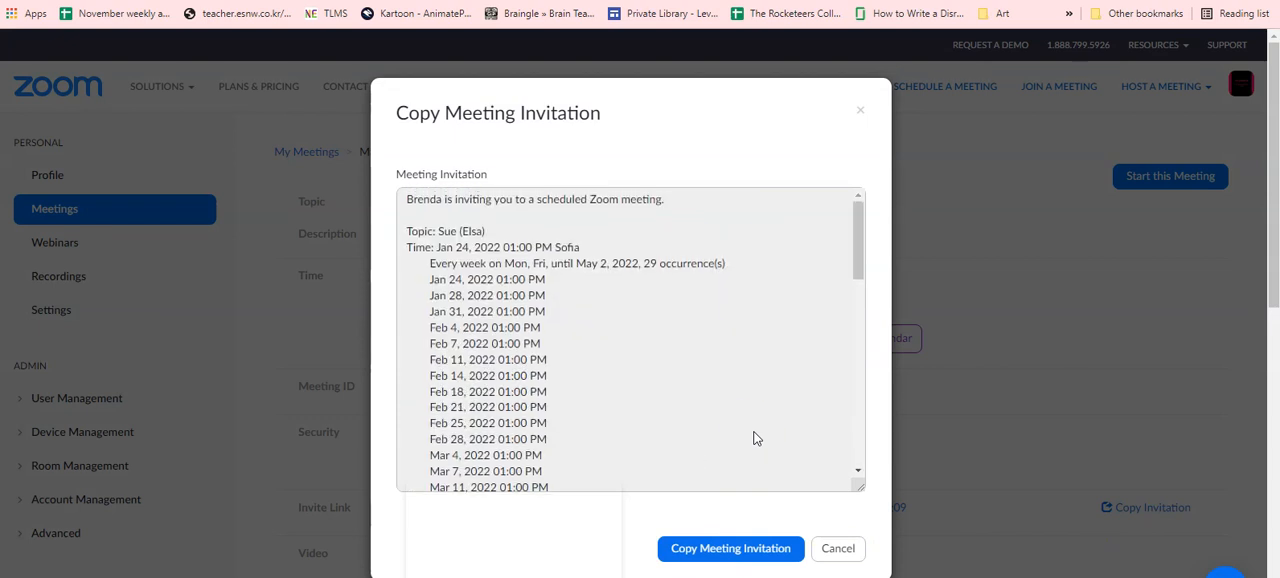
scroll("down", 3)
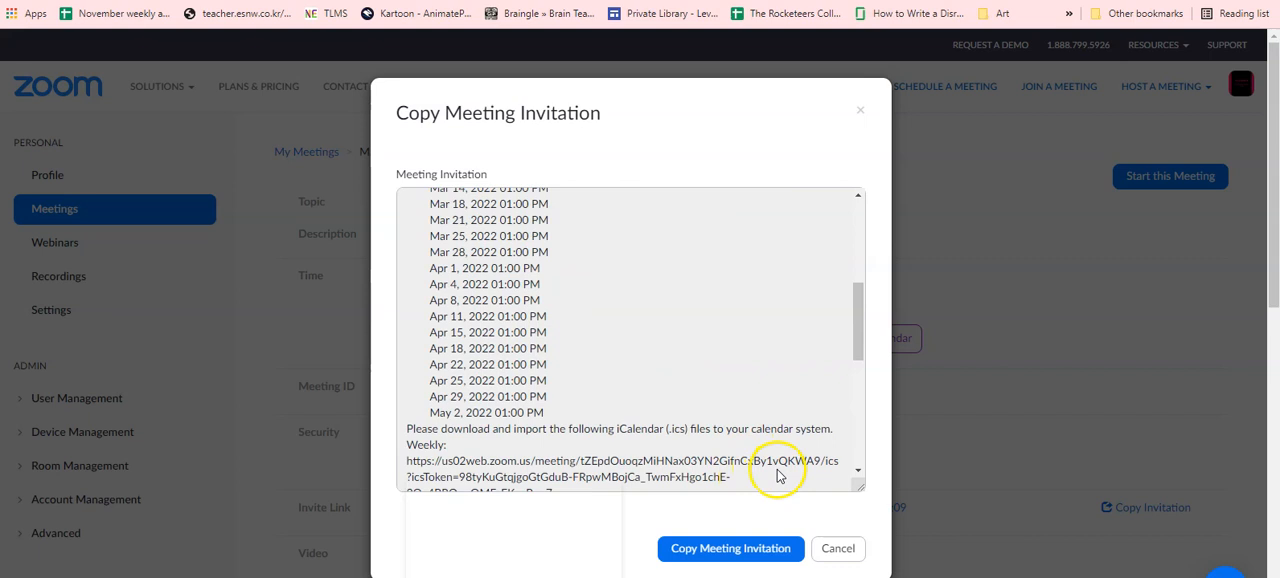
left_click(838, 548)
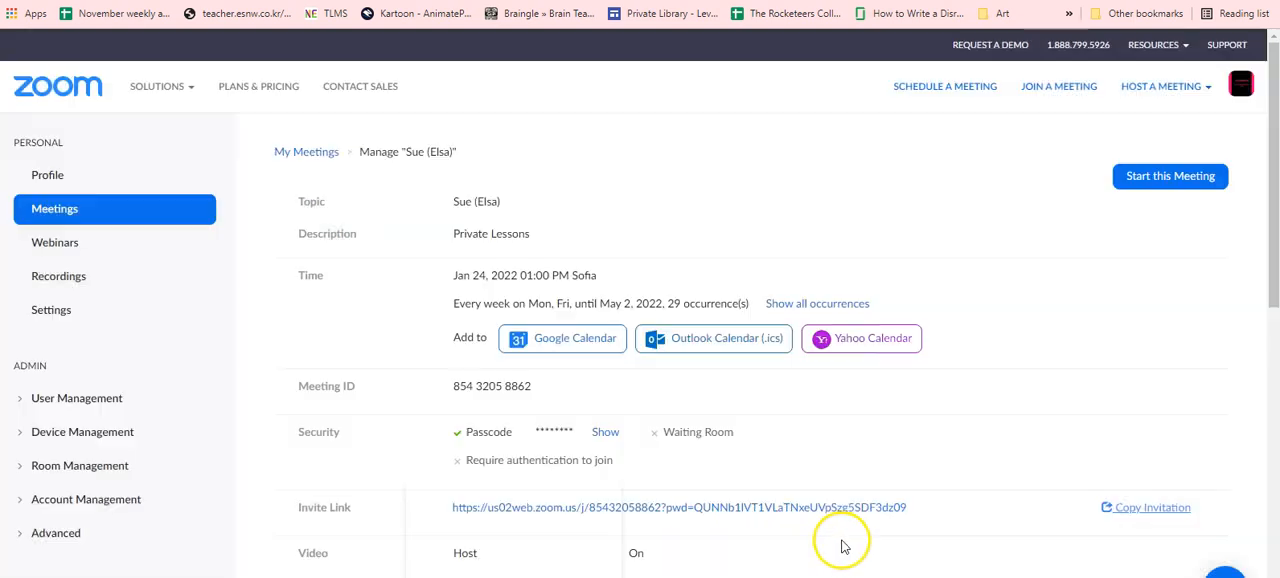
mouse_move(524, 518)
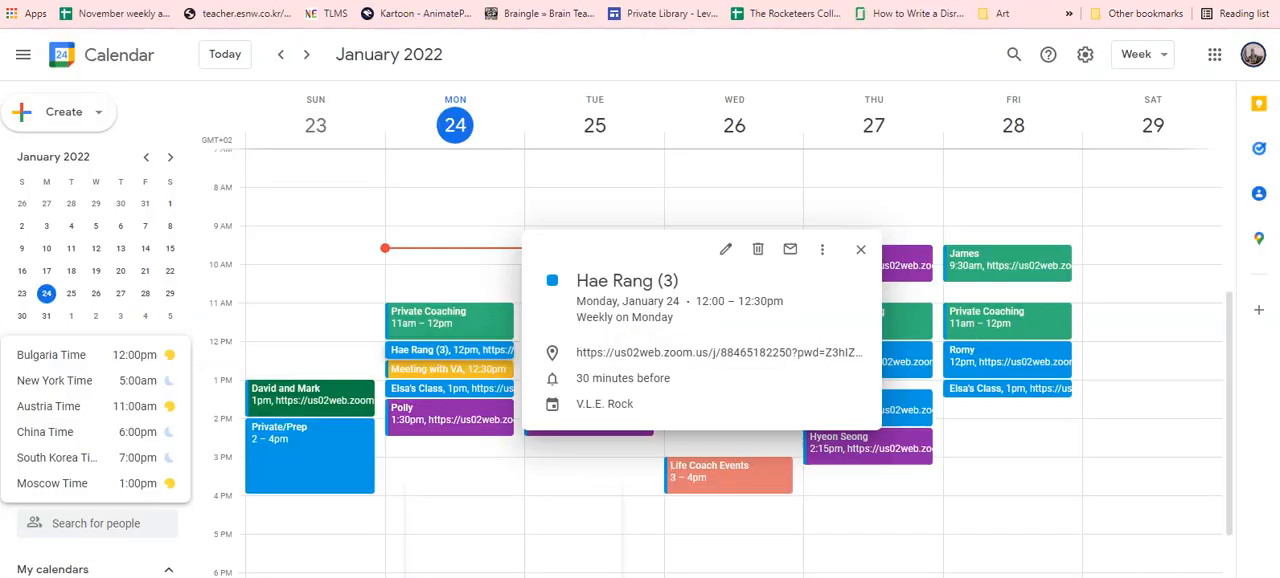
mouse_move(596, 352)
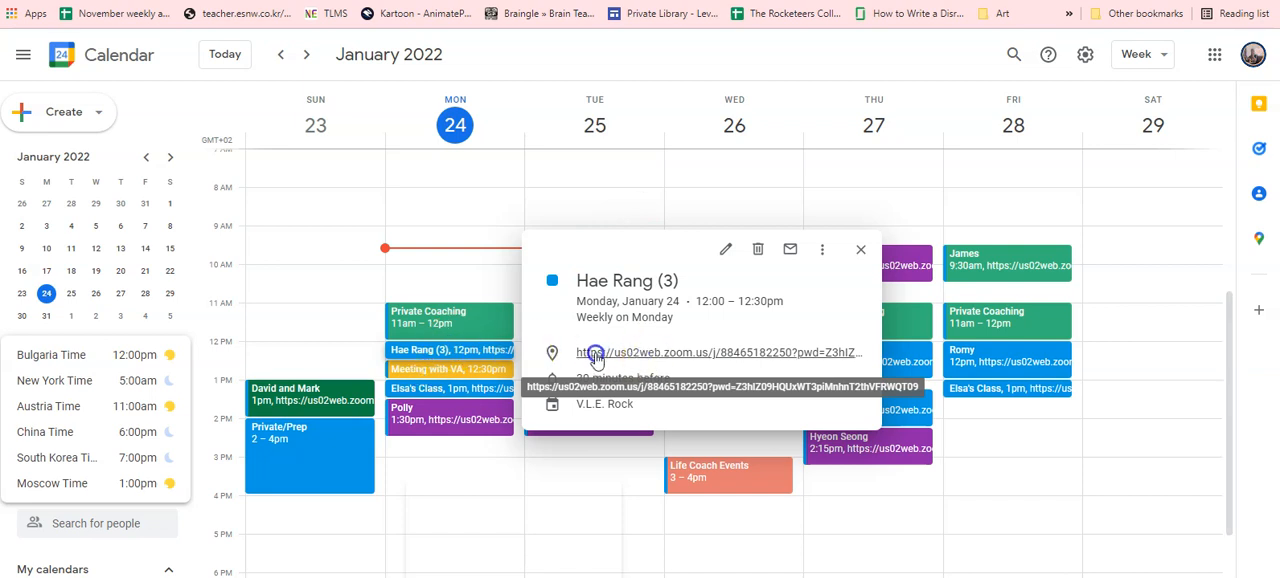
Copy the Elsa's Class Zoom link address and switch to the Zoom meeting page
left_click(426, 388)
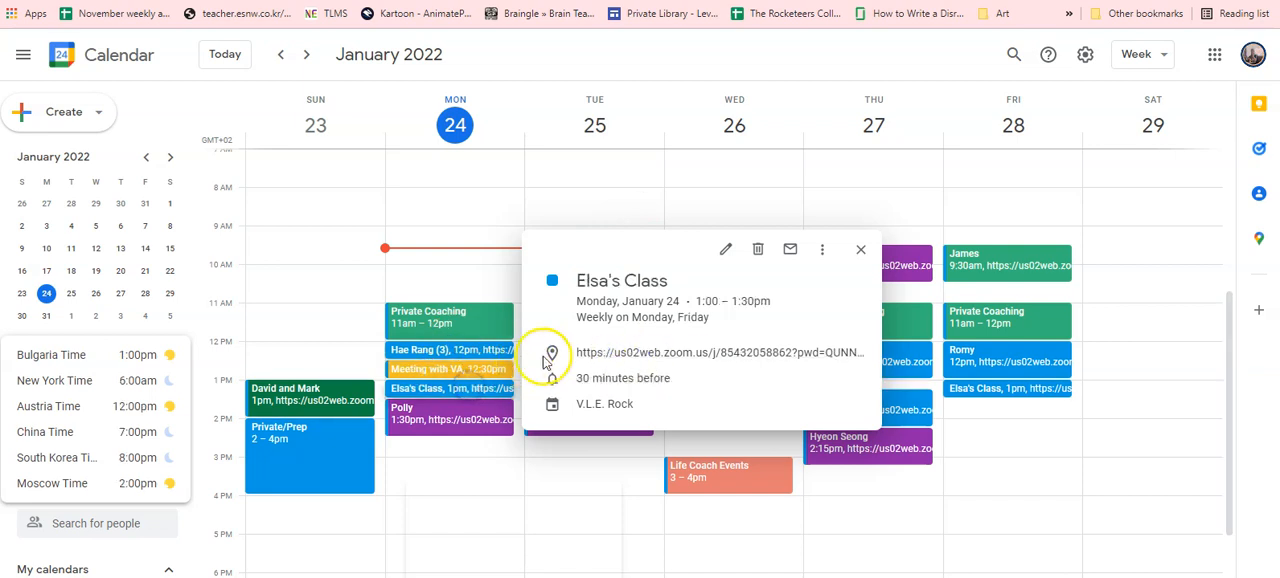
right_click(720, 352)
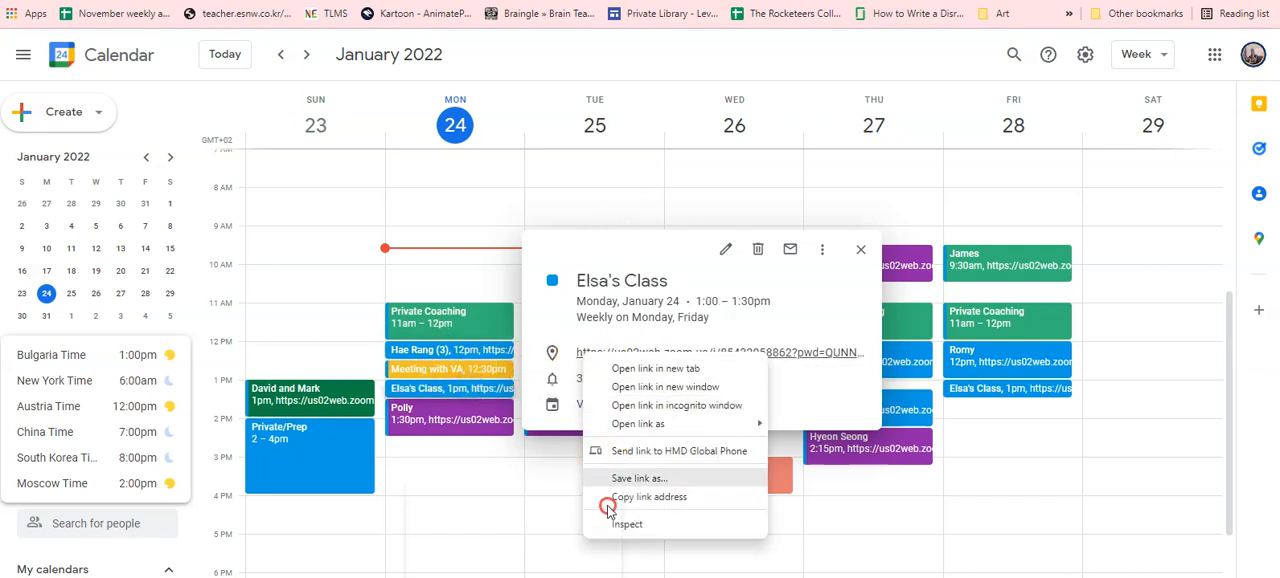
left_click(636, 496)
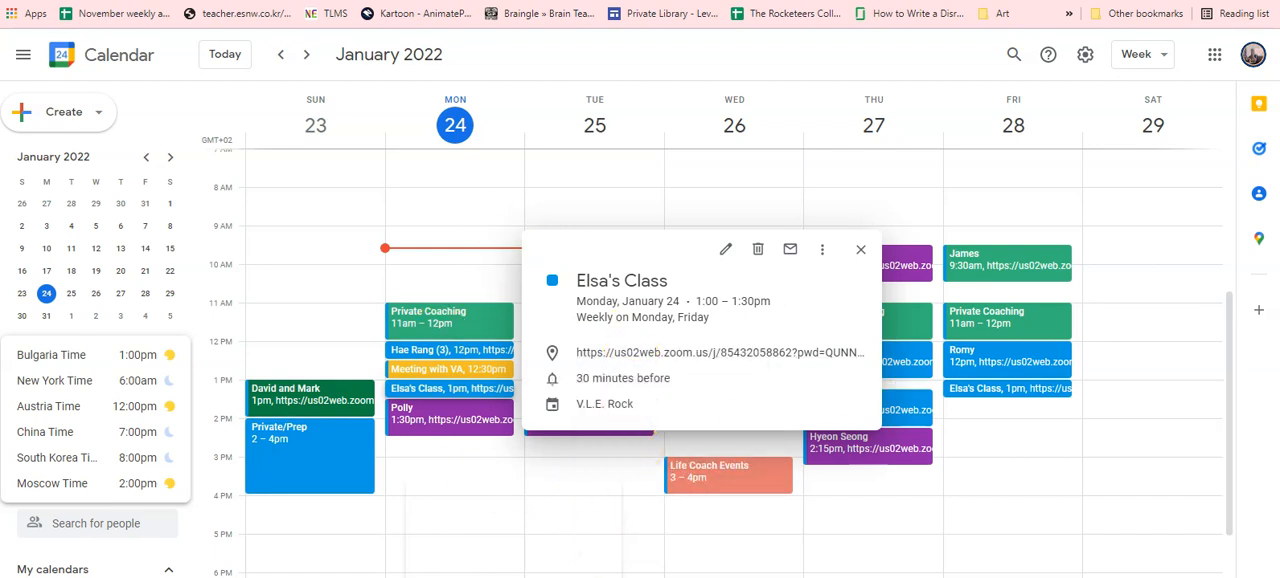
left_click(694, 352)
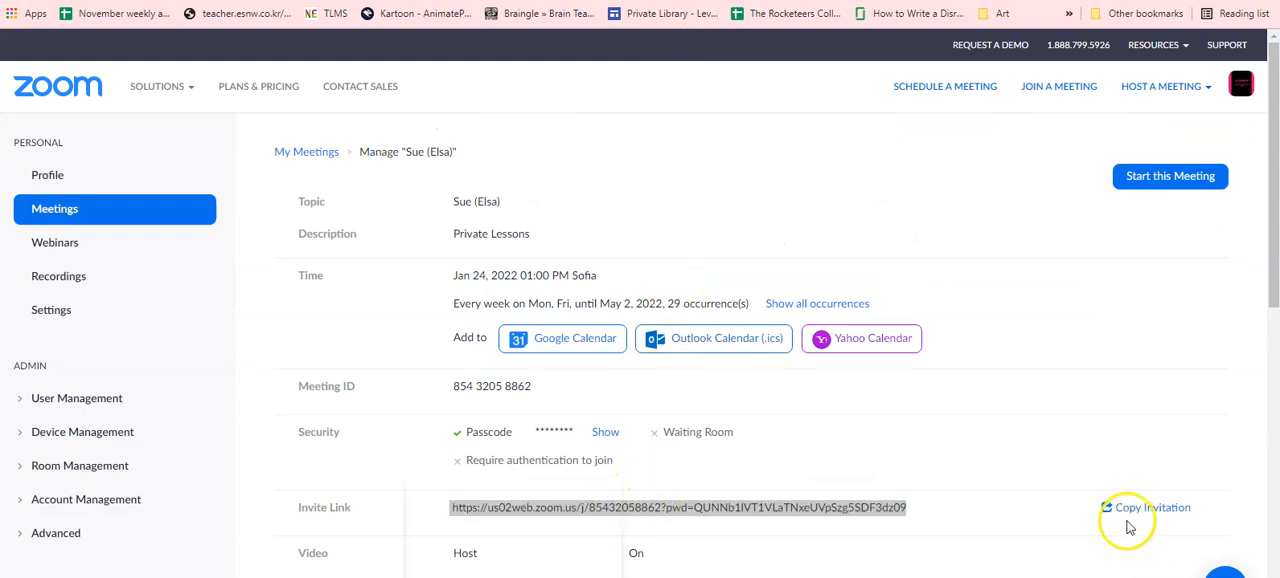
View the Sue meeting's invitation text in Zoom and copy the weekly meeting link
left_click(1148, 508)
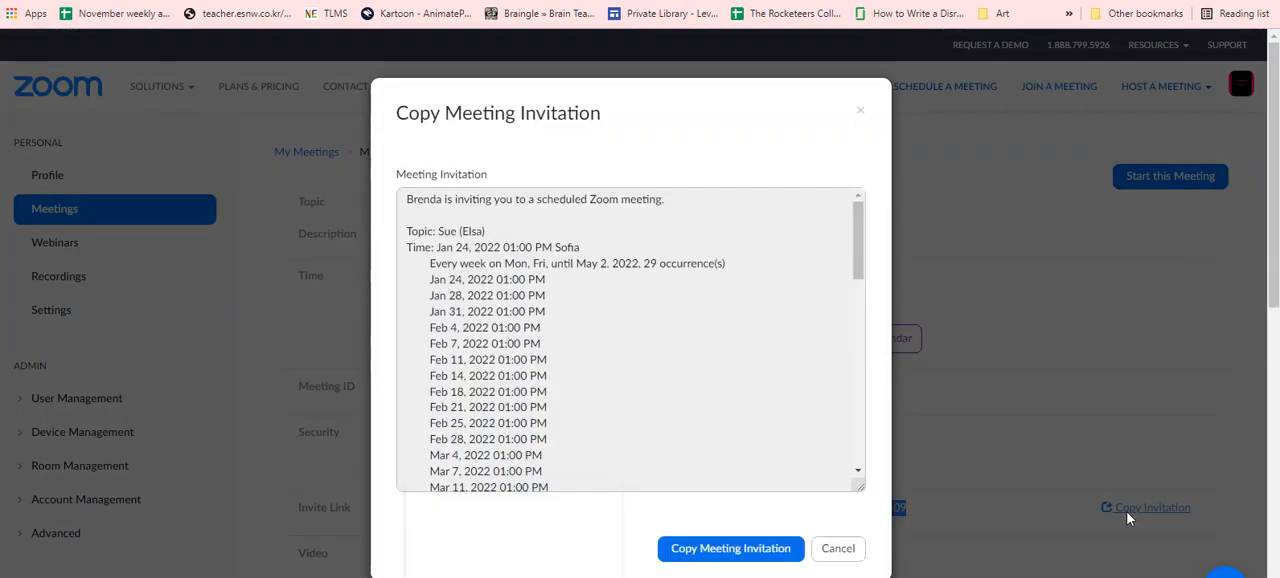
left_click(838, 548)
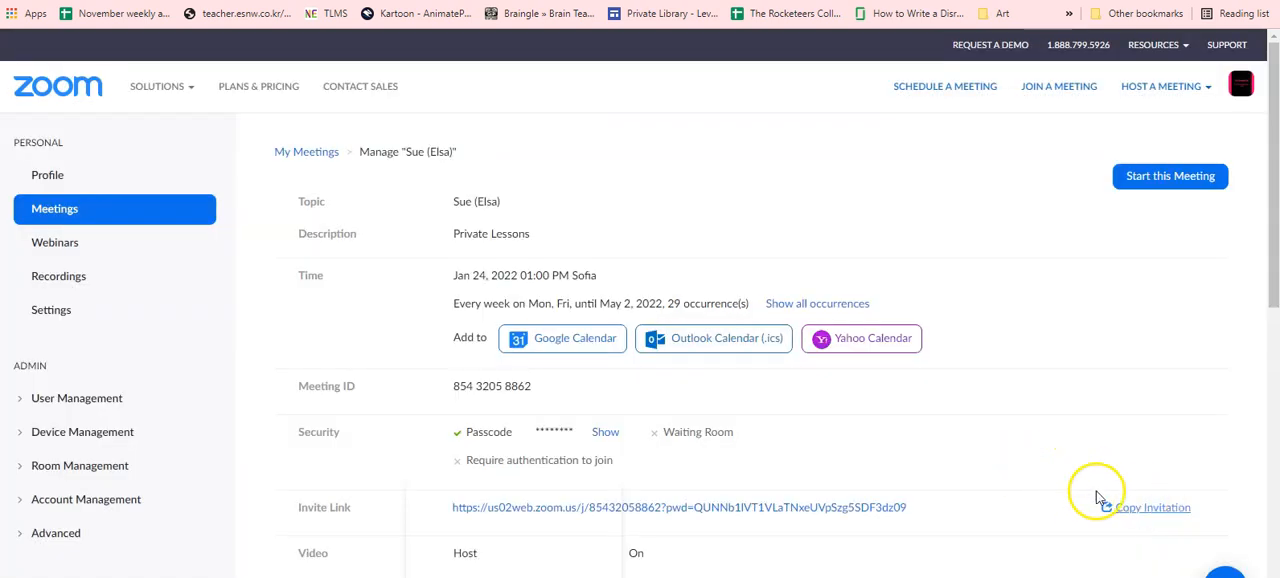
left_click(1162, 508)
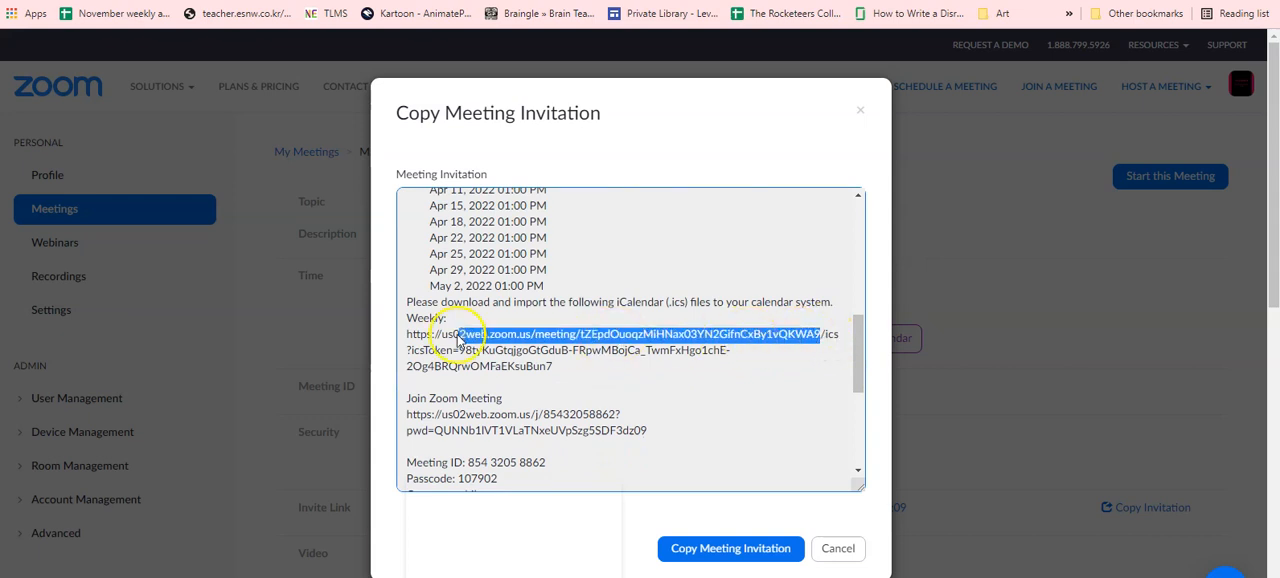
right_click(452, 334)
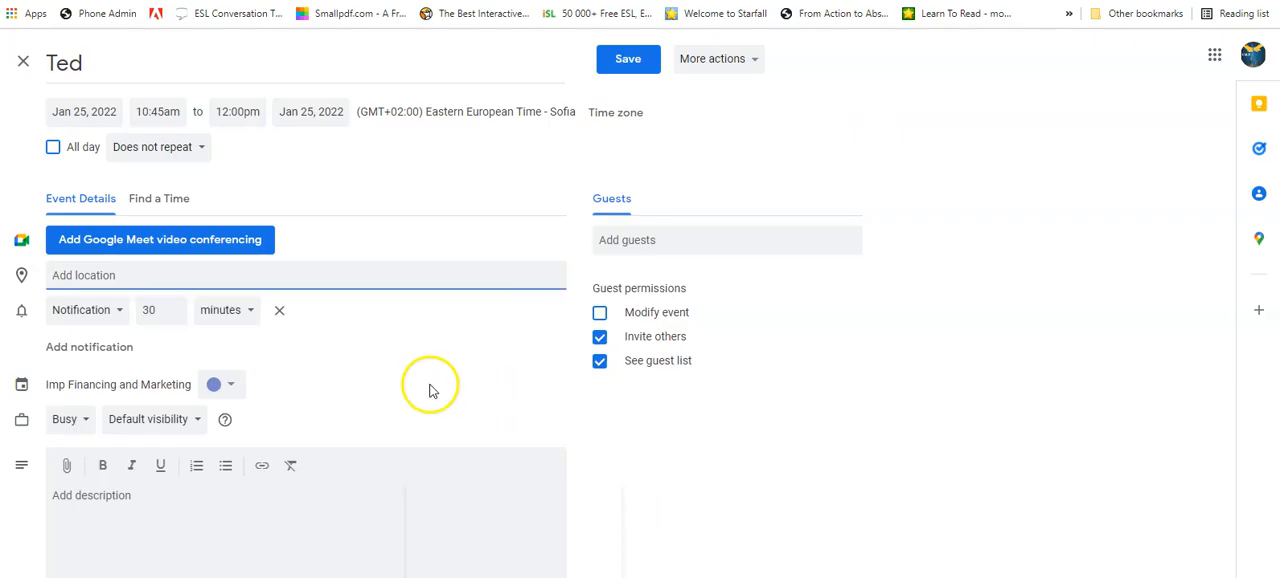
Paste the Zoom link as Ted's location and the Level 2 Week 4 lesson link as its description
right_click(60, 284)
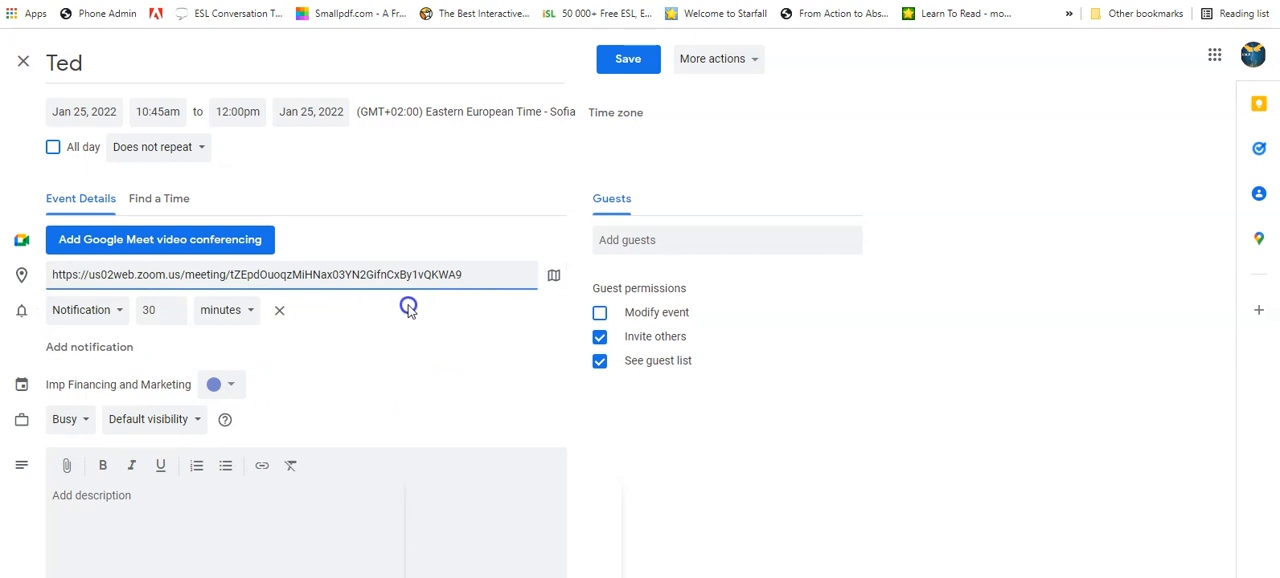
mouse_move(224, 464)
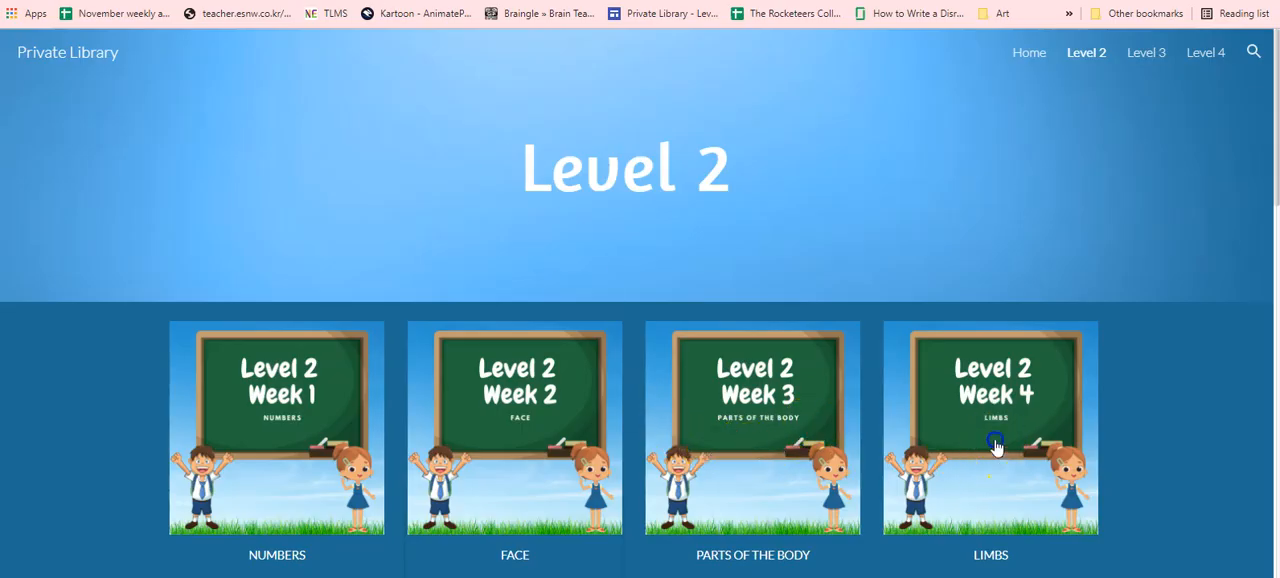
left_click(996, 444)
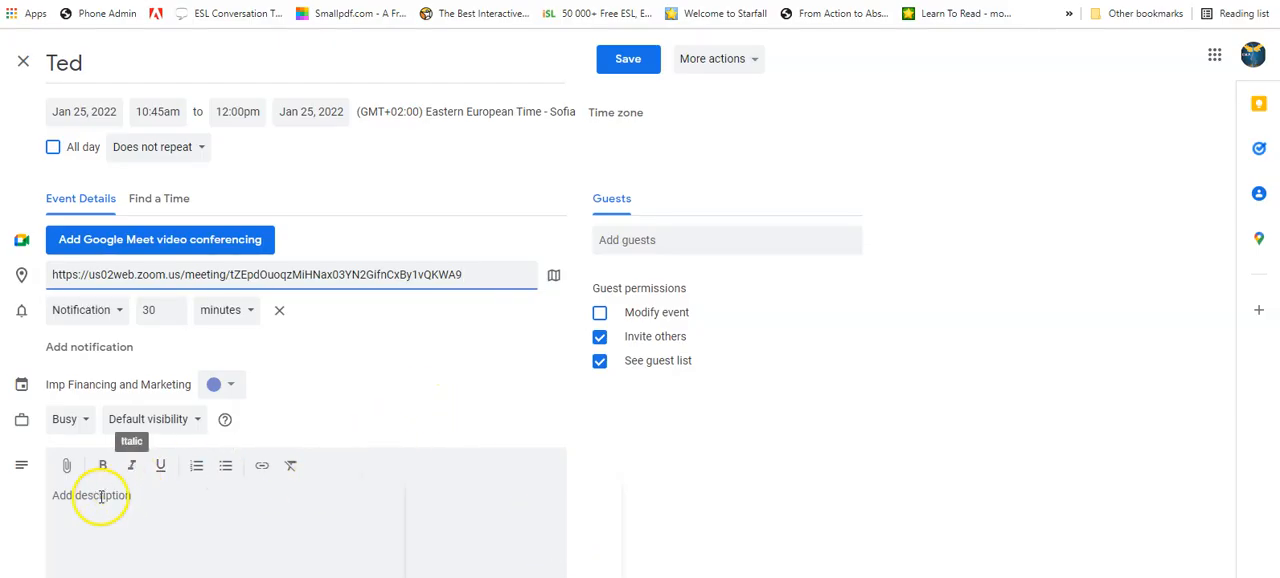
right_click(80, 496)
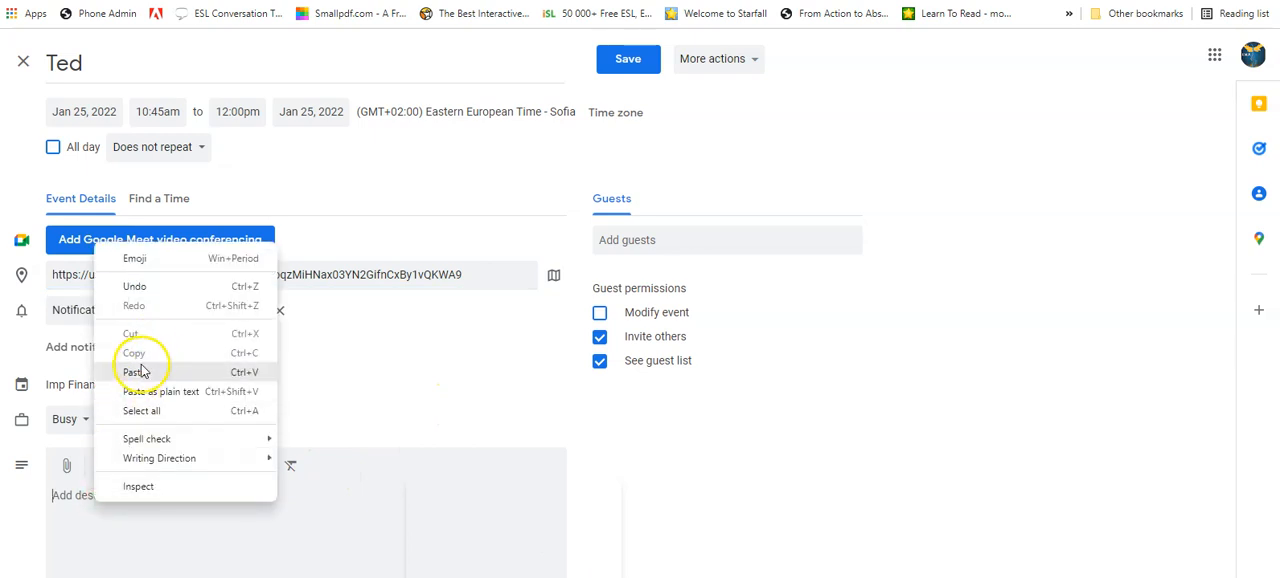
left_click(132, 368)
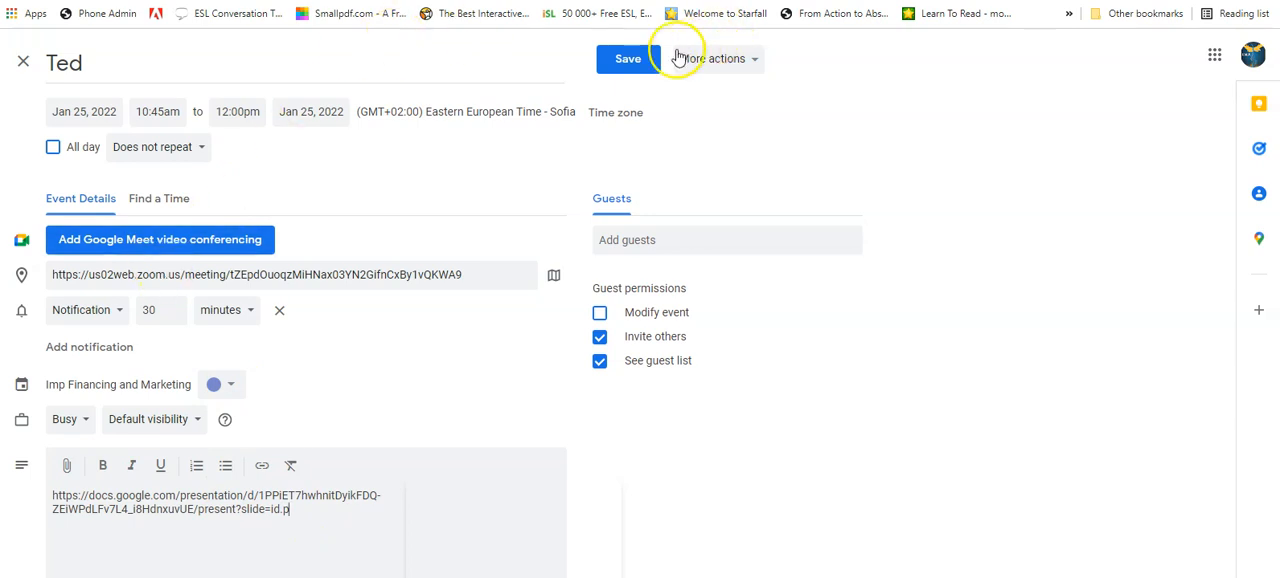
Set the Ted event's repeat frequency and save it
left_click(212, 384)
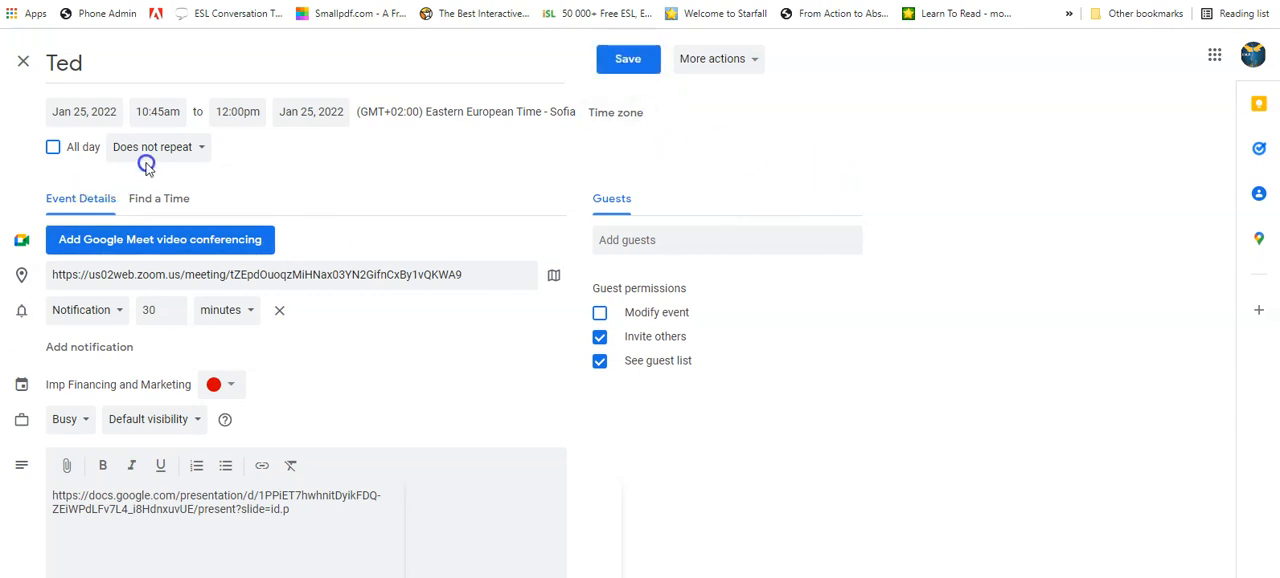
left_click(156, 148)
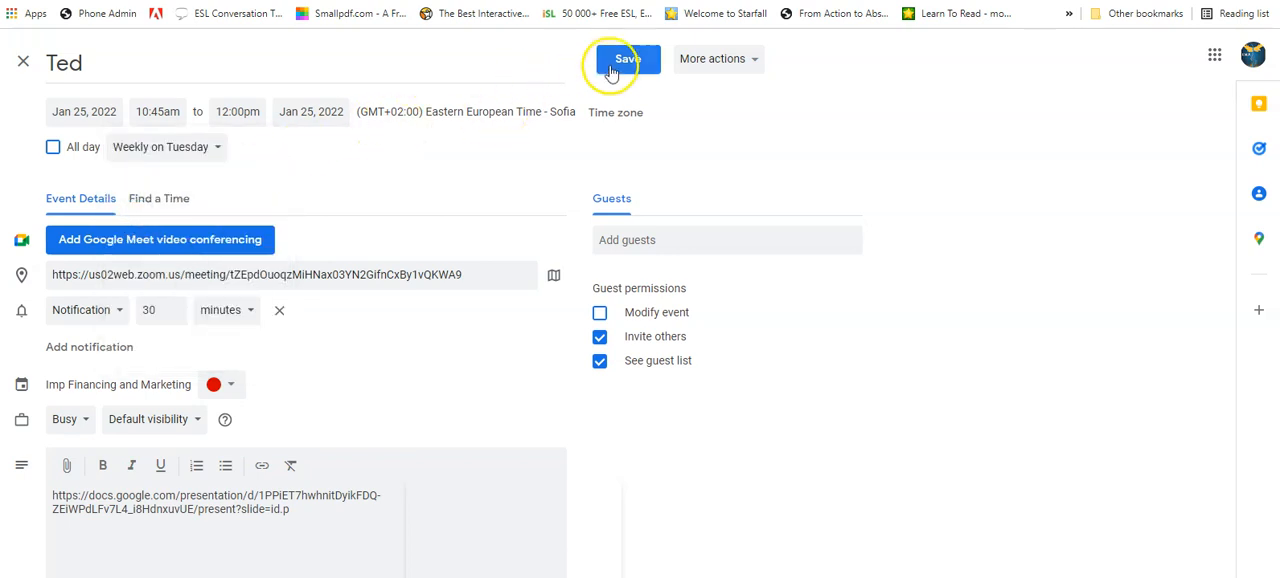
left_click(624, 60)
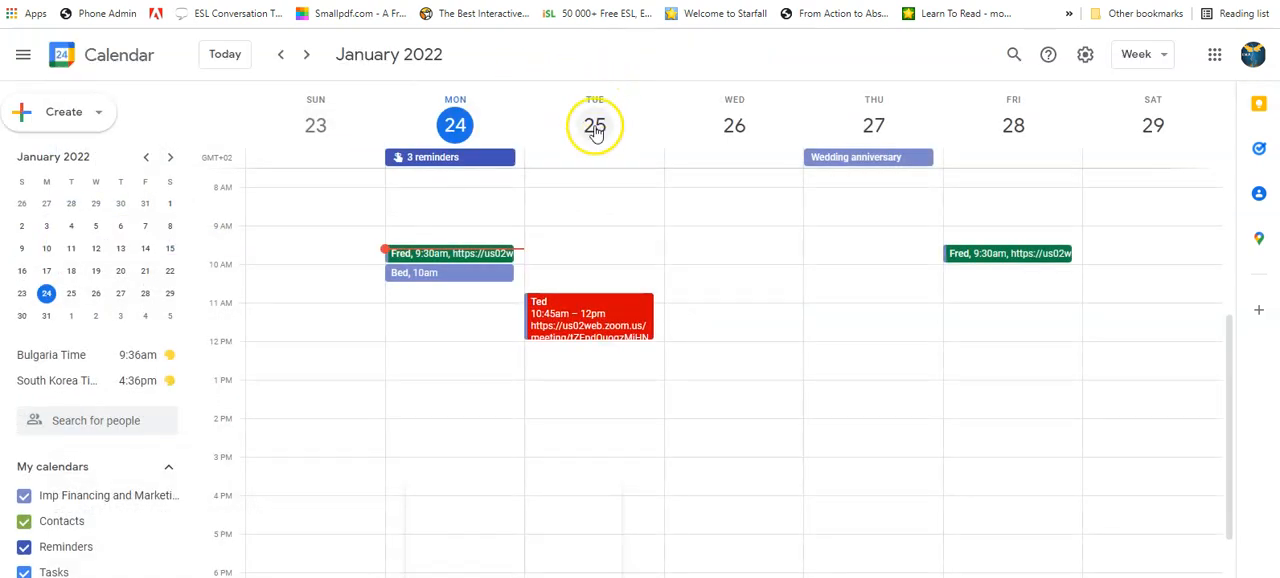
mouse_move(432, 276)
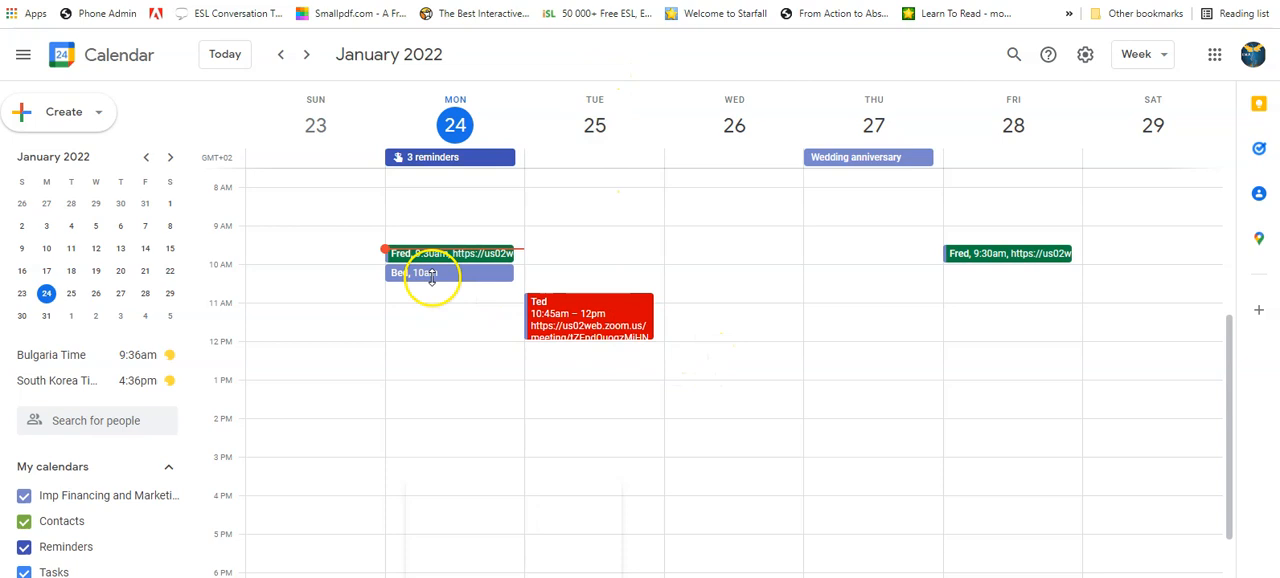
Edit the Bed event and enter the Hae Rang Zoom link as its location
left_click(424, 272)
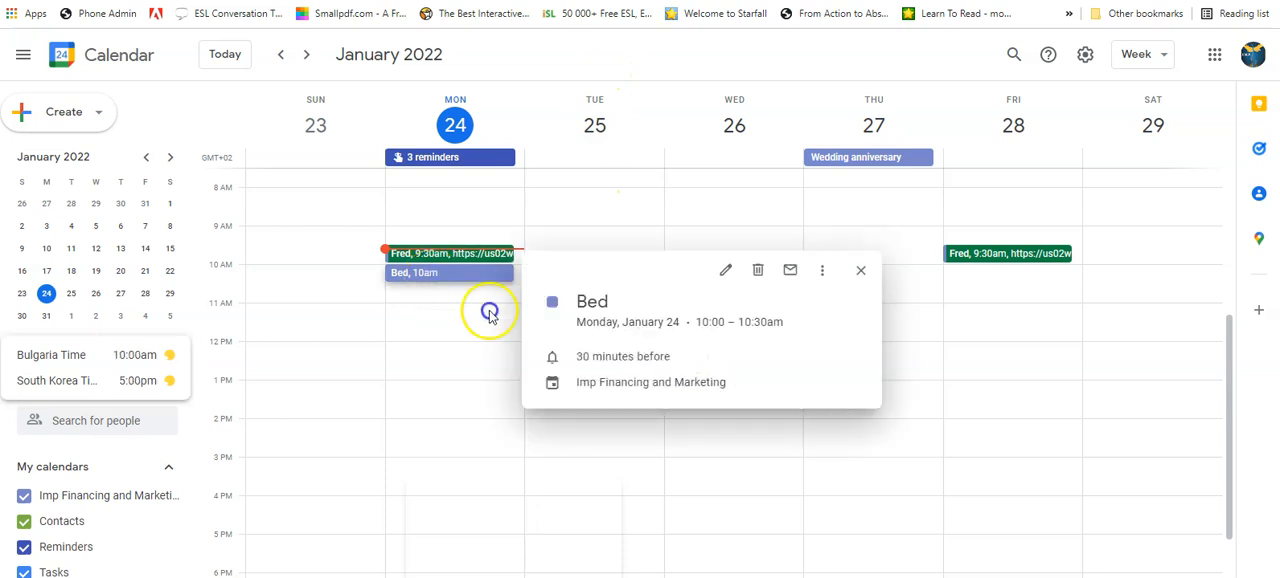
left_click(726, 270)
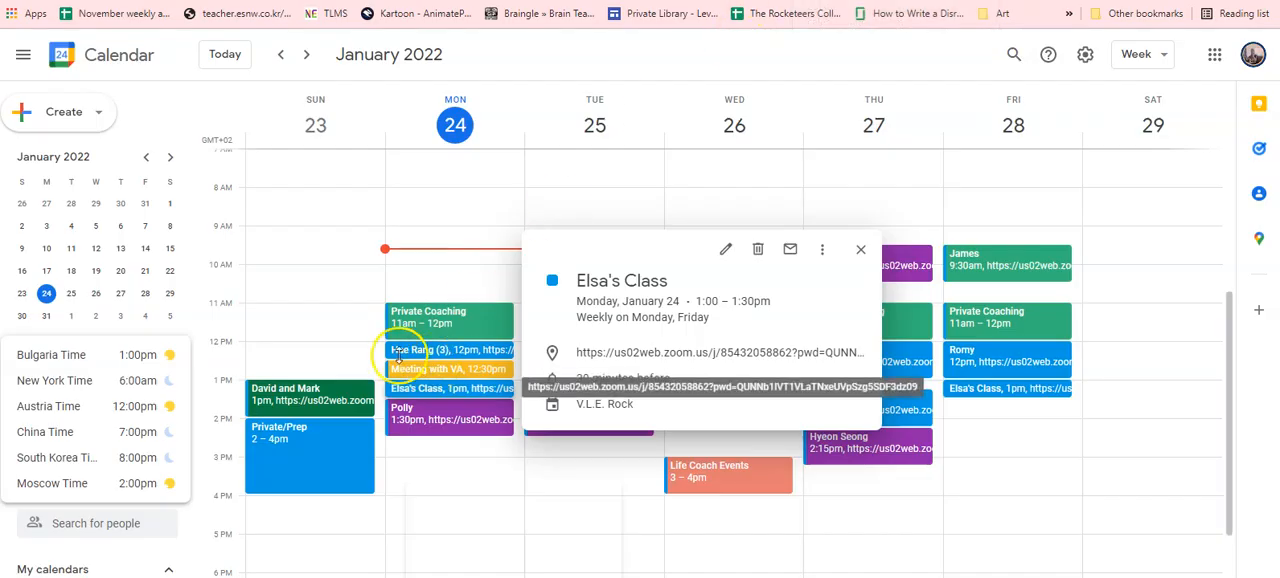
left_click(424, 414)
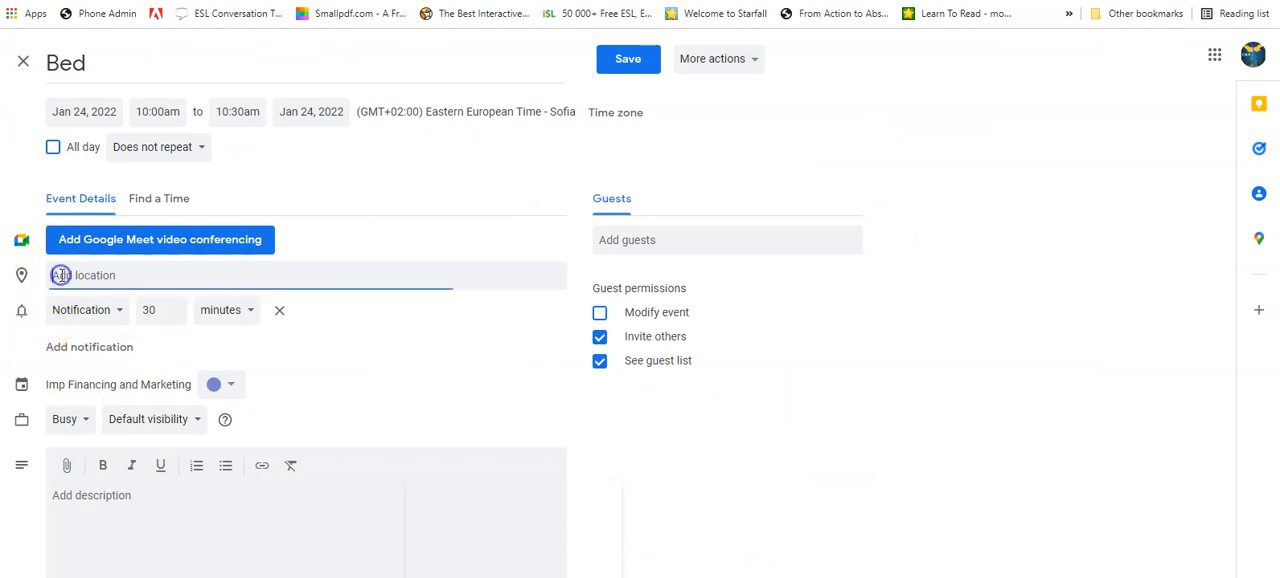
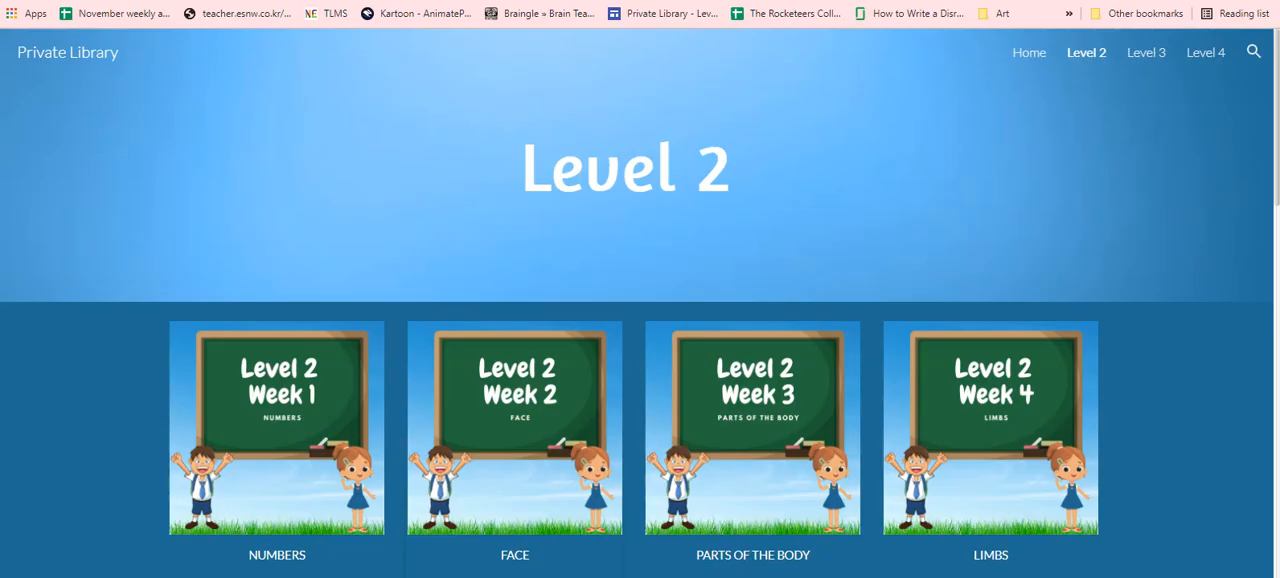
Copy the Welcome to School Level 4 slides link into the Bed lesson's description
left_click(1204, 52)
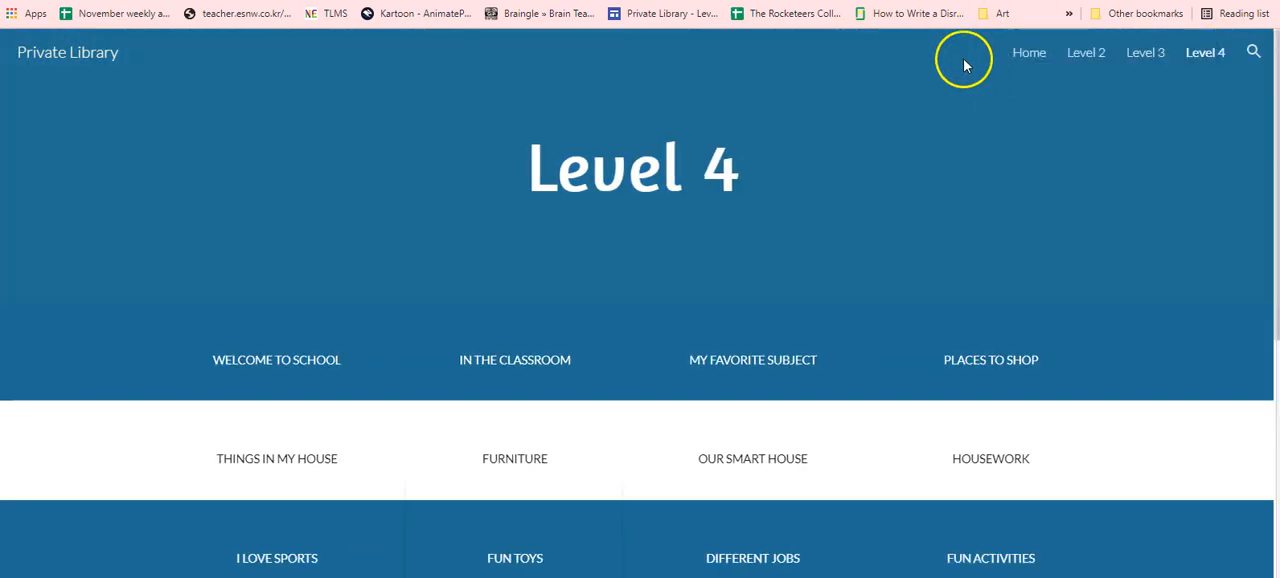
left_click(276, 360)
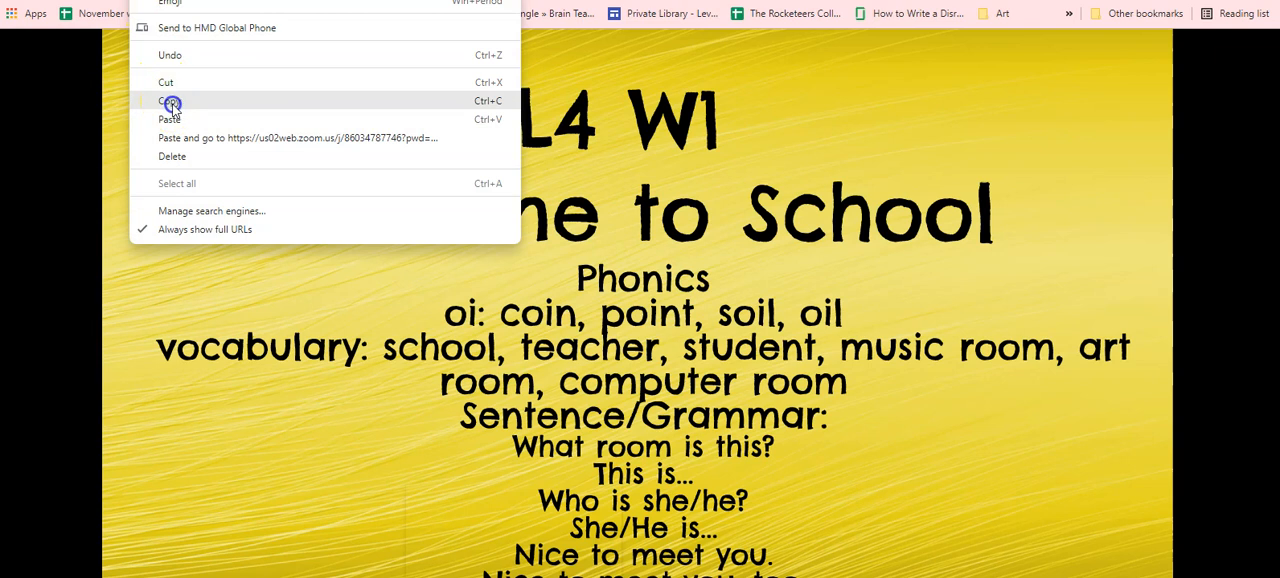
left_click(172, 104)
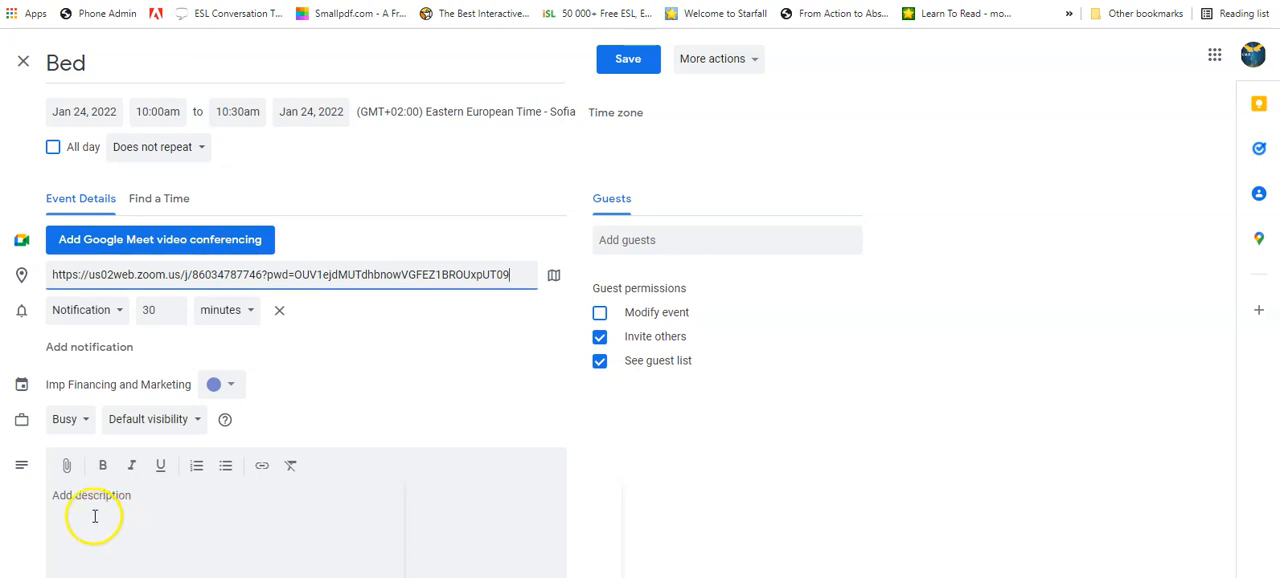
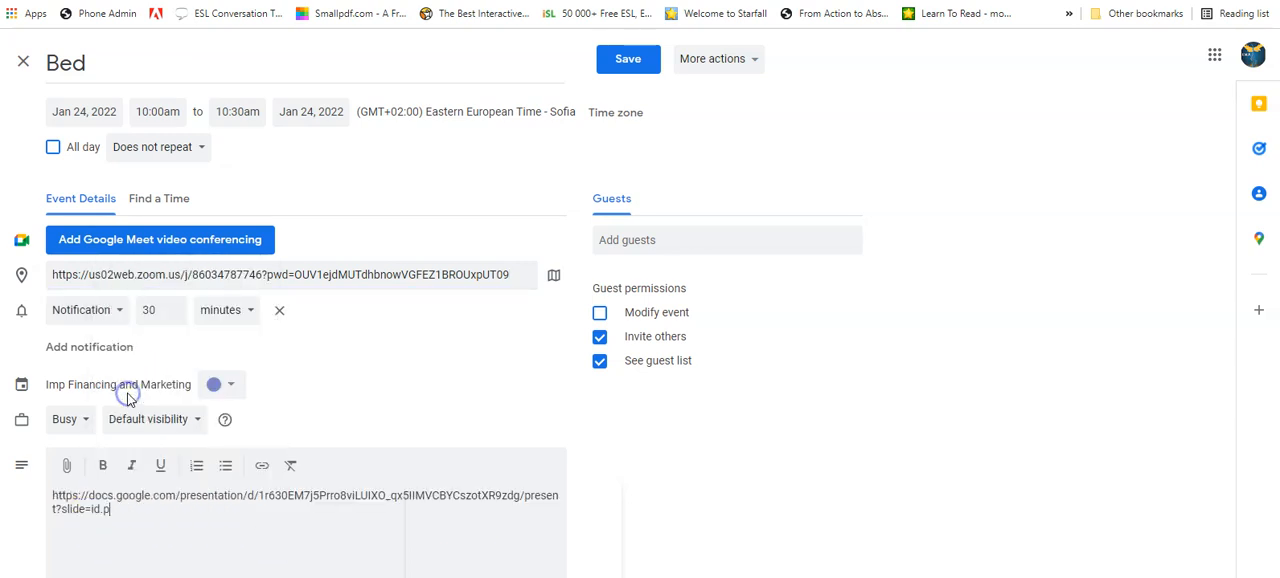
mouse_move(108, 138)
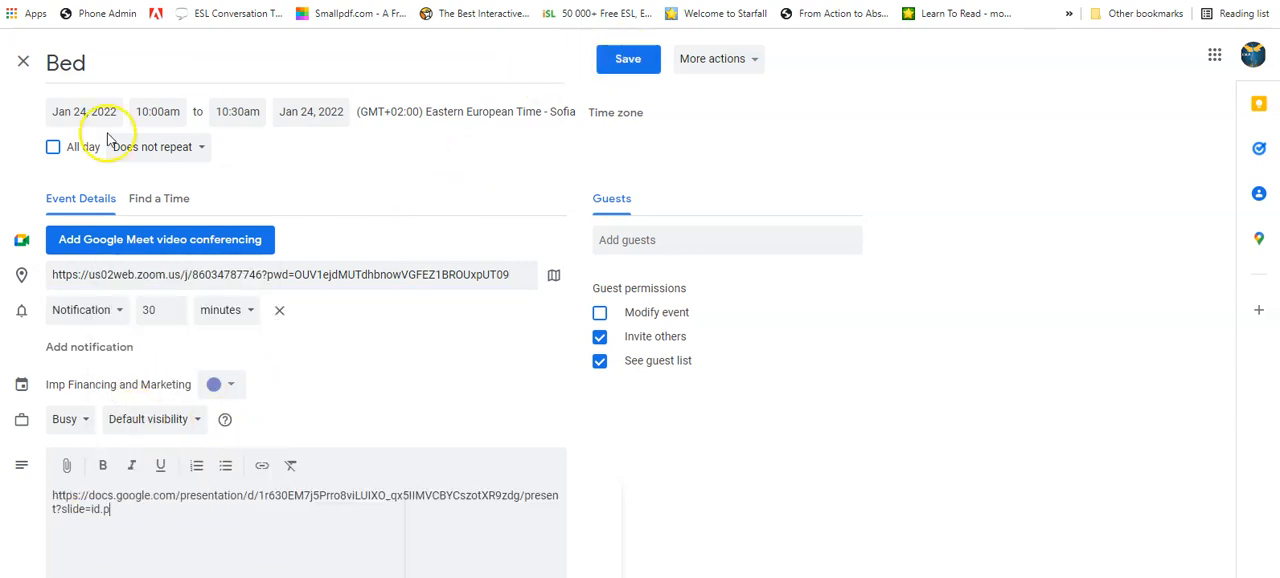
Make the Bed lesson repeat weekly on Monday, colour it purple, and save
left_click(160, 148)
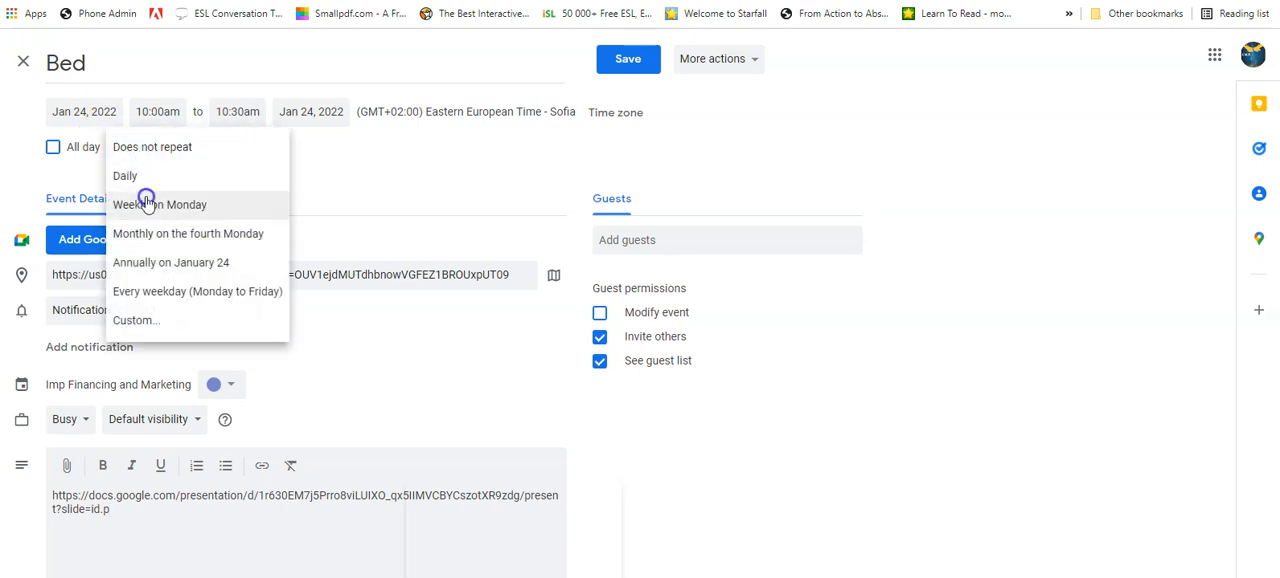
left_click(160, 204)
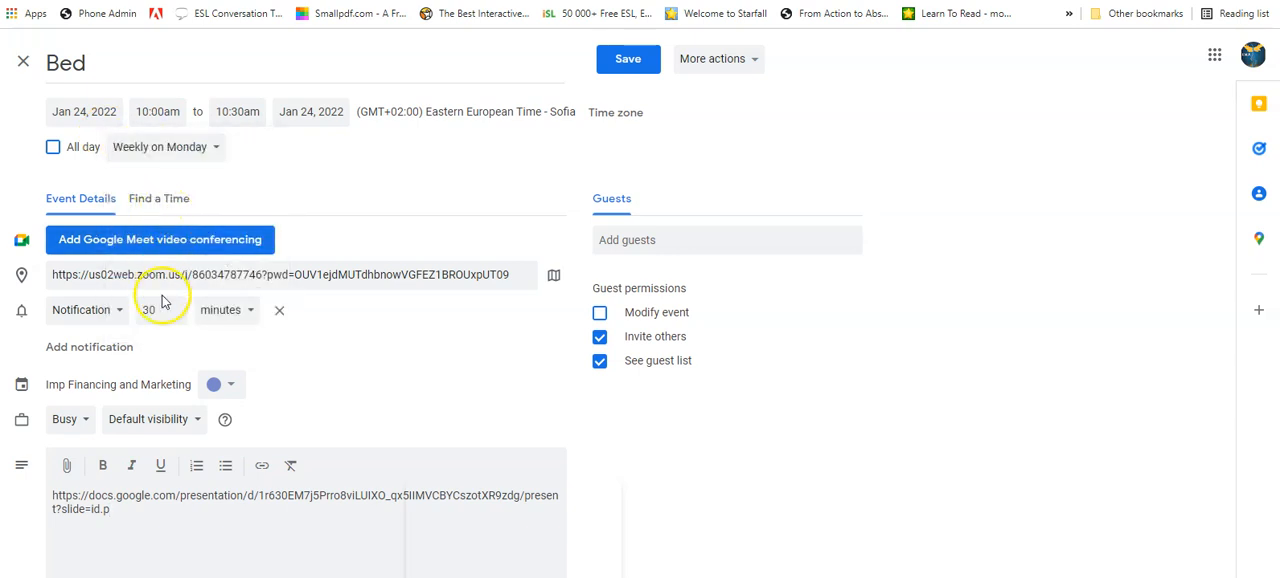
left_click(222, 384)
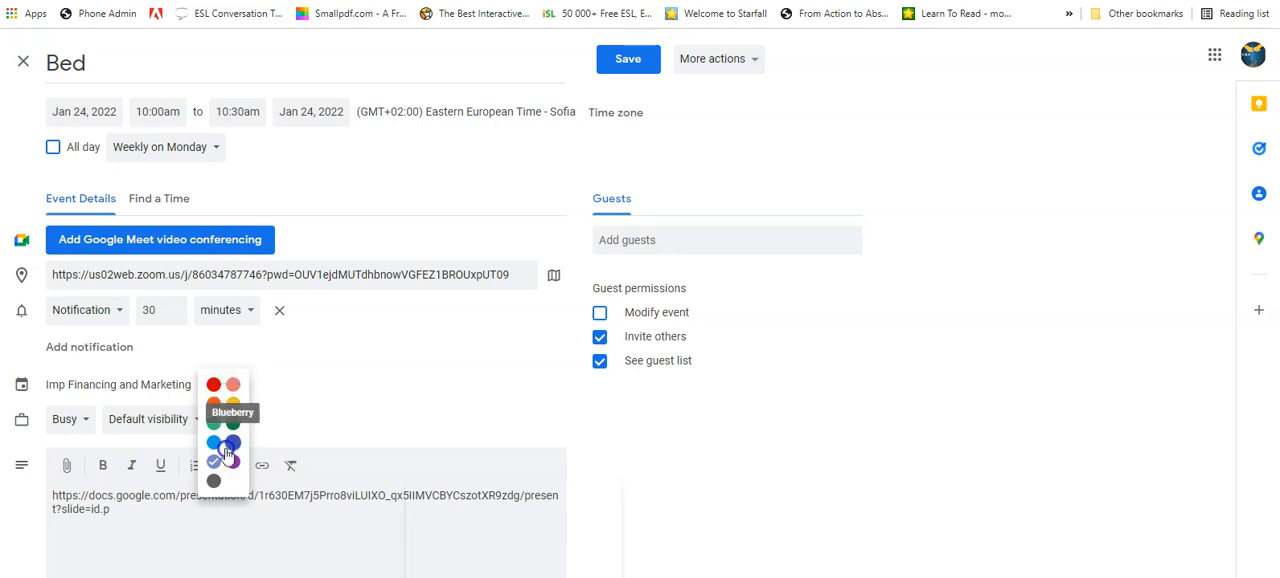
left_click(214, 440)
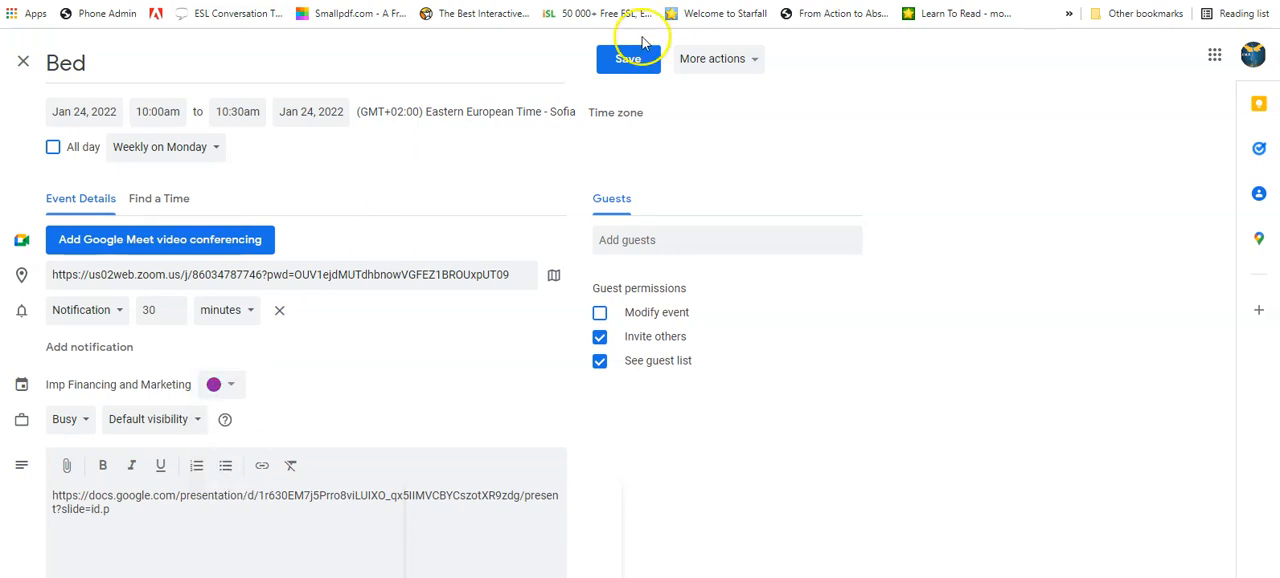
left_click(624, 60)
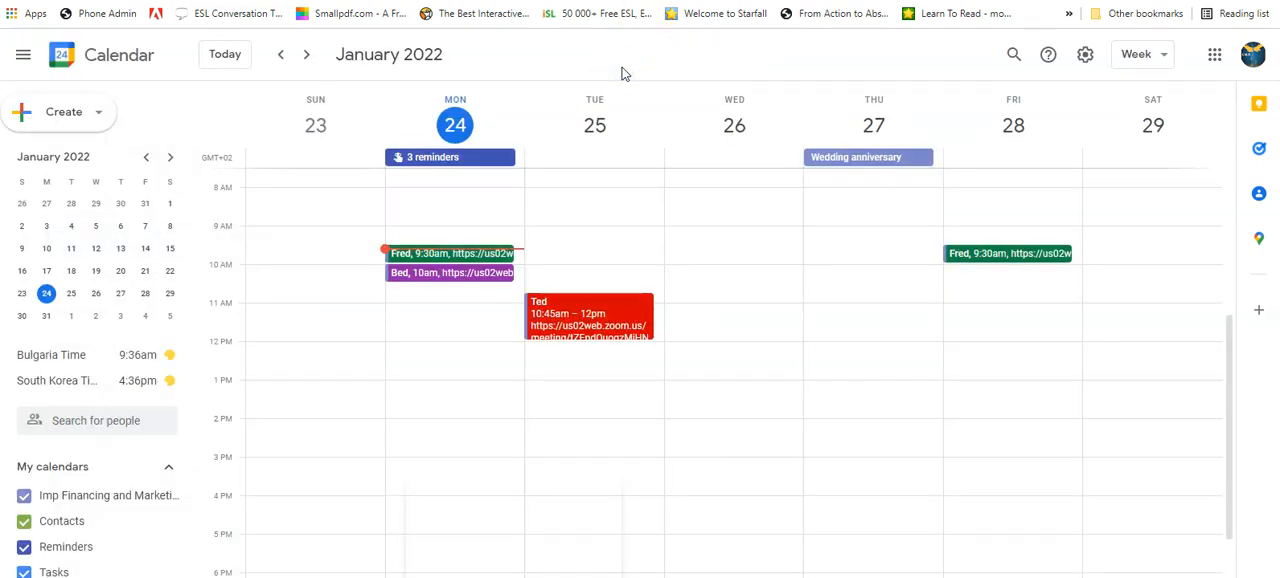
mouse_move(500, 140)
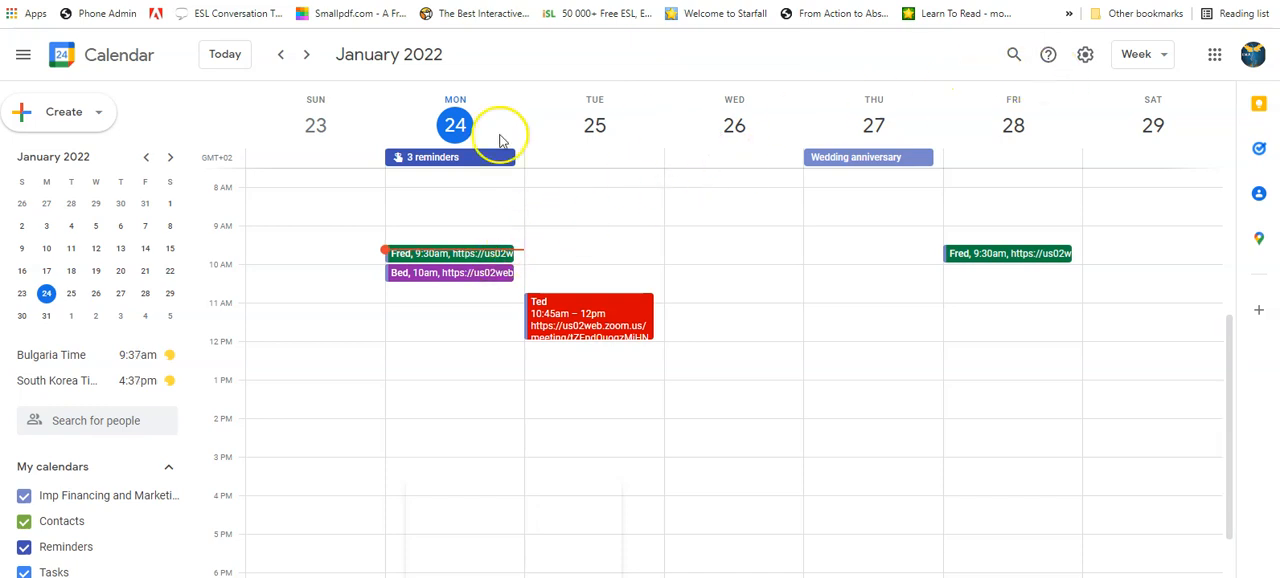
View the following week's Monday in Day view and check the Fred lesson details before returning to Week view
left_click(306, 54)
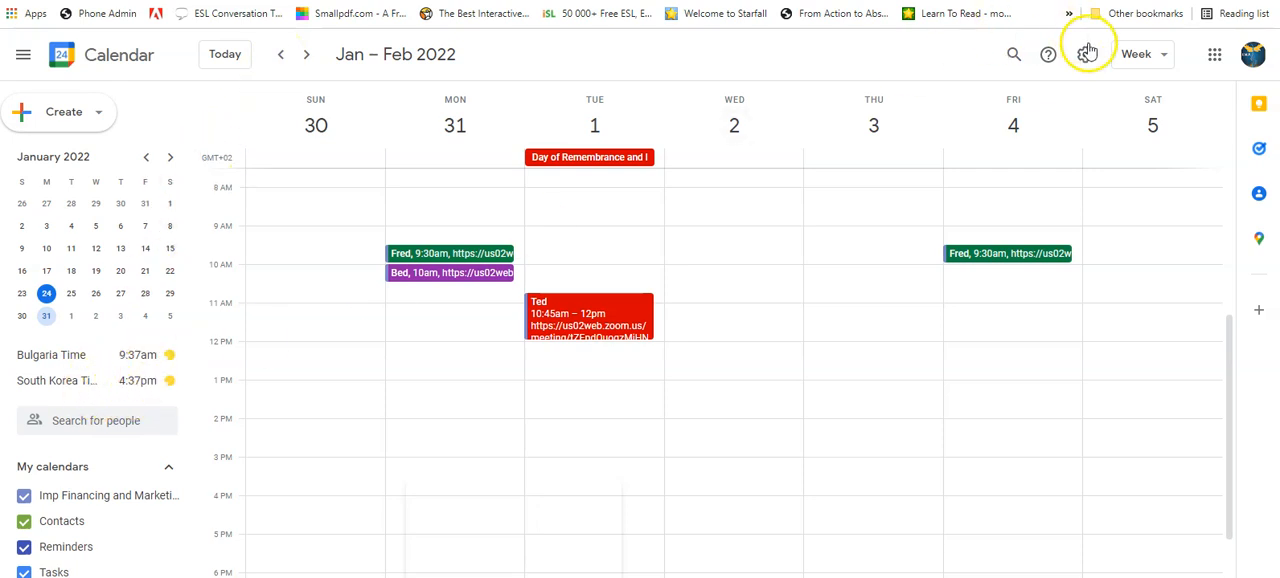
left_click(1140, 56)
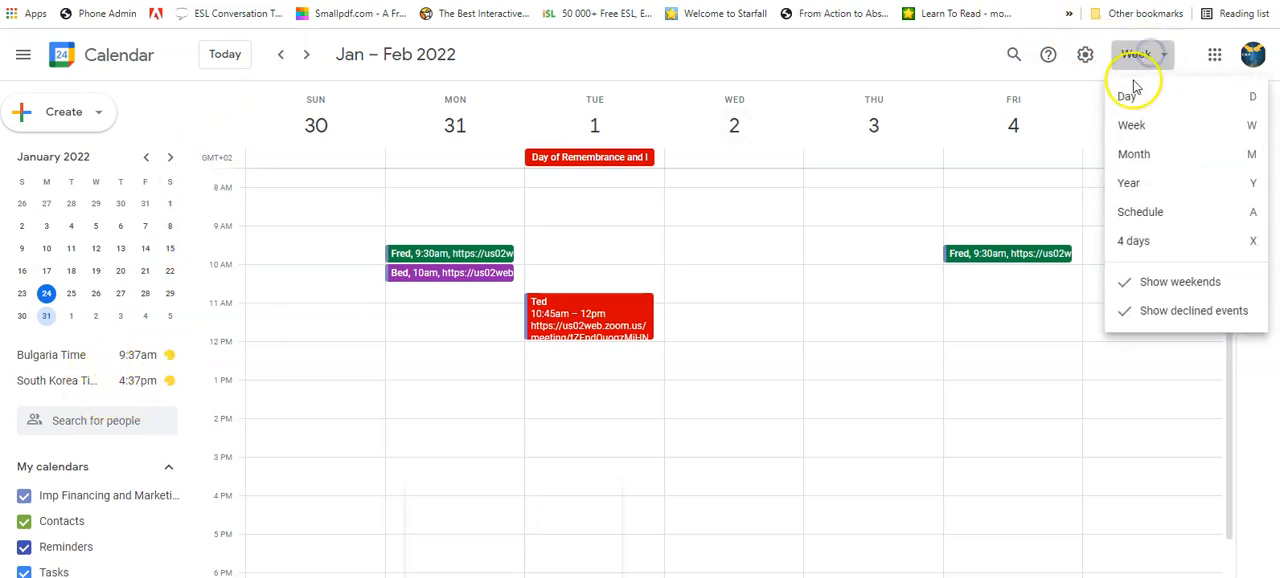
left_click(1130, 96)
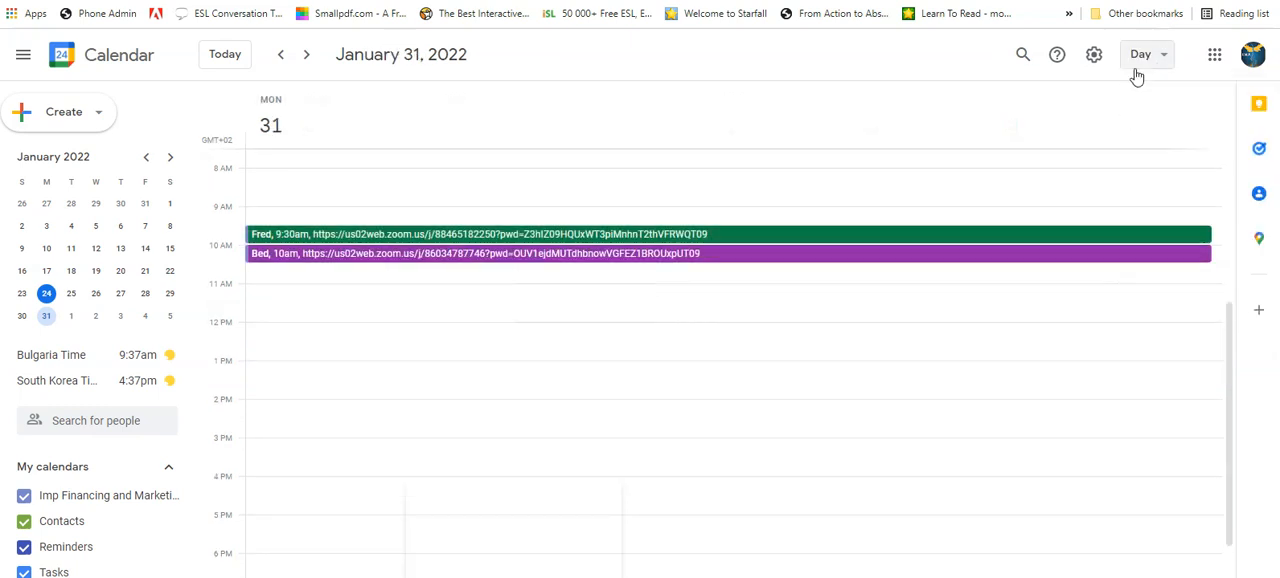
left_click(1148, 56)
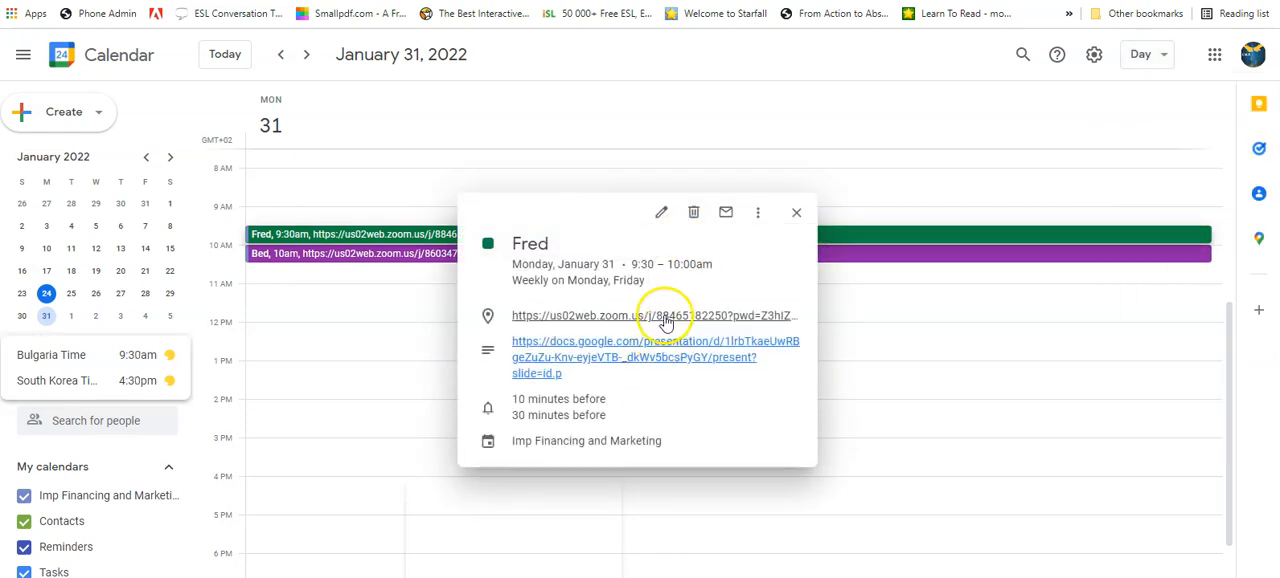
mouse_move(1094, 56)
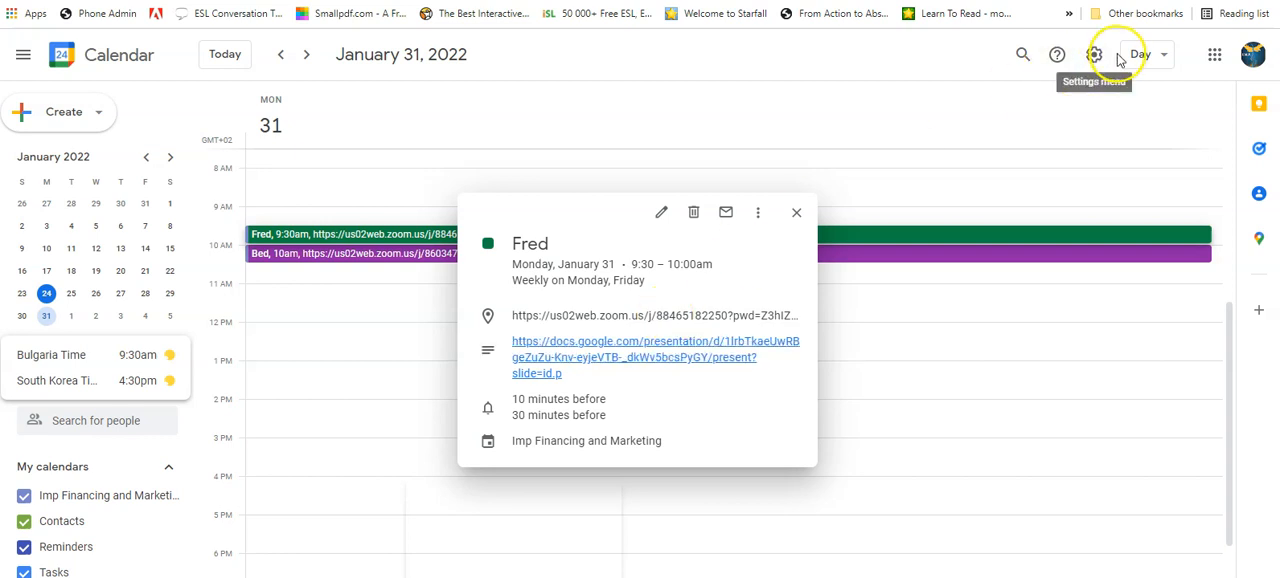
left_click(1150, 56)
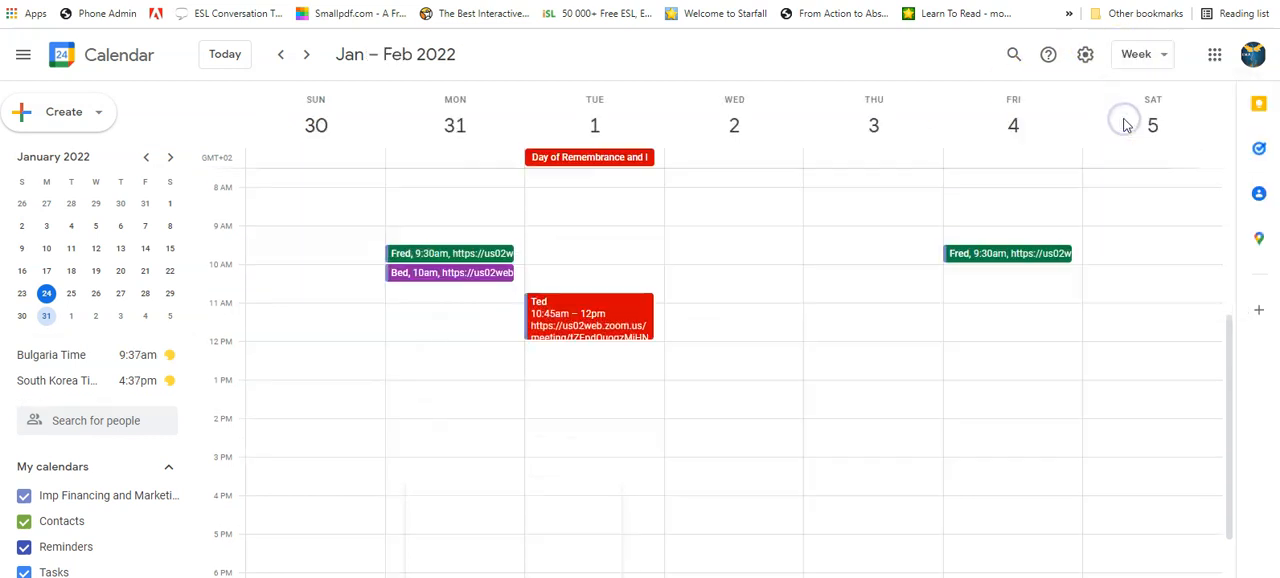
left_click(1082, 54)
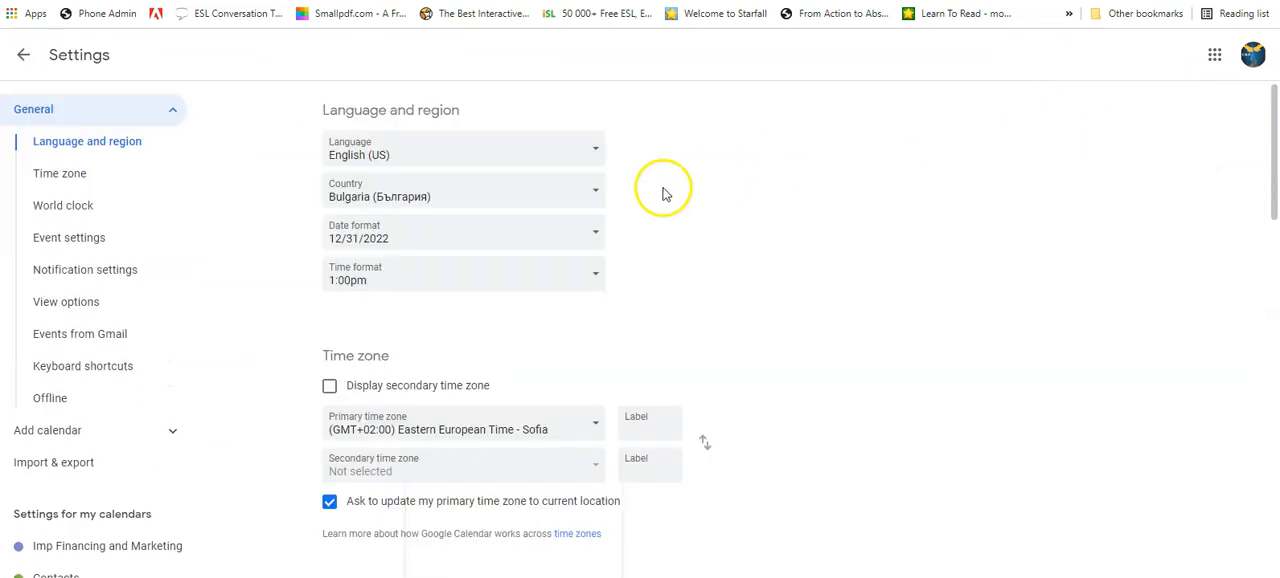
mouse_move(348, 272)
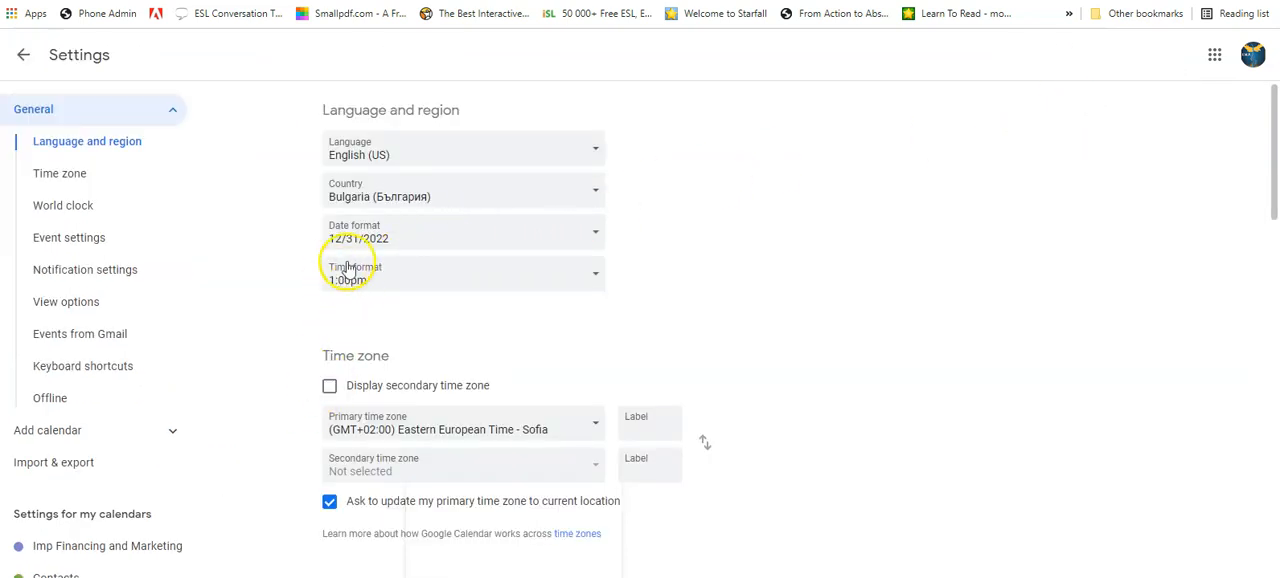
Add a third world-clock slot under Sofia and Seoul and bring up its time zone list
scroll("down", 3)
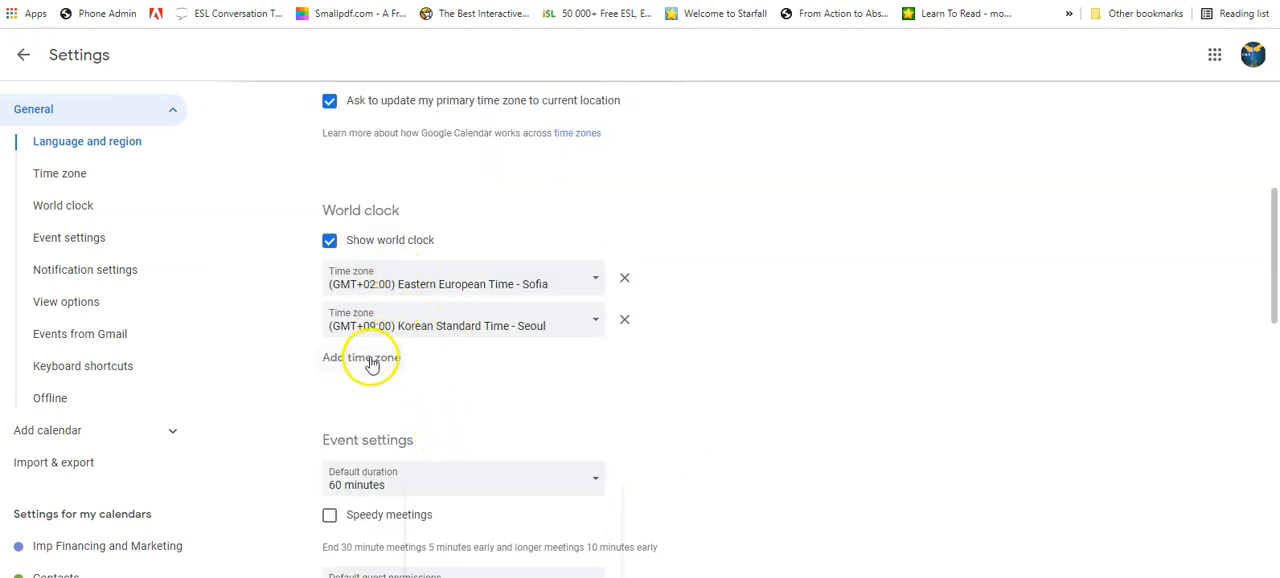
left_click(362, 356)
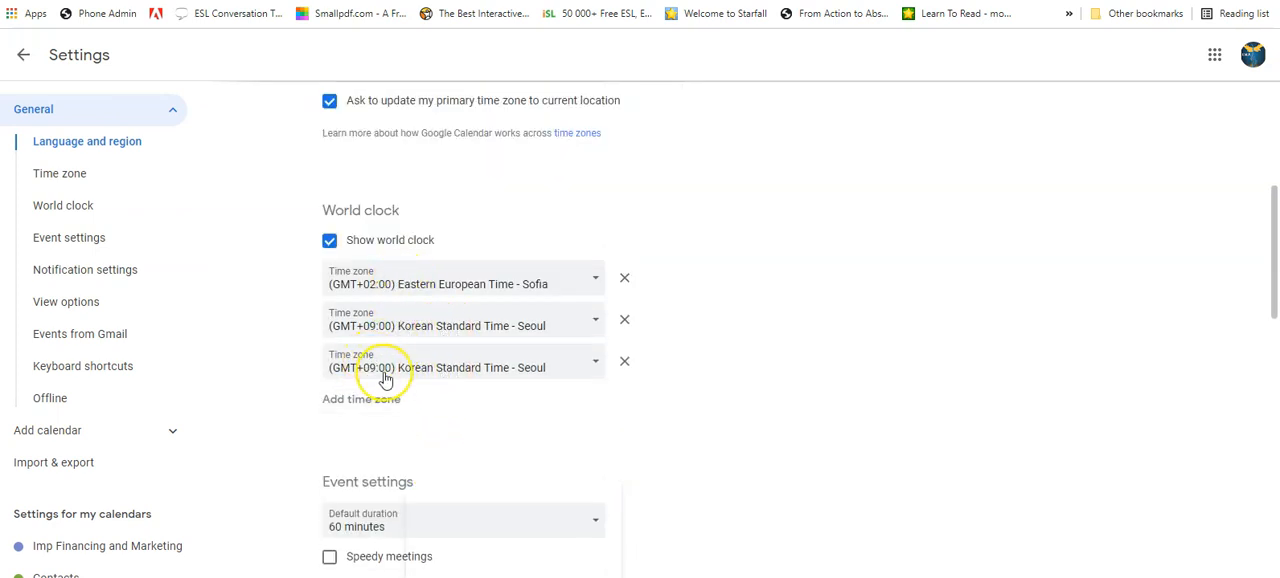
left_click(460, 362)
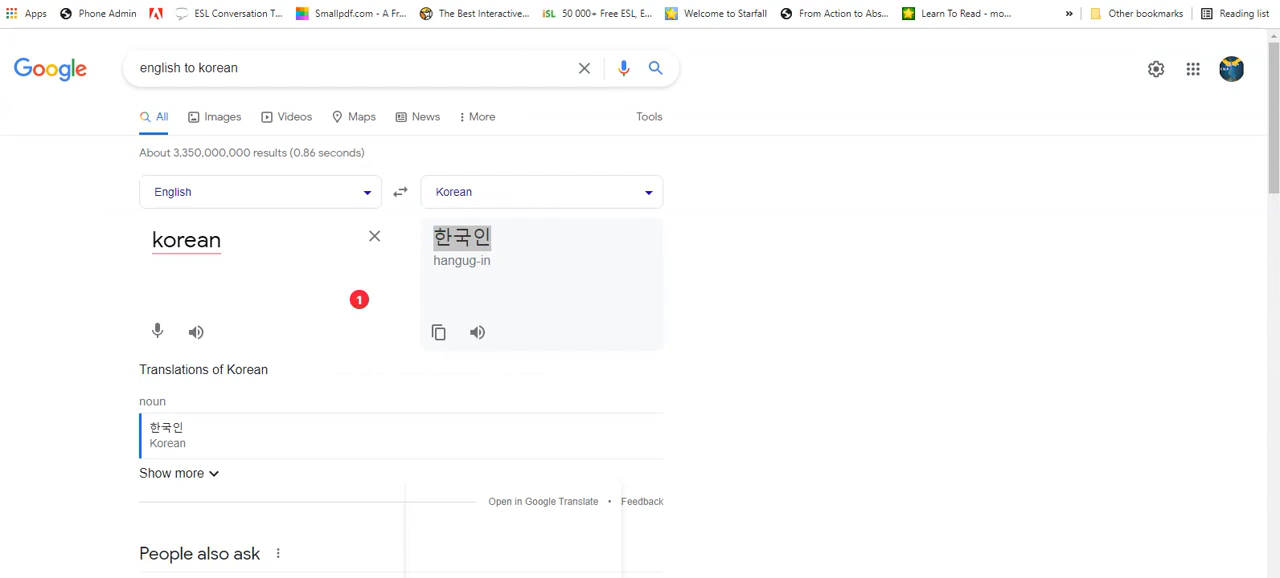
mouse_move(348, 76)
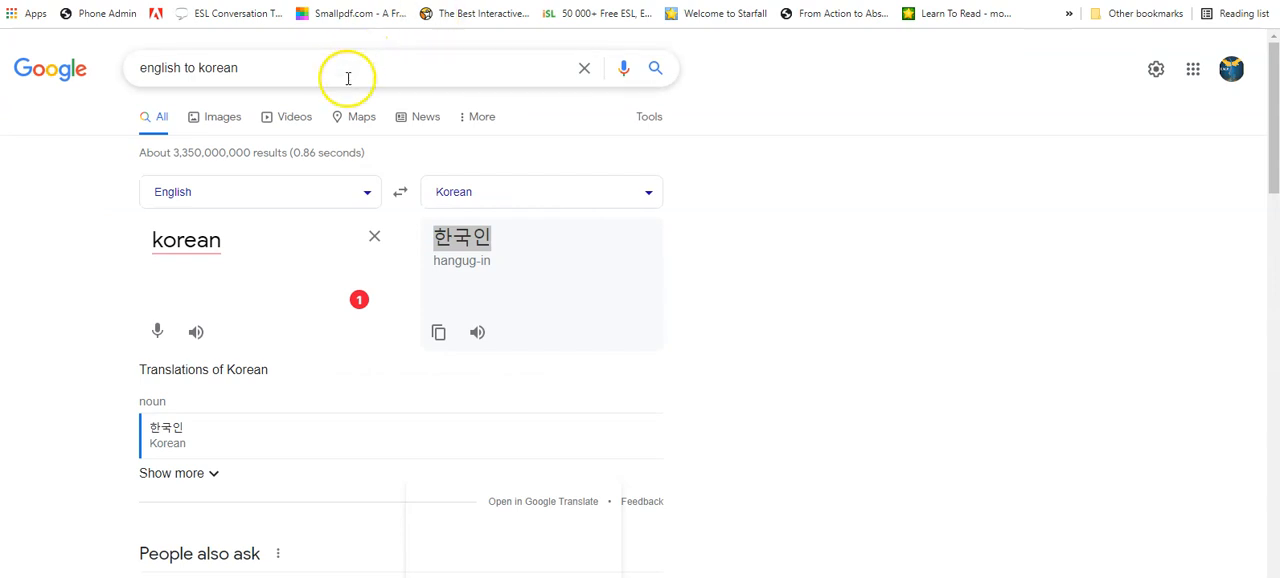
mouse_move(56, 70)
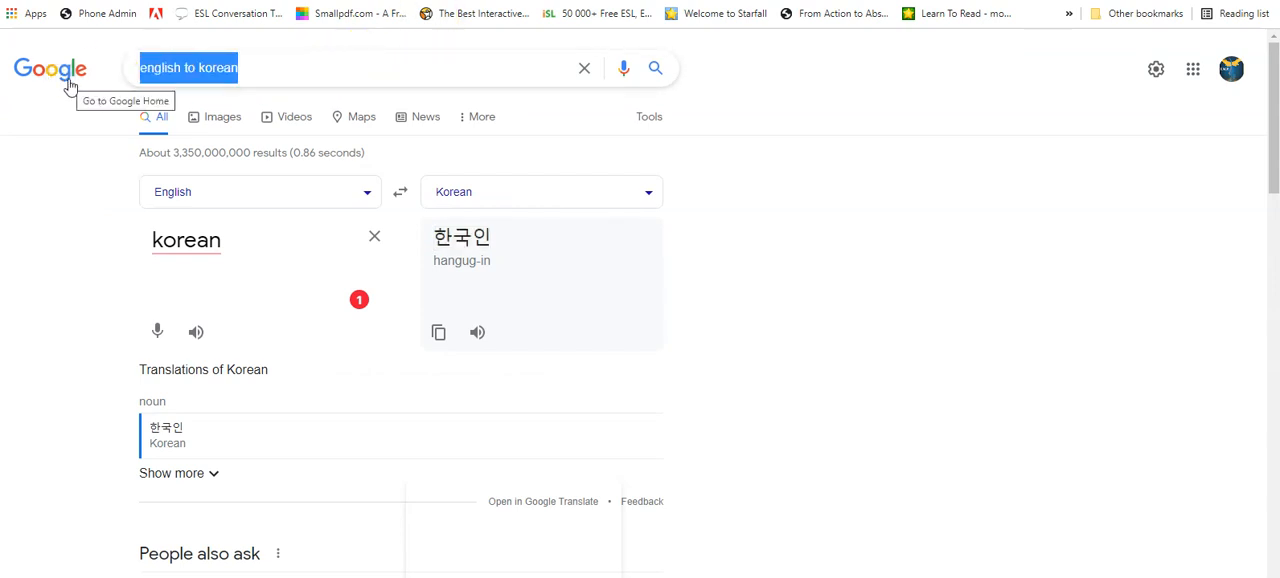
Search Google for 'beijing time' to learn China's time zone
type("beijing time")
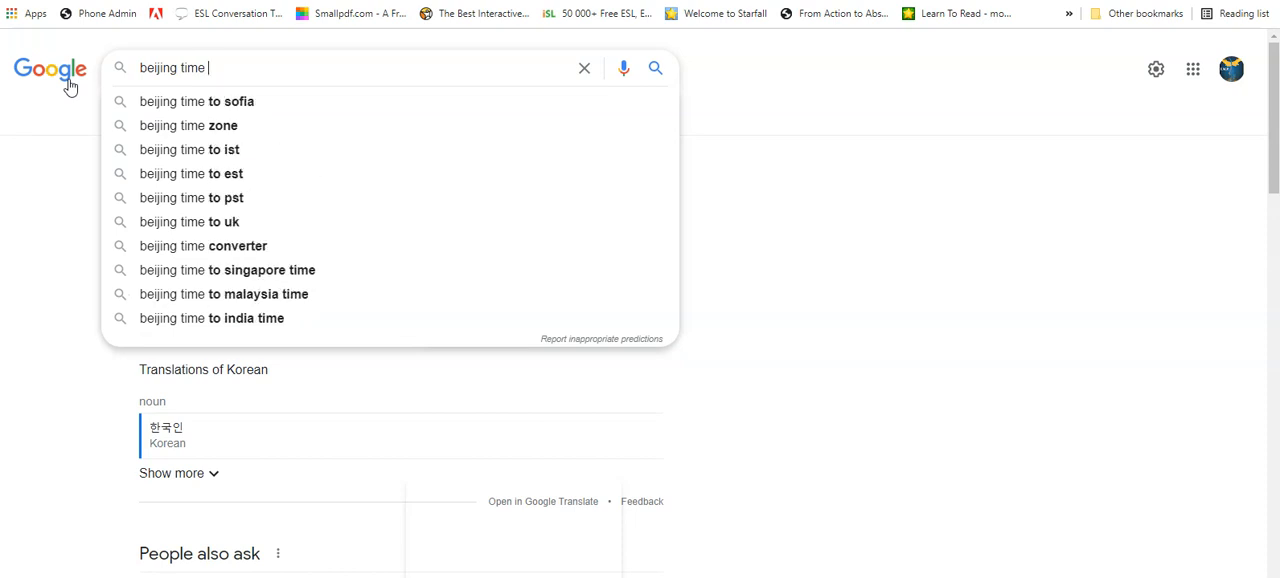
left_click(188, 124)
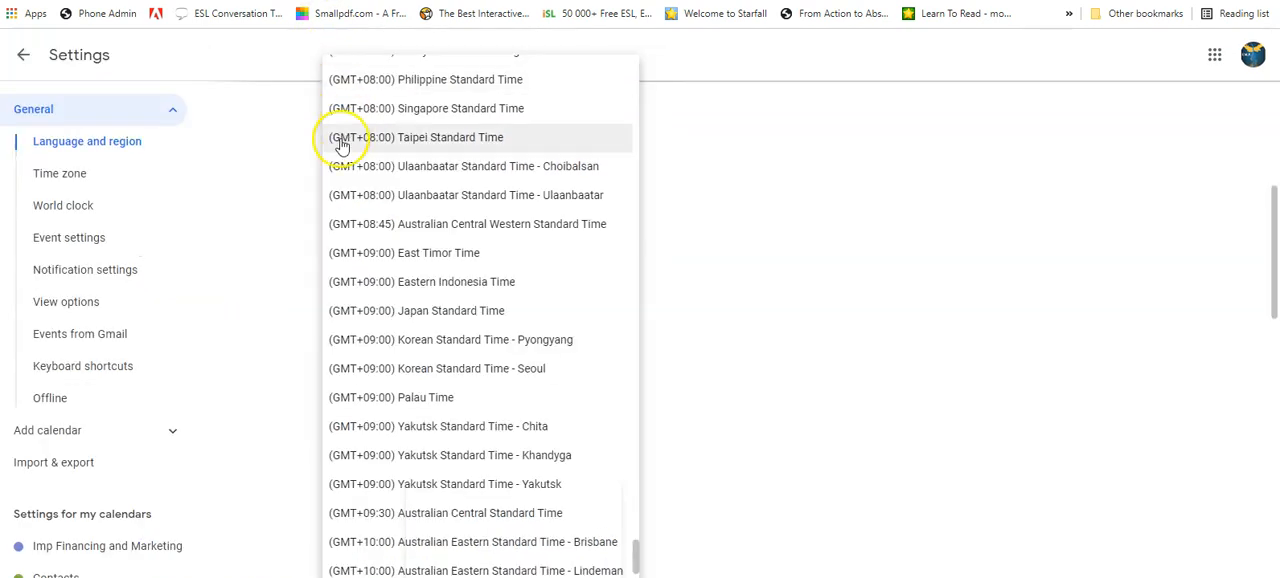
Set the new world clock to (GMT+08:00) China Standard Time – Shanghai and return to the calendar
scroll("down", 3)
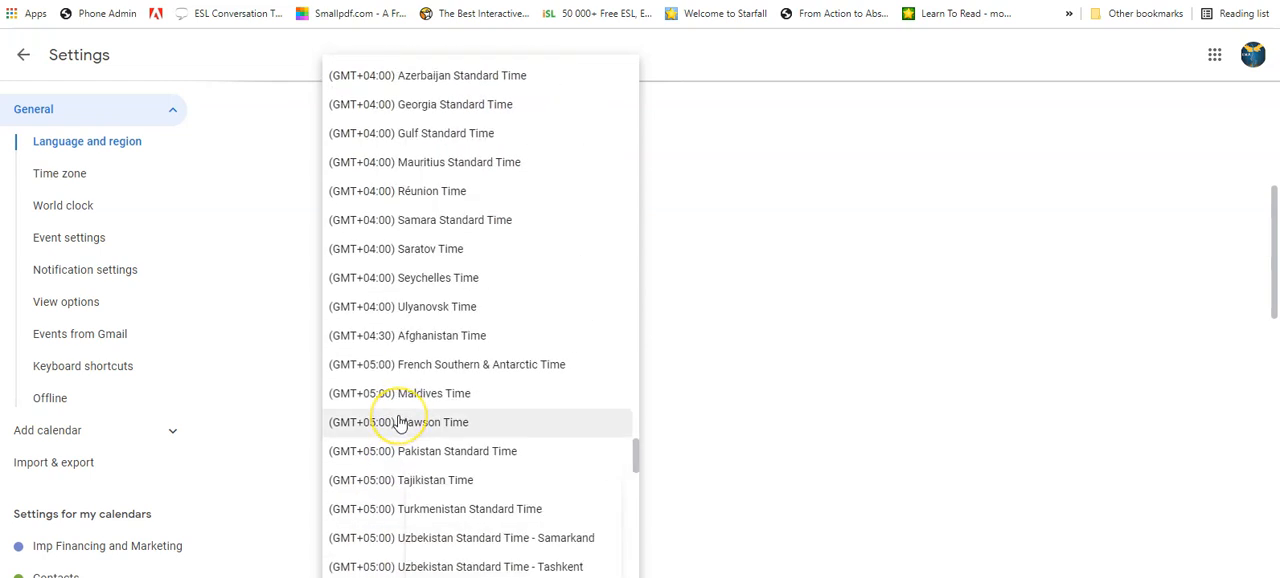
scroll("down", 3)
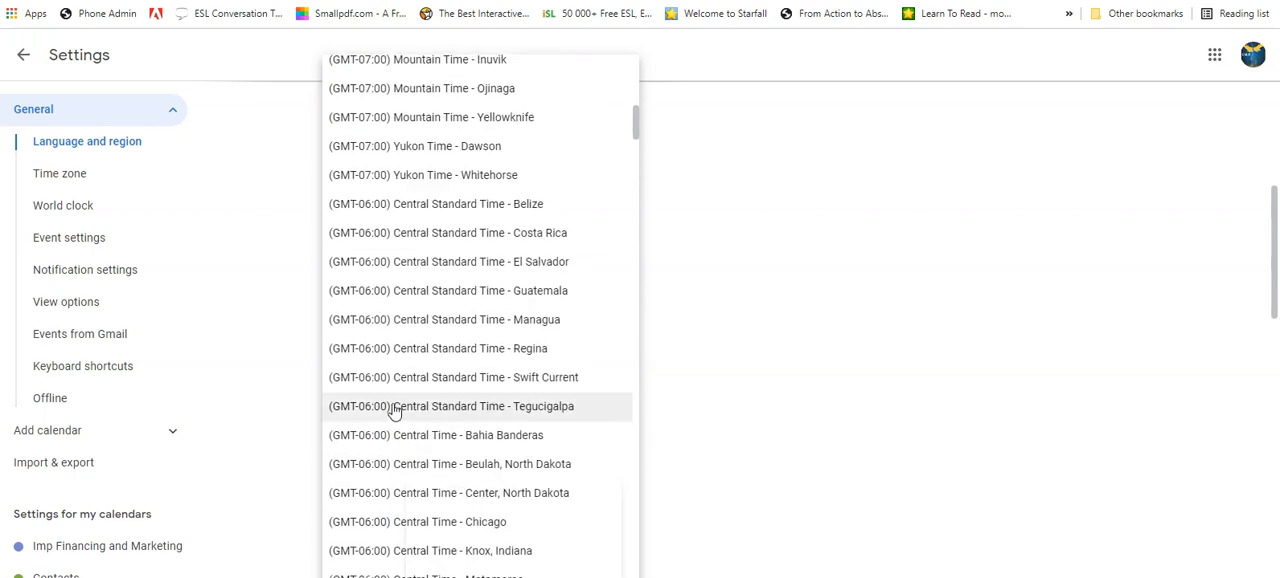
scroll("down", 3)
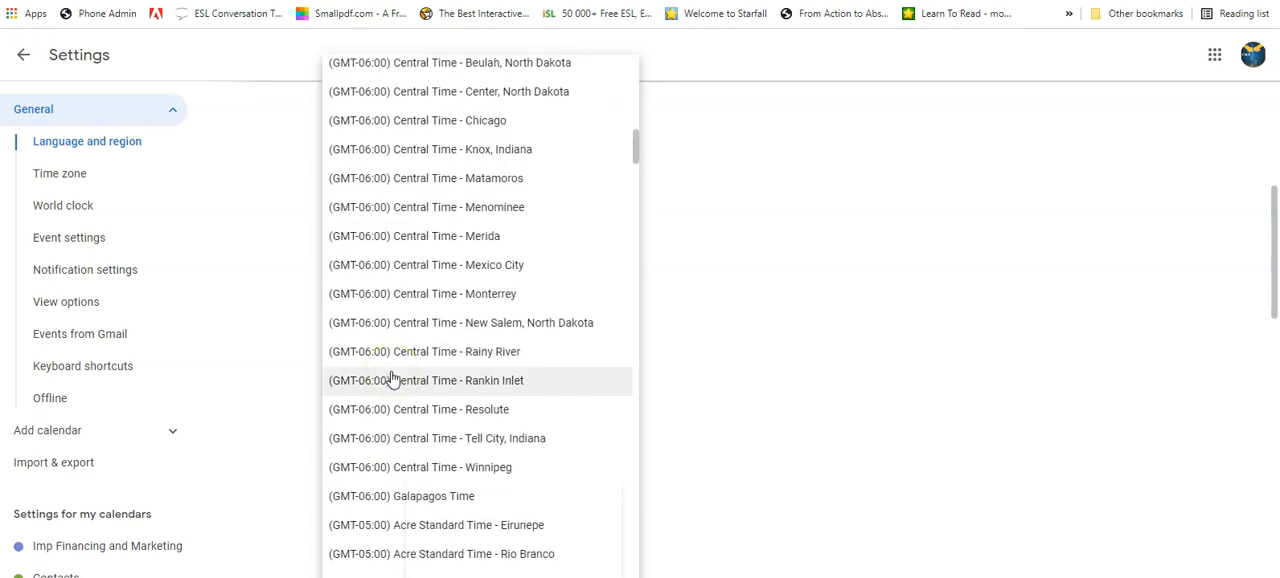
scroll("down", 3)
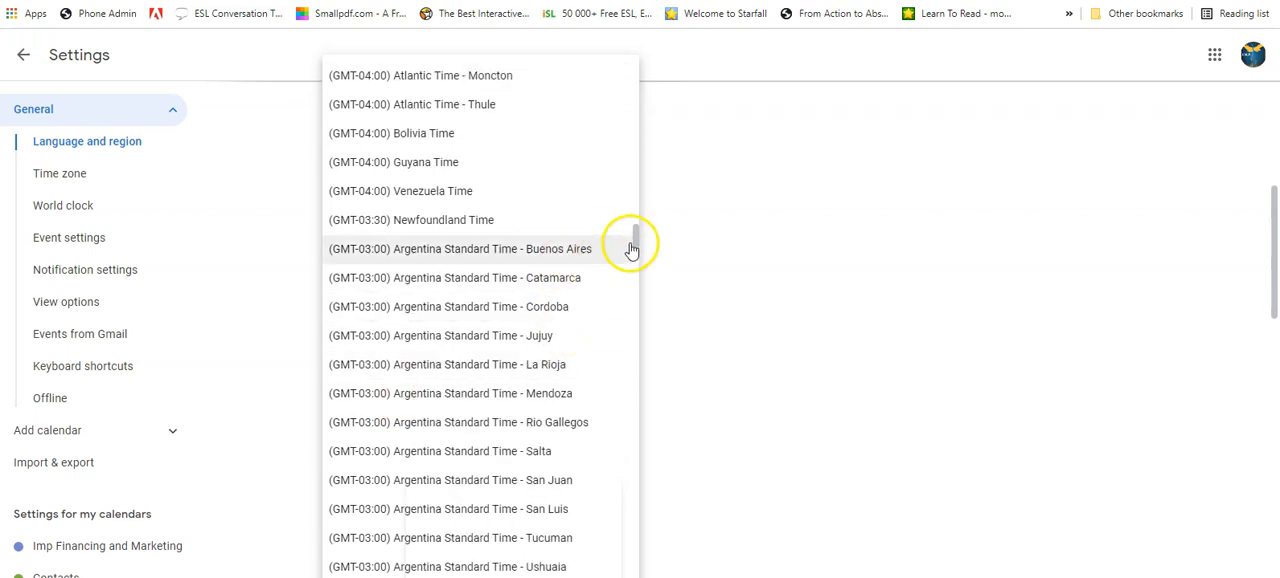
scroll("down", 3)
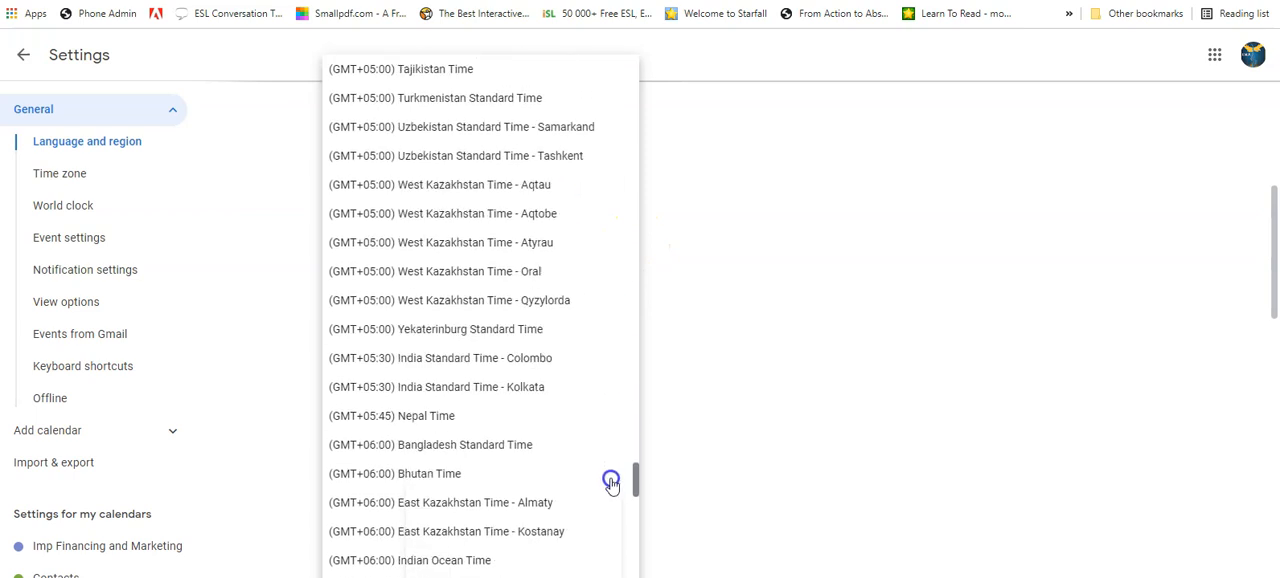
scroll("down", 3)
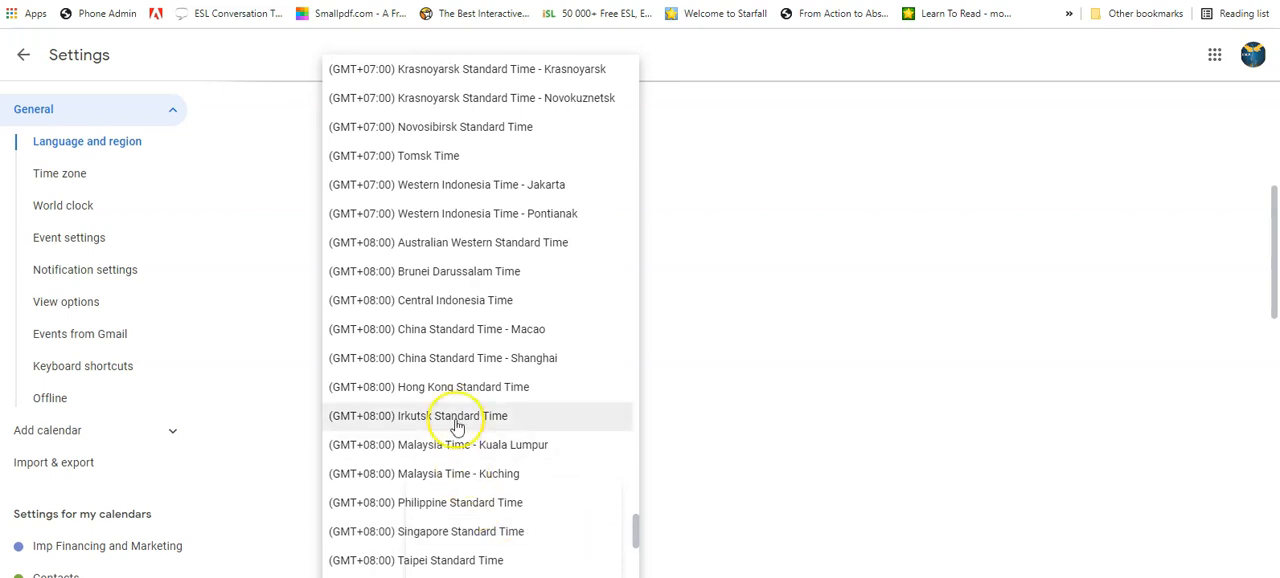
mouse_move(392, 336)
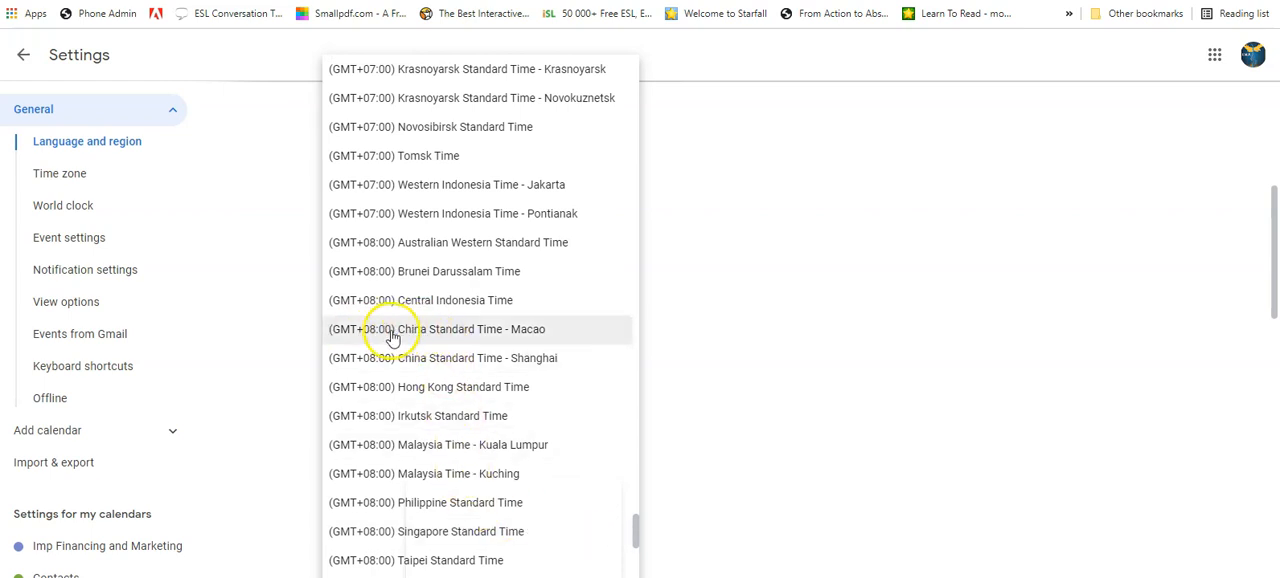
mouse_move(478, 358)
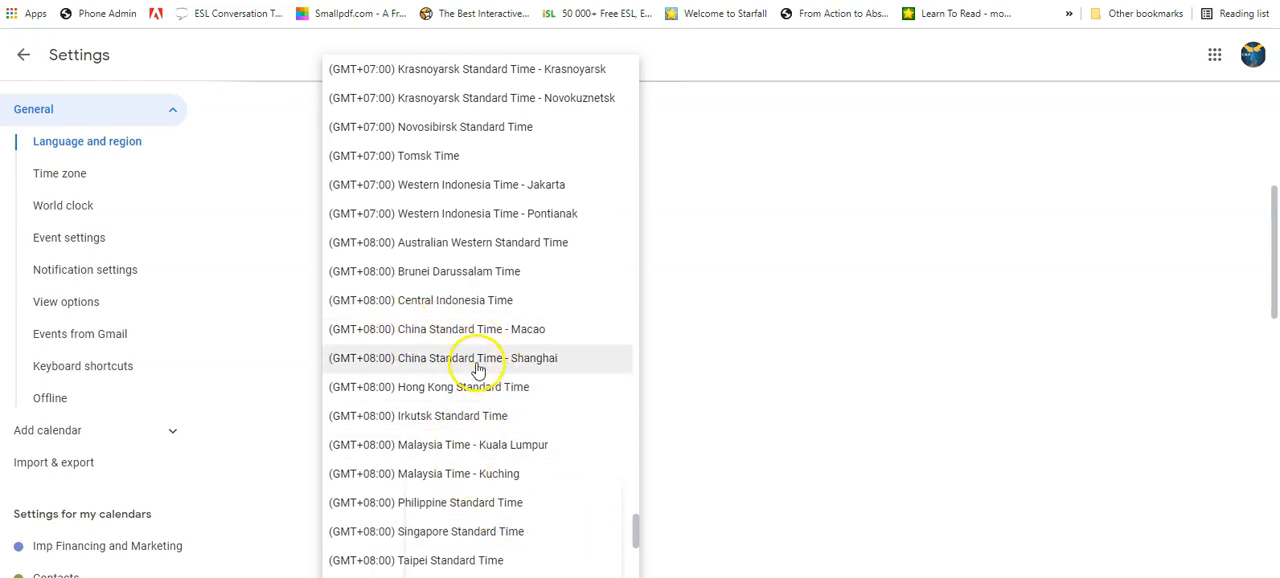
mouse_move(518, 374)
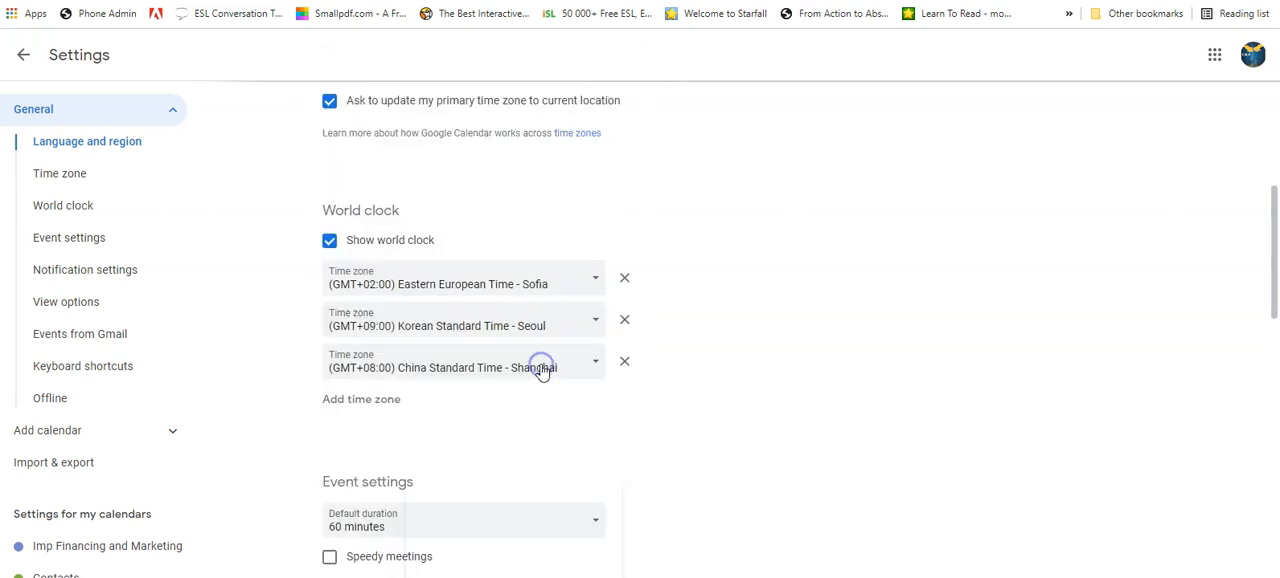
mouse_move(228, 462)
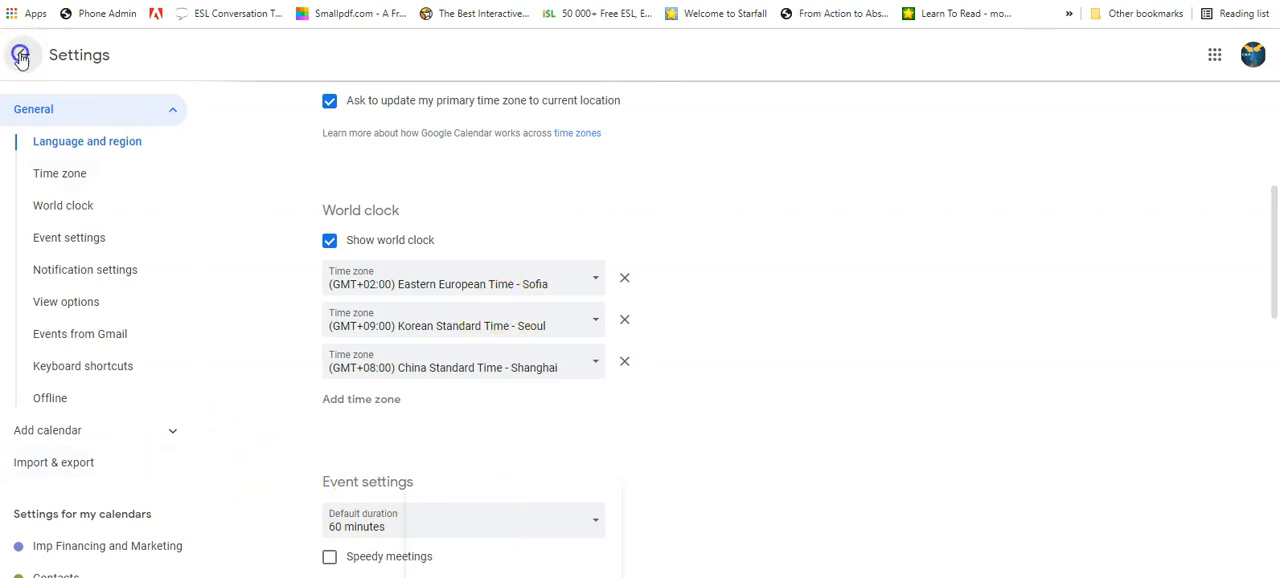
left_click(20, 54)
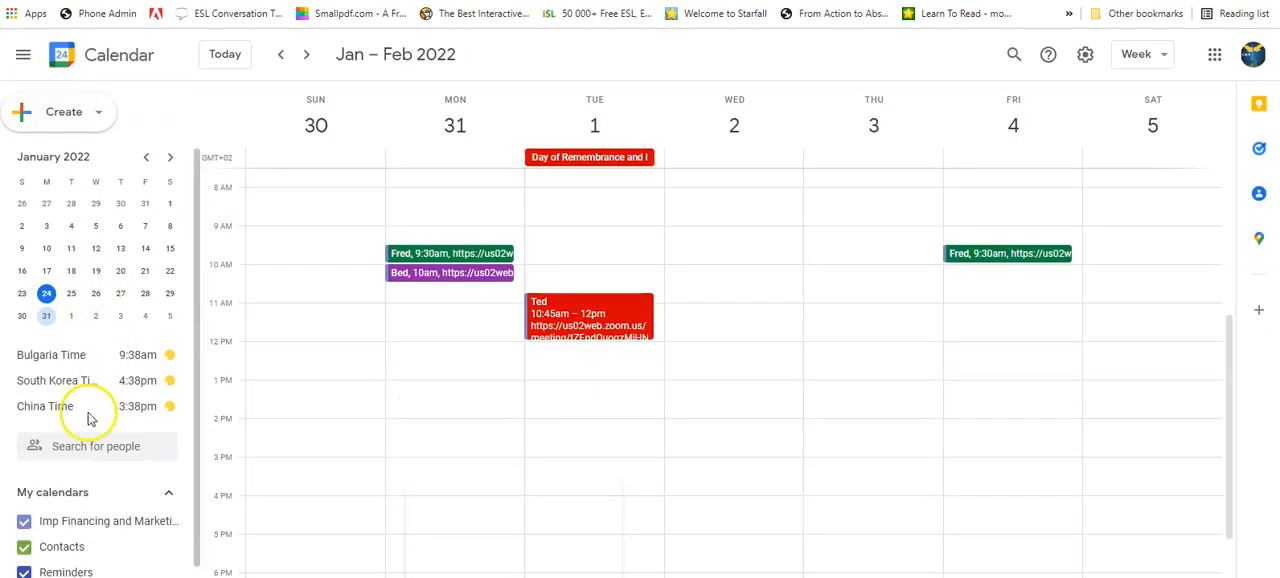
mouse_move(116, 424)
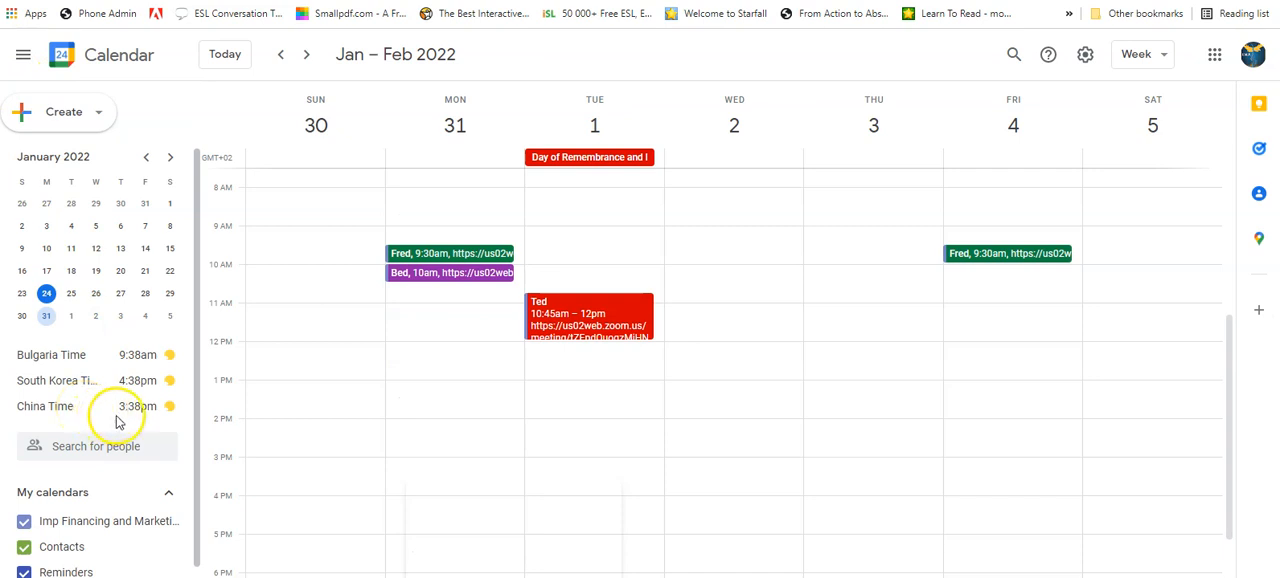
mouse_move(260, 278)
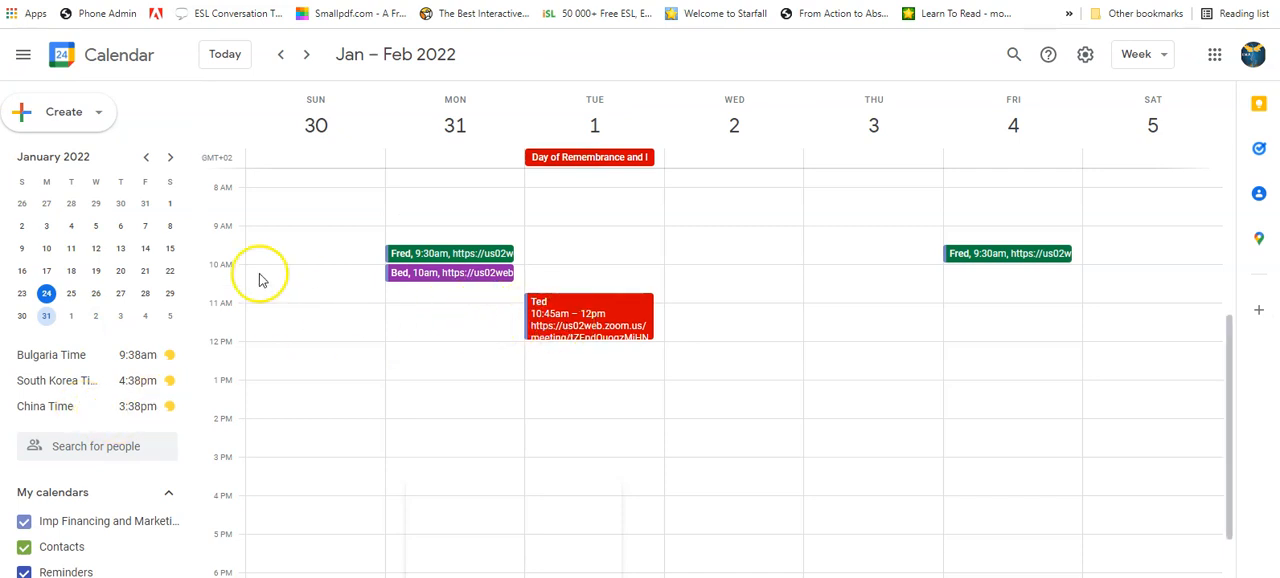
mouse_move(468, 98)
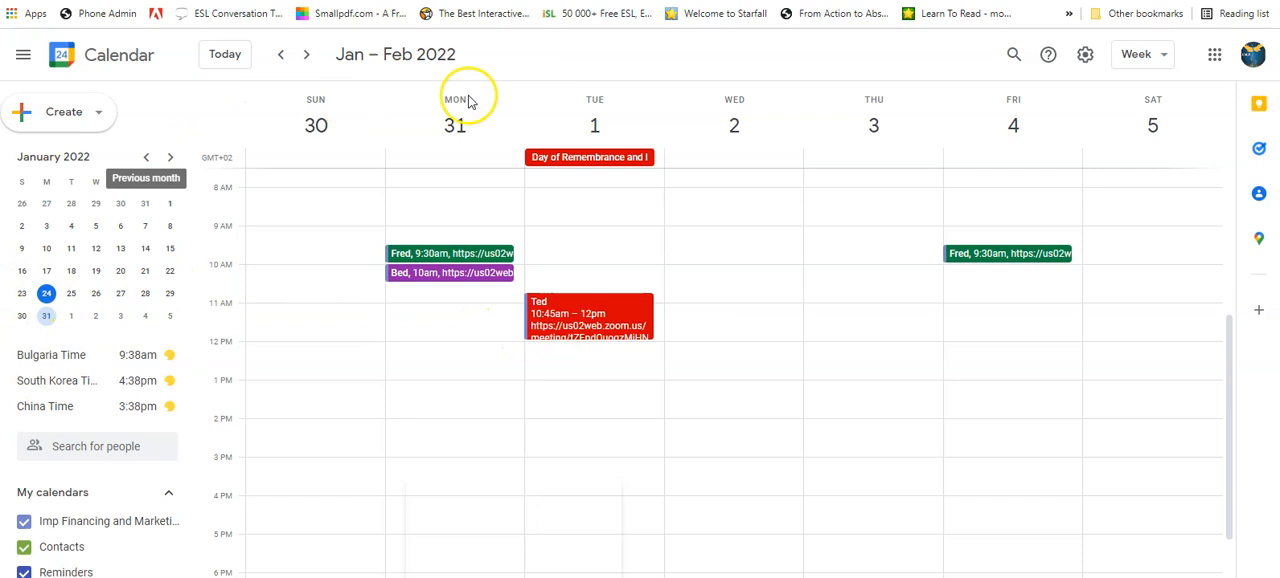
Reach the Language dropdown under Language and region in the general settings
left_click(1082, 54)
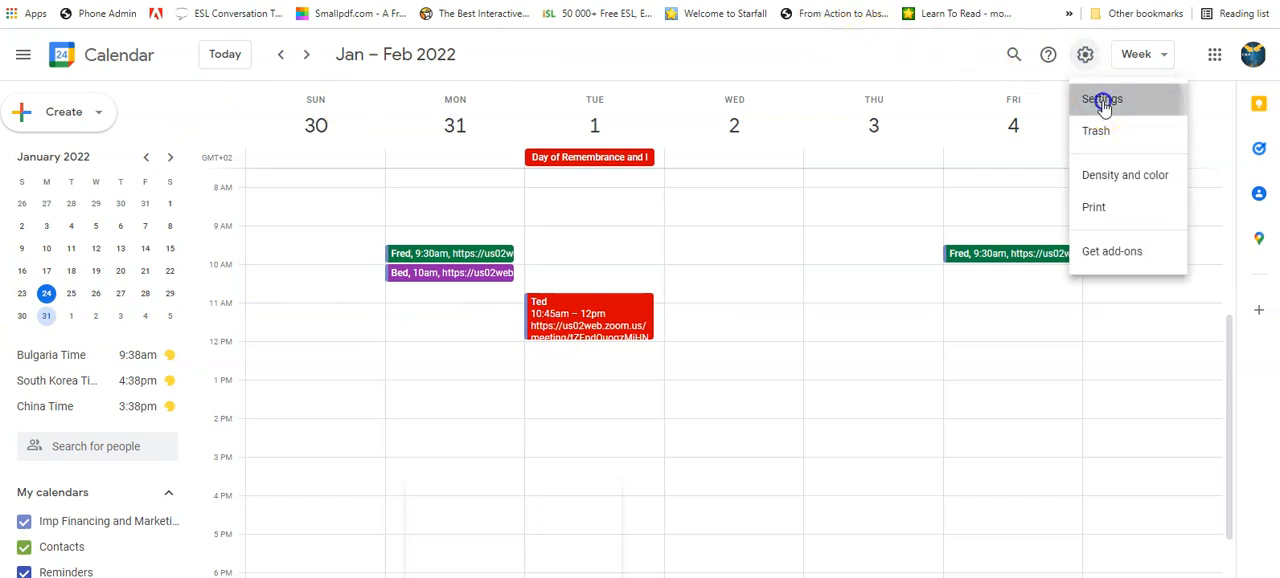
left_click(1104, 98)
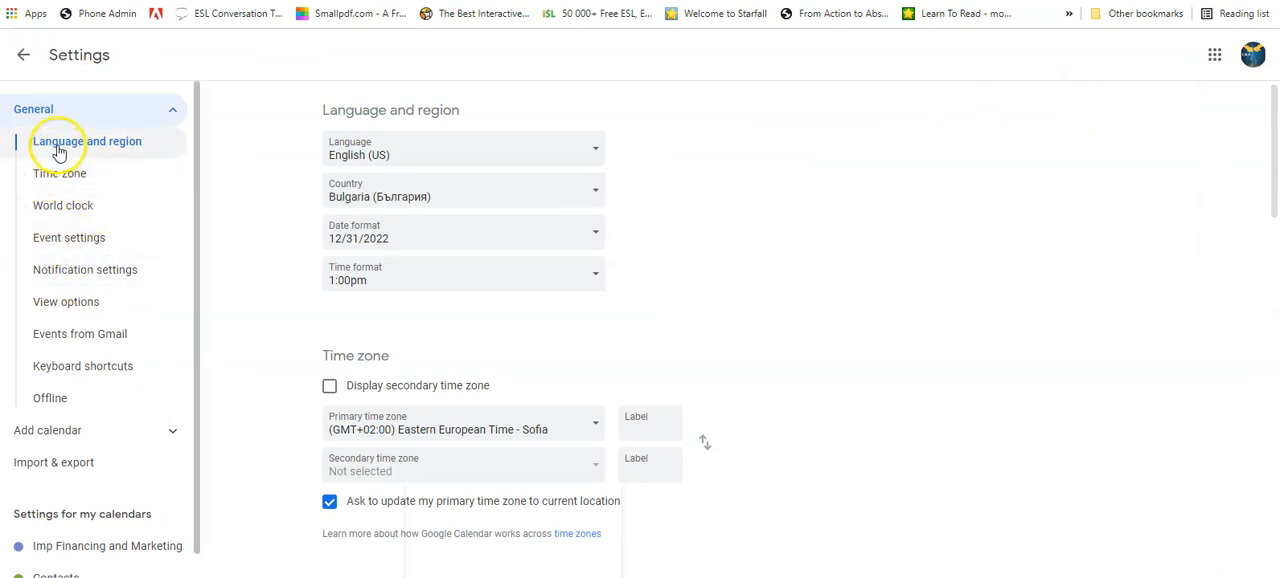
left_click(464, 148)
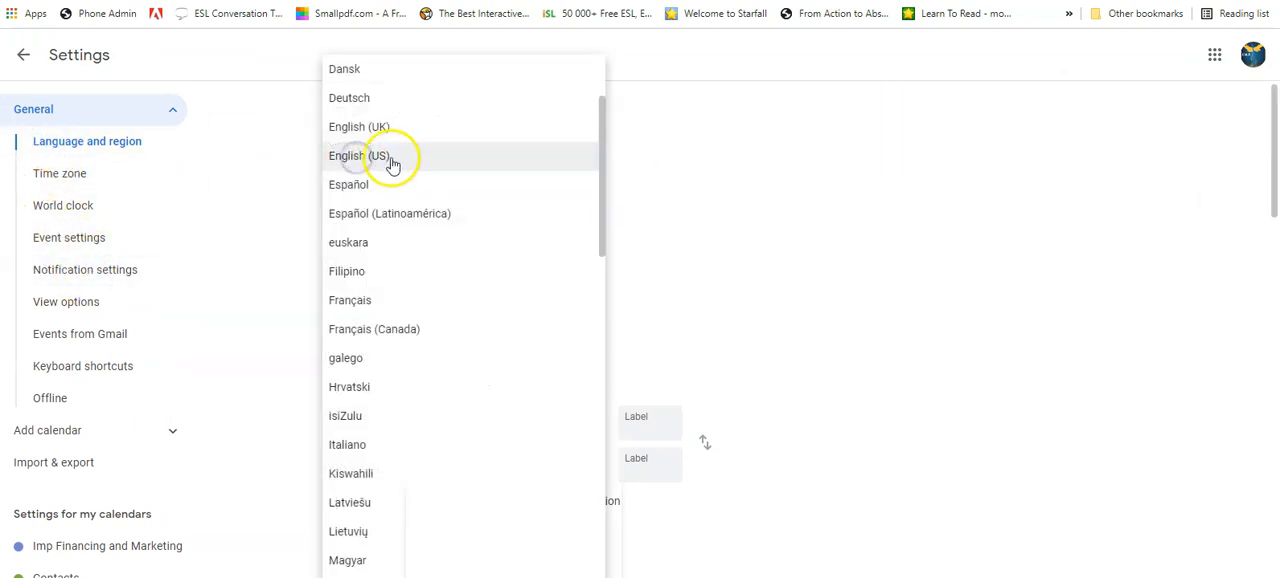
mouse_move(598, 176)
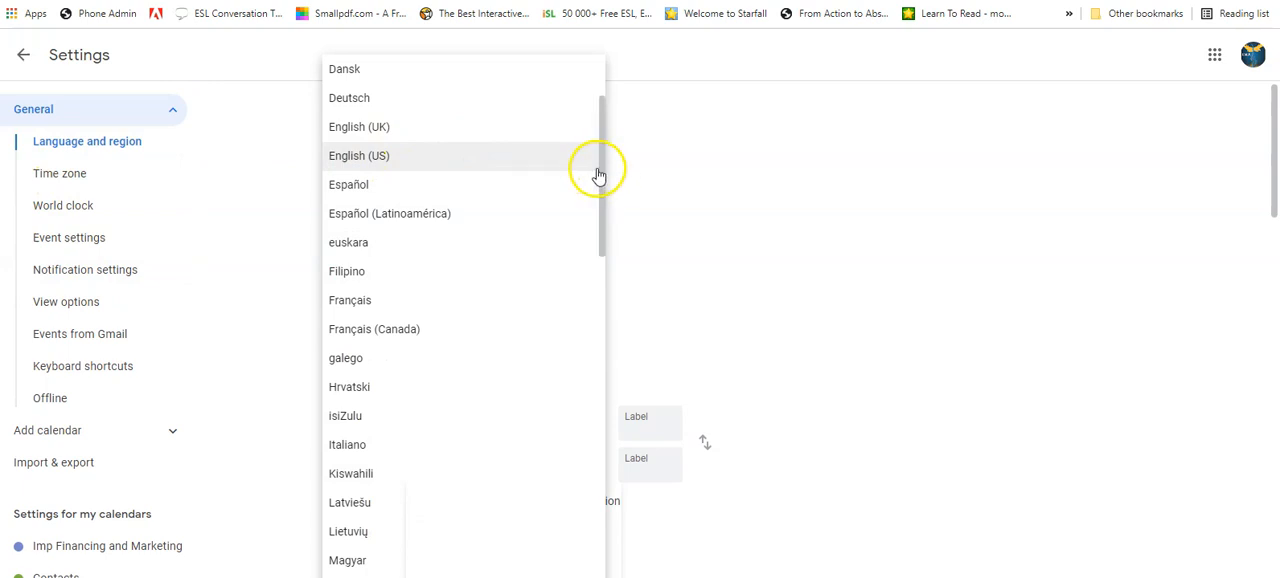
left_click(388, 212)
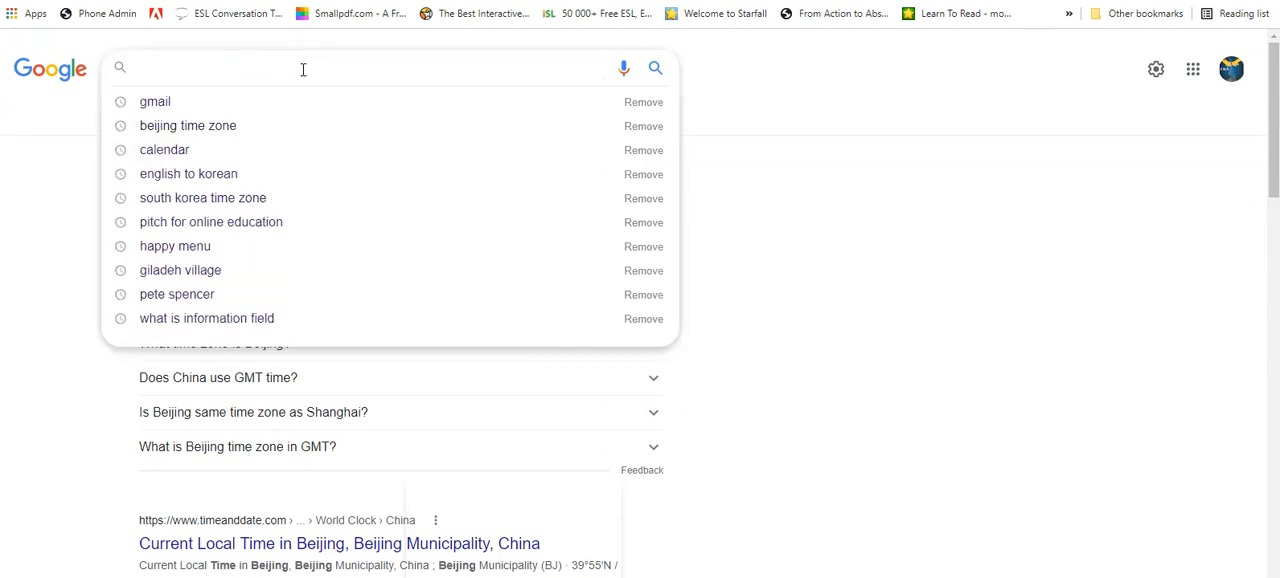
Search for an English to Chinese translator and translate the word 'chinese'
type("english to")
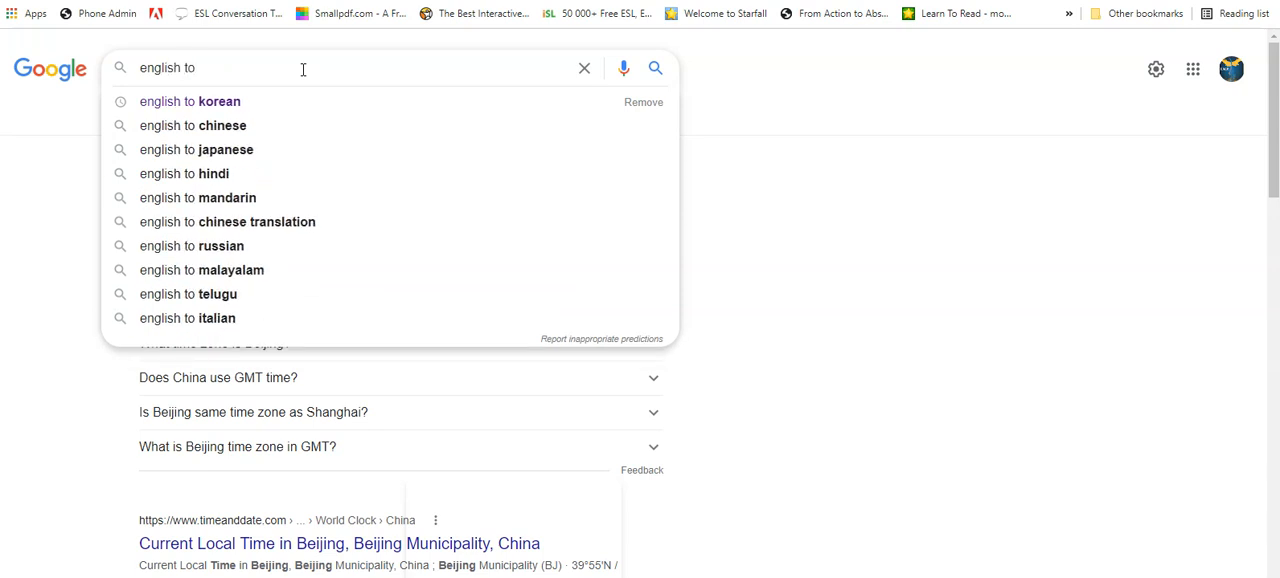
left_click(192, 124)
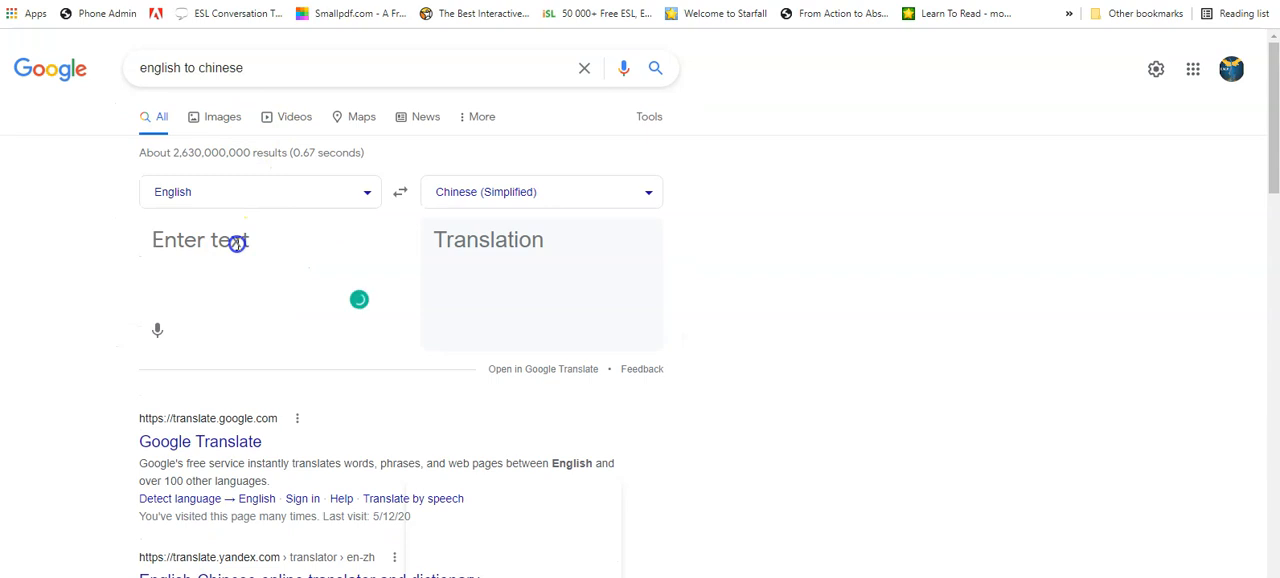
type("chinese")
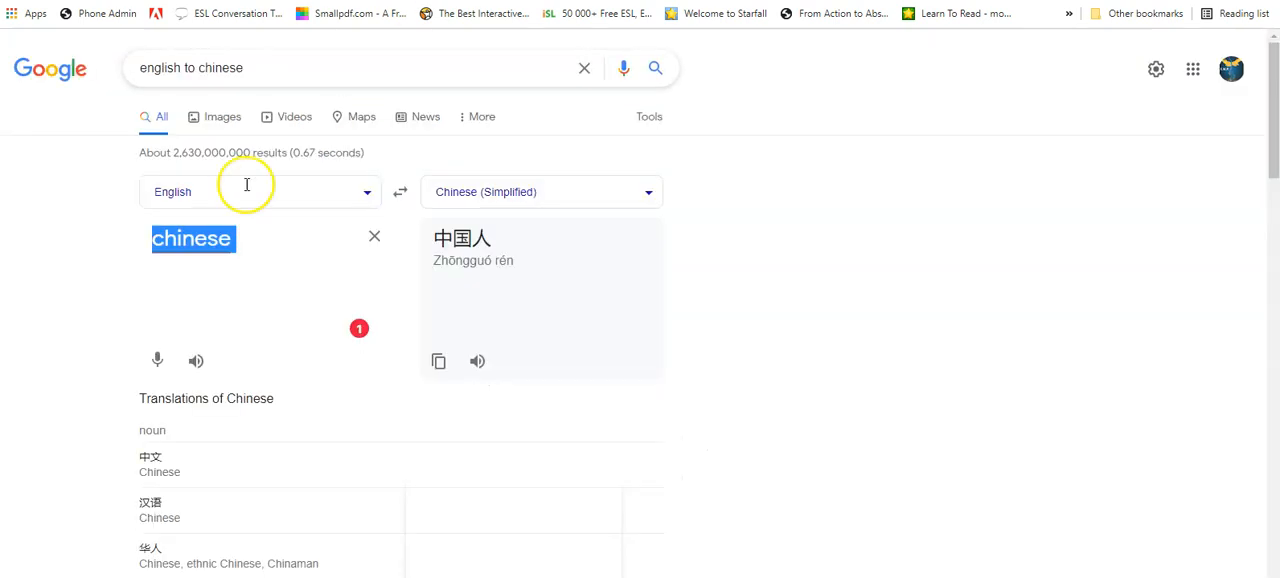
left_click(374, 236)
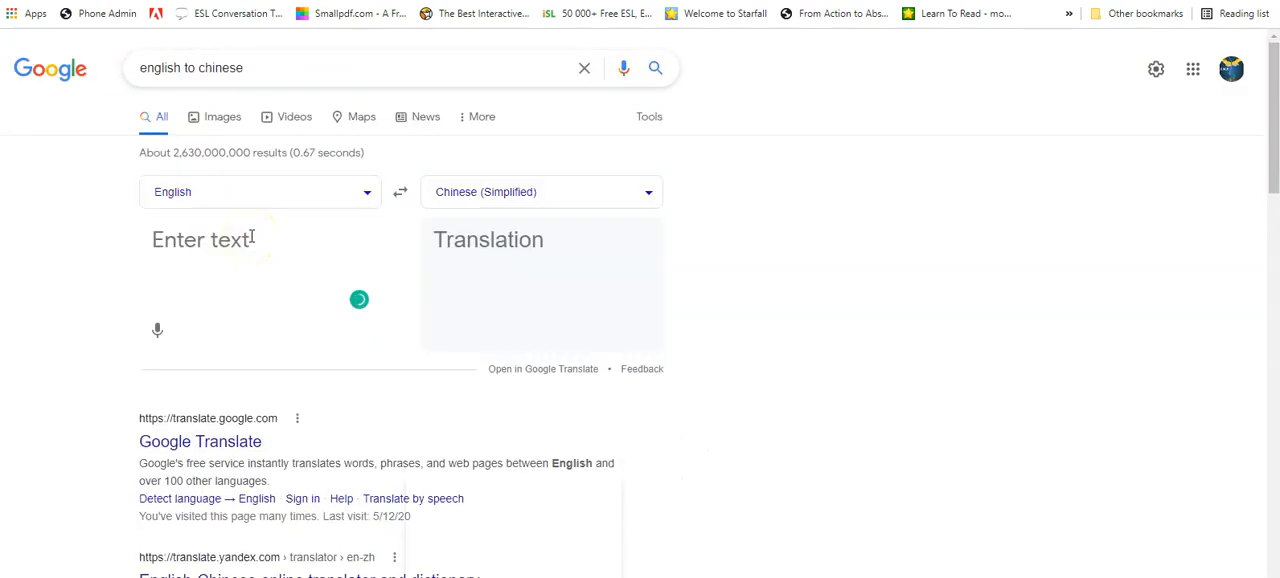
Translate 'mandarin', then 'chinese' again, reading the Chinese characters shown
type("mandarin")
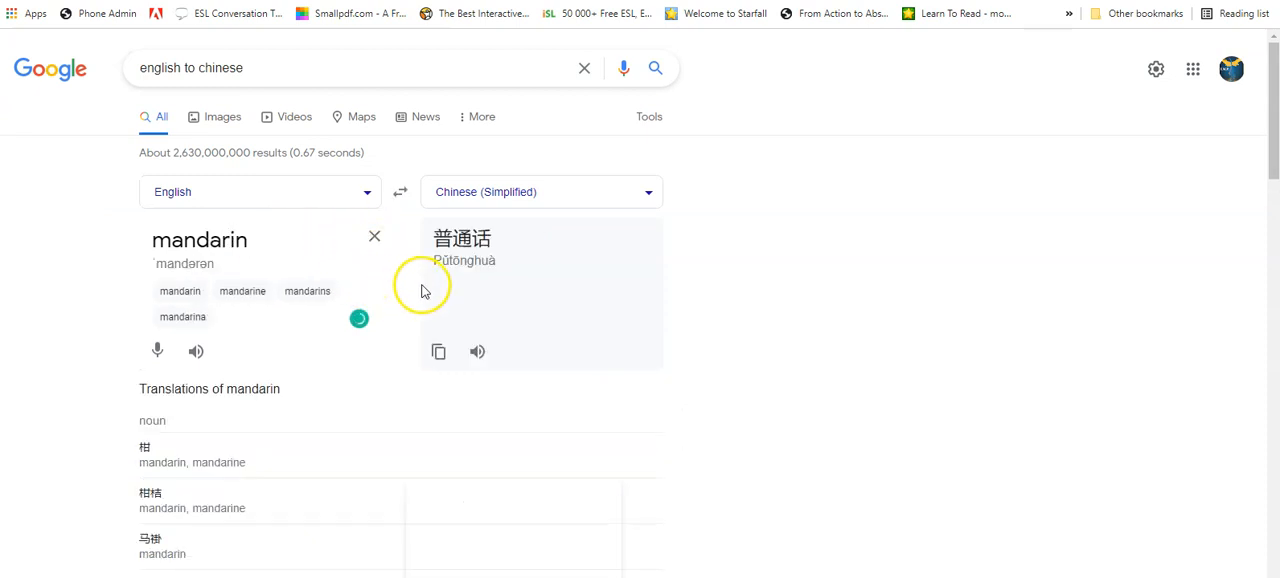
mouse_move(468, 168)
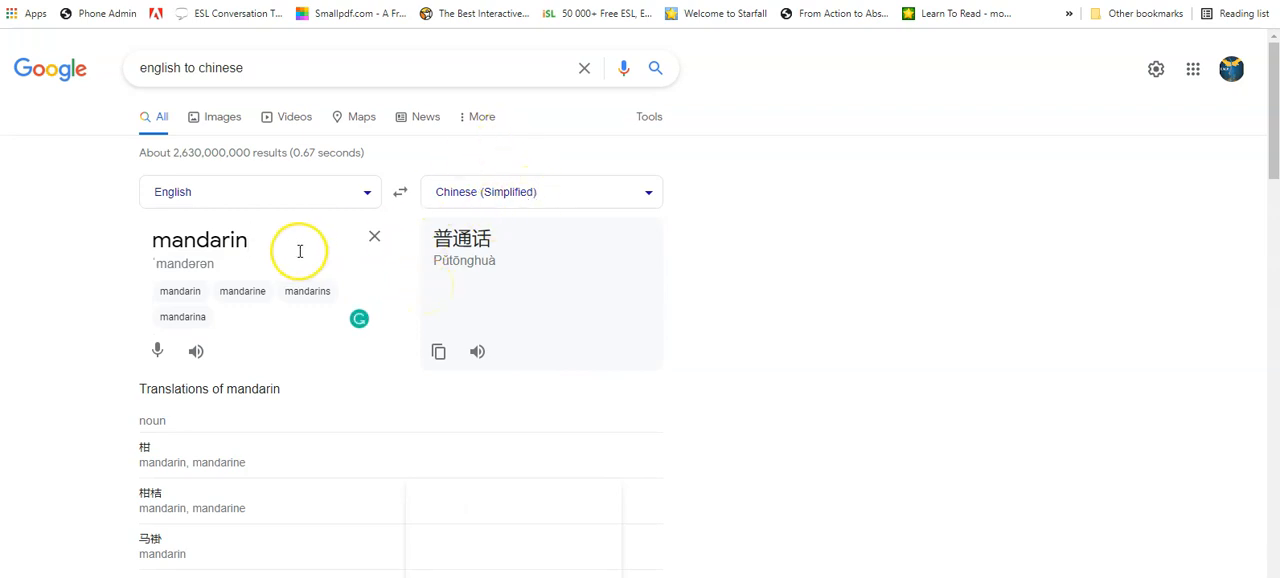
left_click(374, 236)
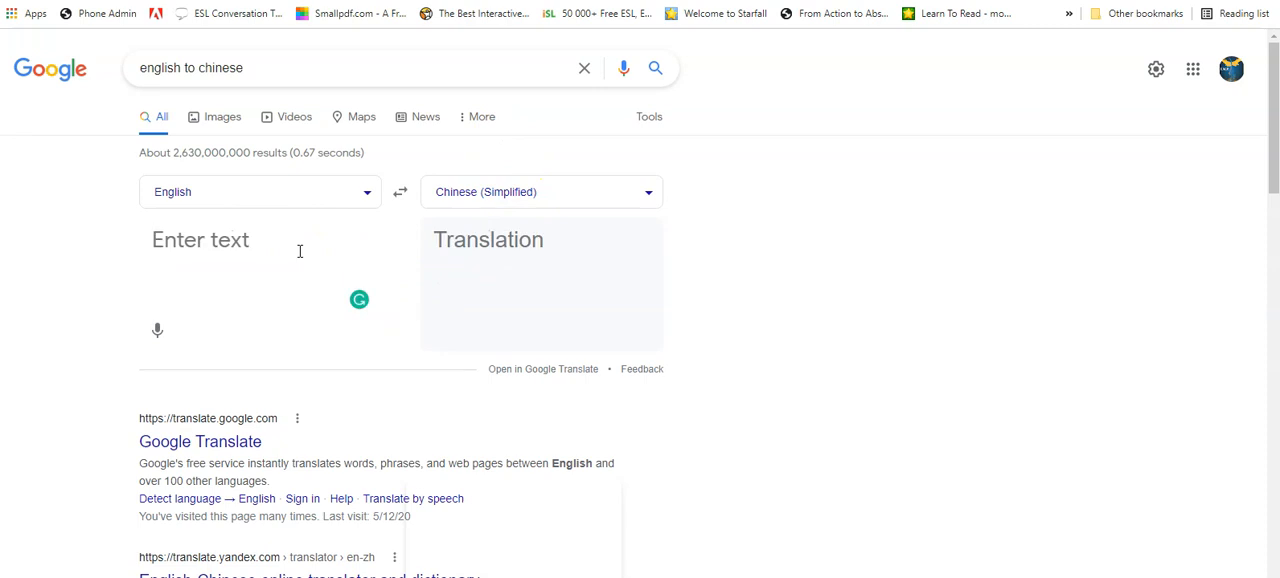
type("chinese")
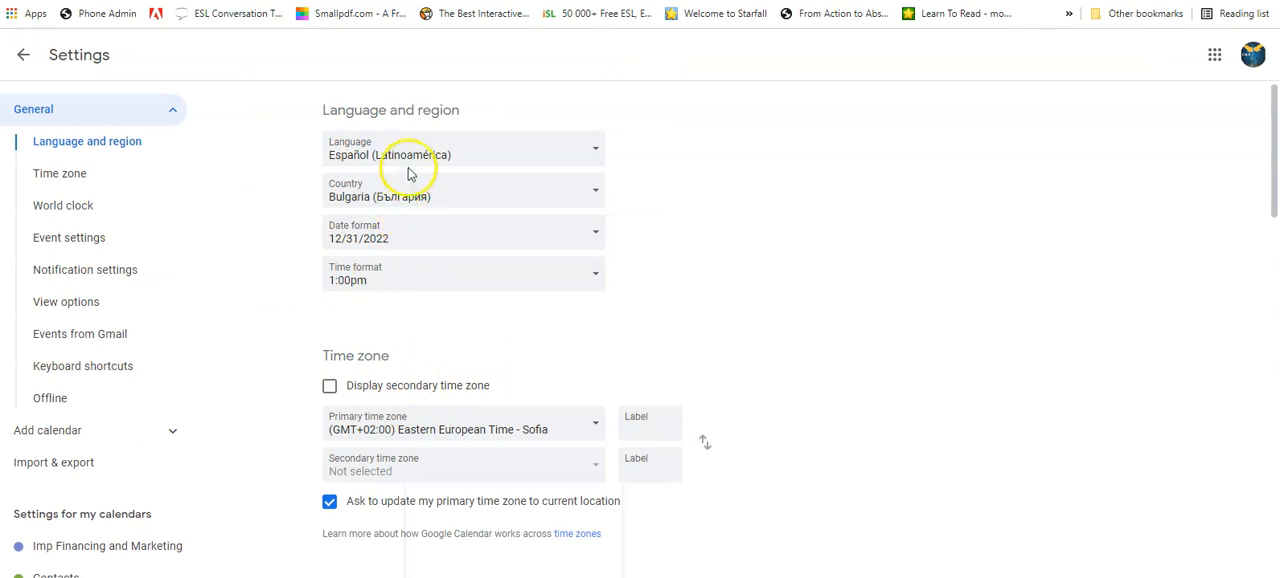
Set the calendar display language to Chinese (Hong Kong) and return to the week view
left_click(464, 148)
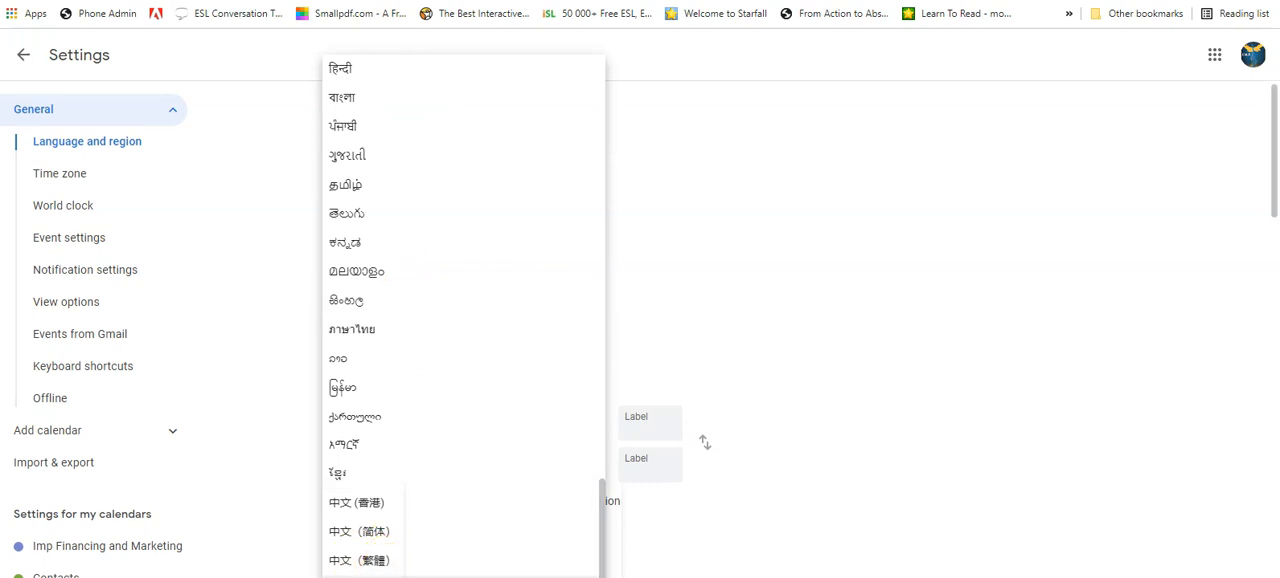
mouse_move(356, 504)
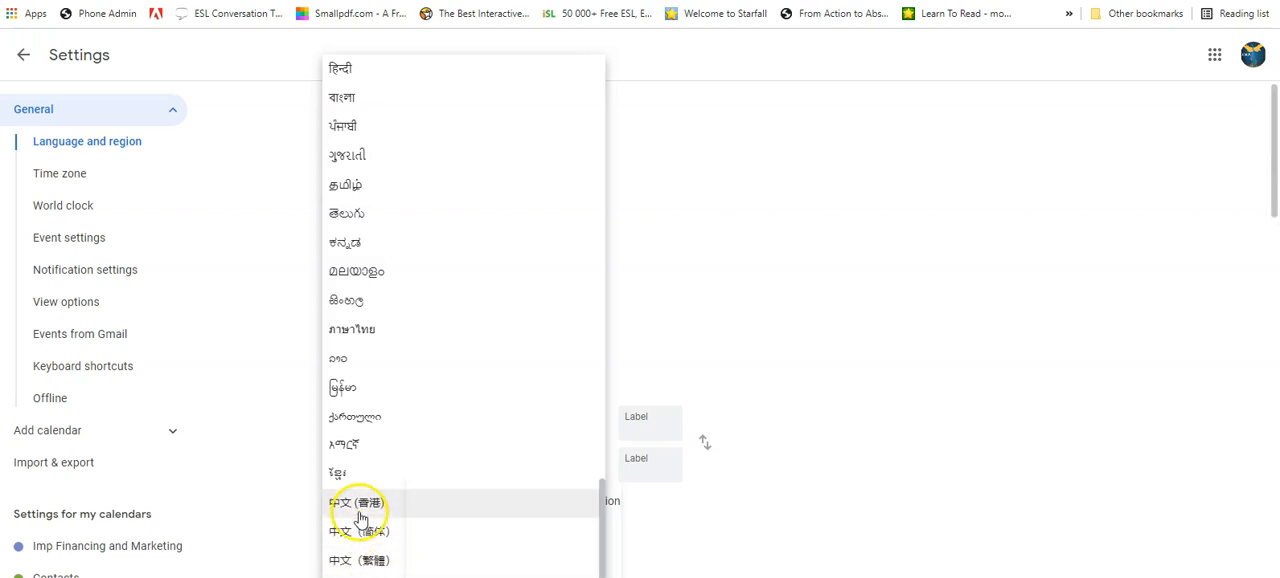
left_click(356, 502)
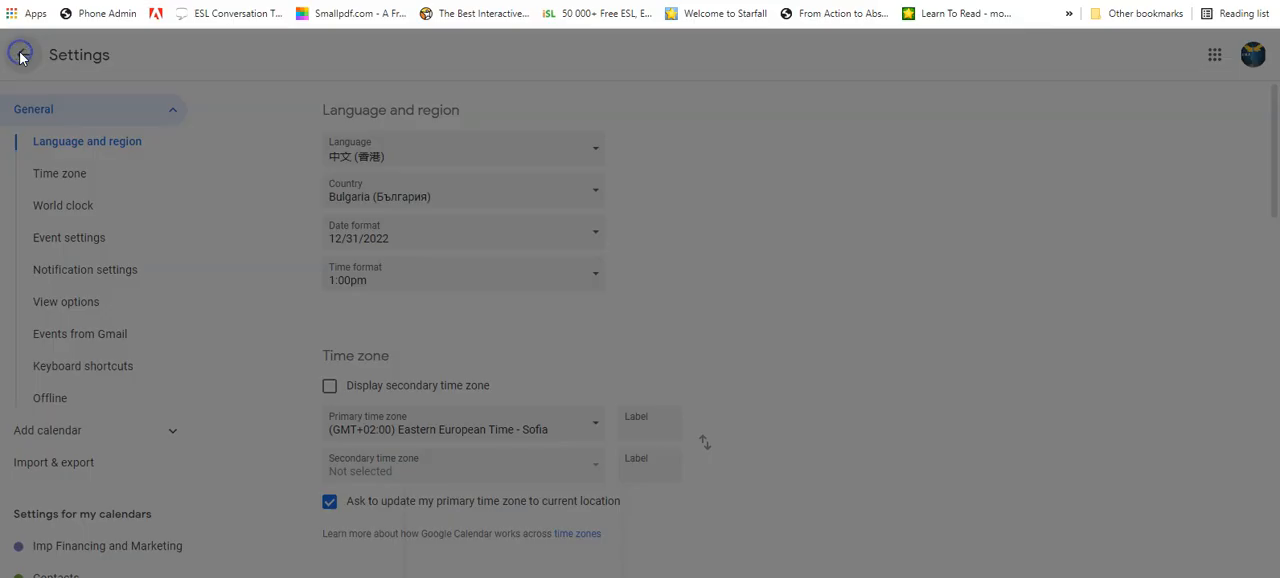
left_click(20, 54)
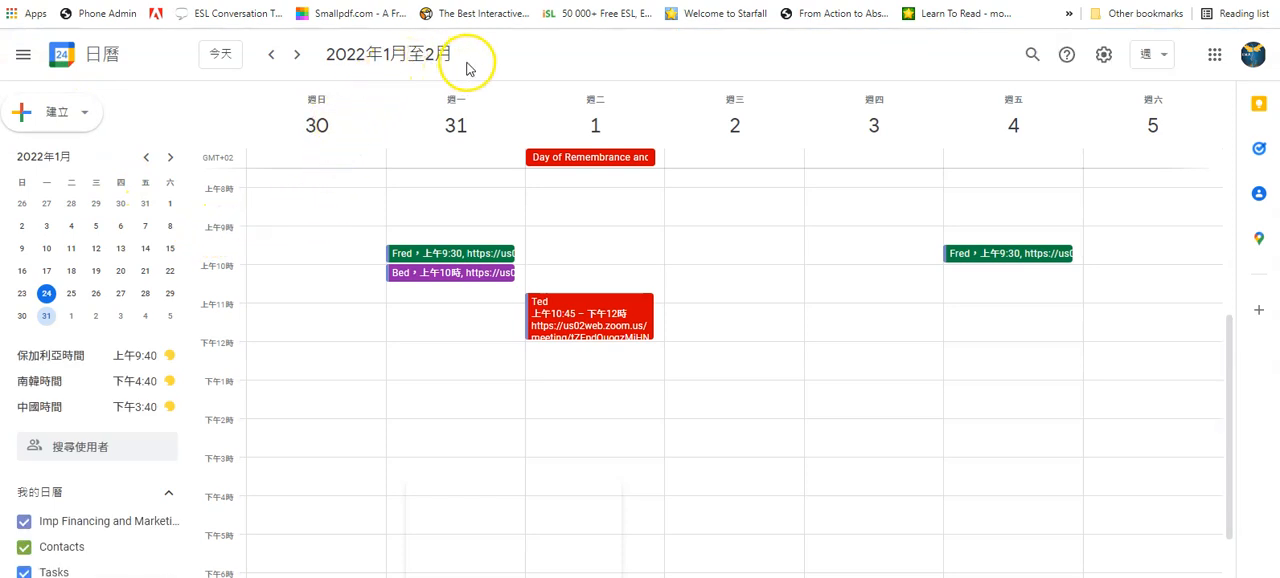
mouse_move(328, 72)
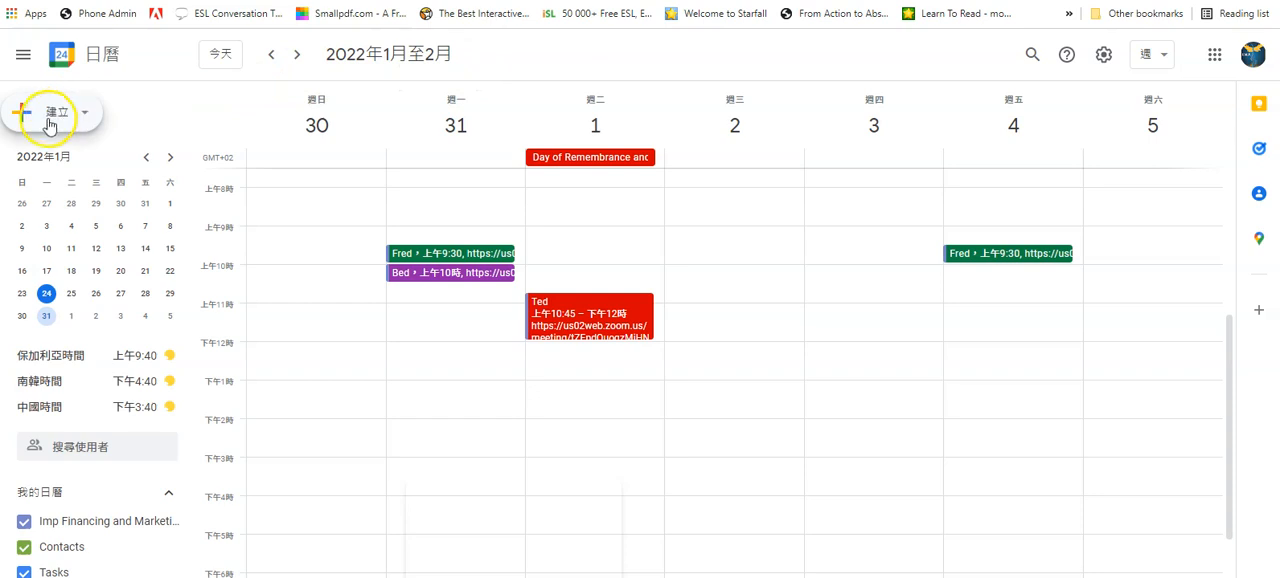
mouse_move(484, 76)
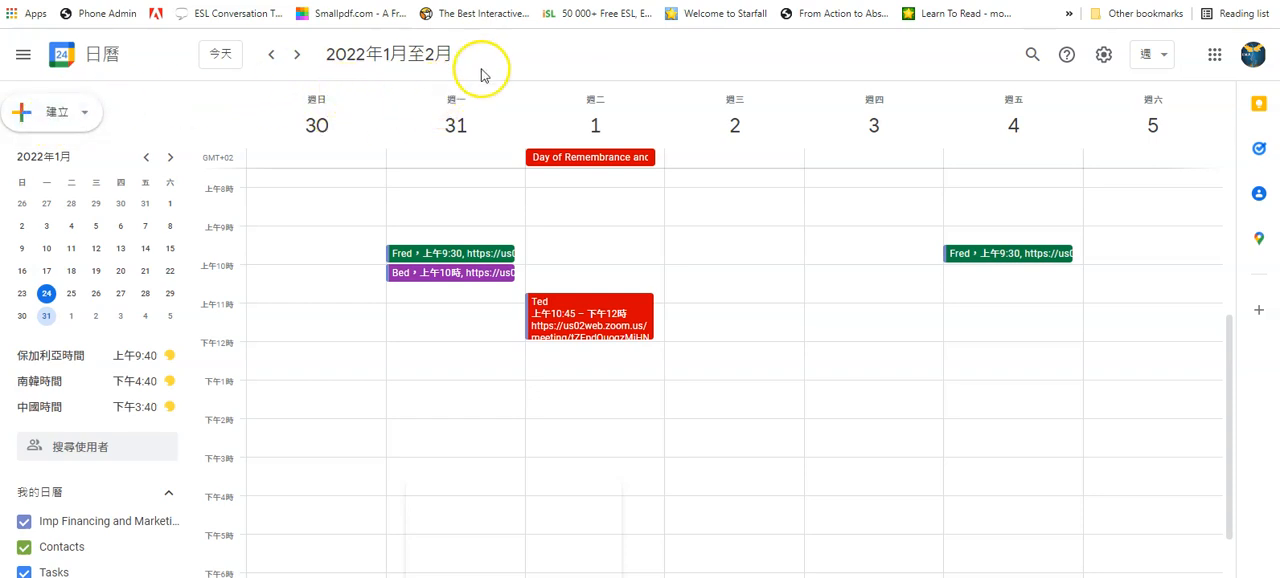
mouse_move(324, 64)
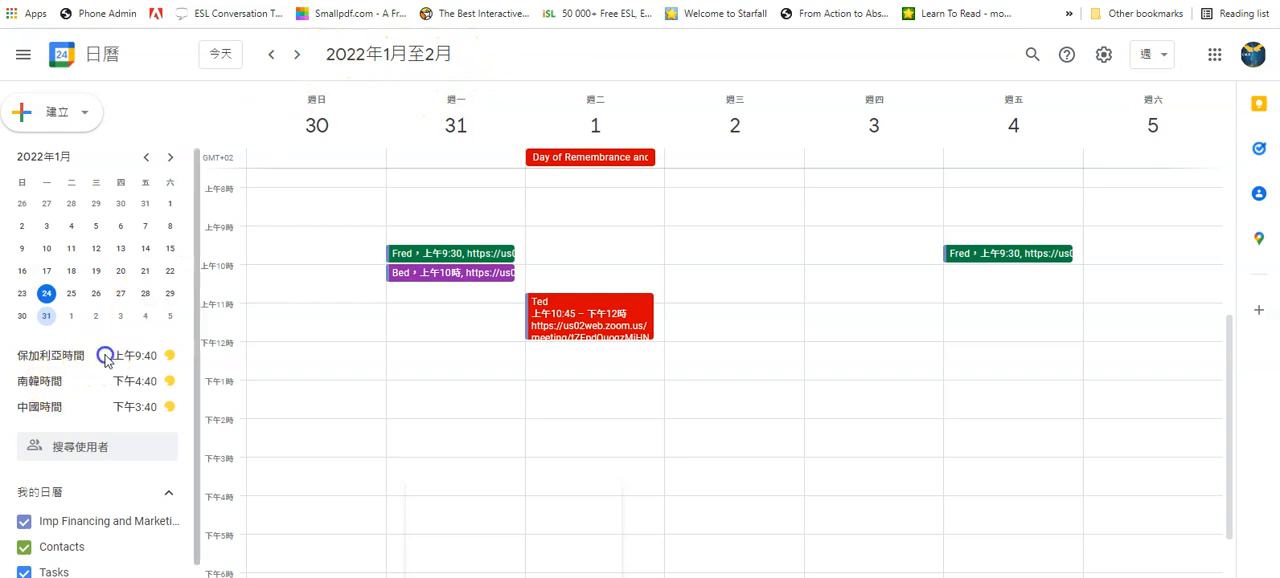
Copy the Chinese Bulgaria-time label 保加利亞時間 from the world clock for translation
right_click(50, 356)
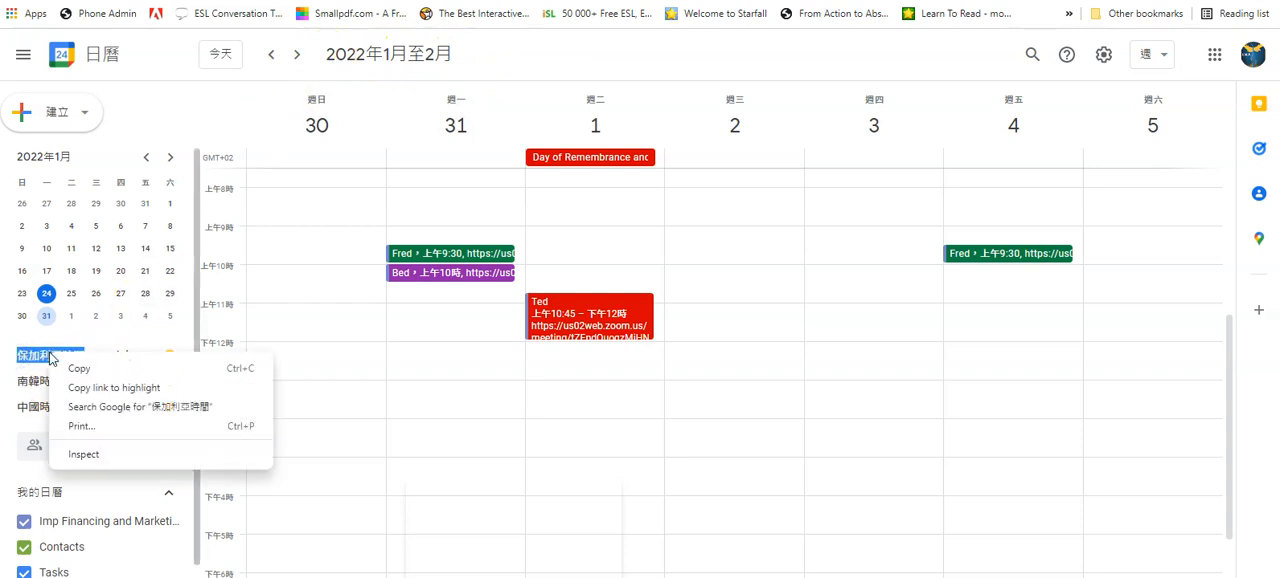
left_click(140, 406)
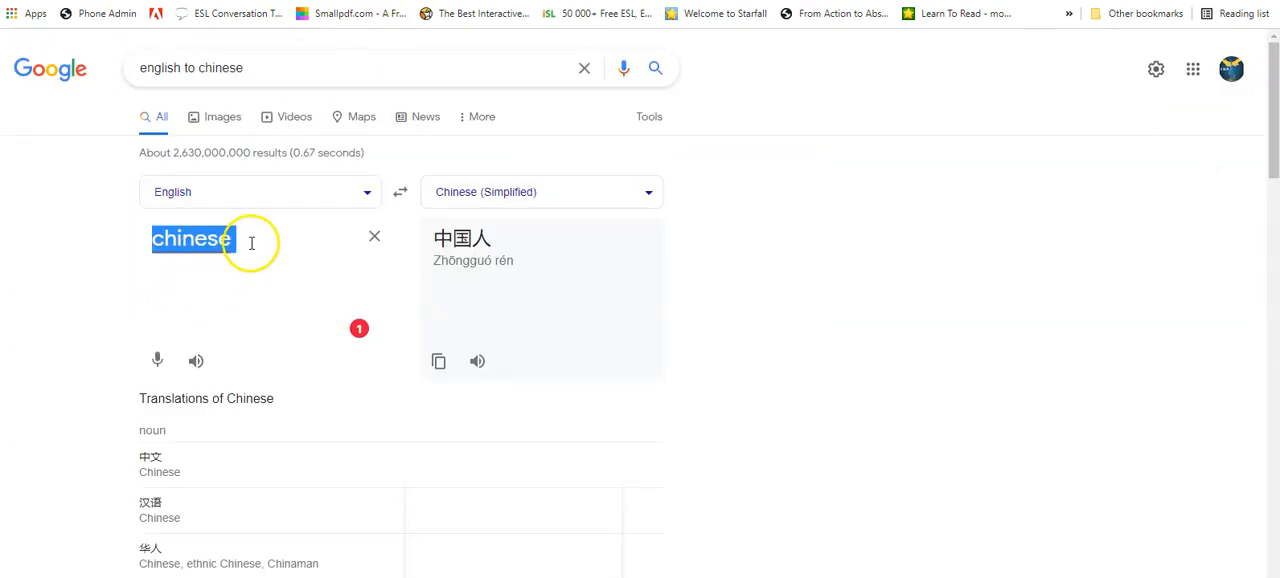
mouse_move(258, 68)
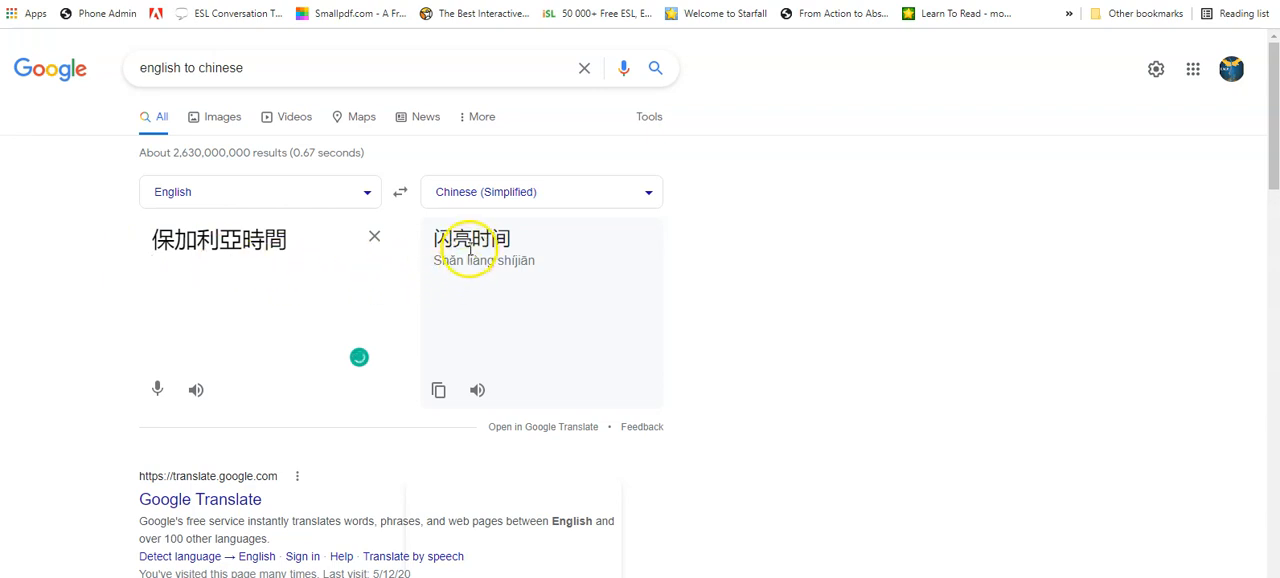
mouse_move(452, 256)
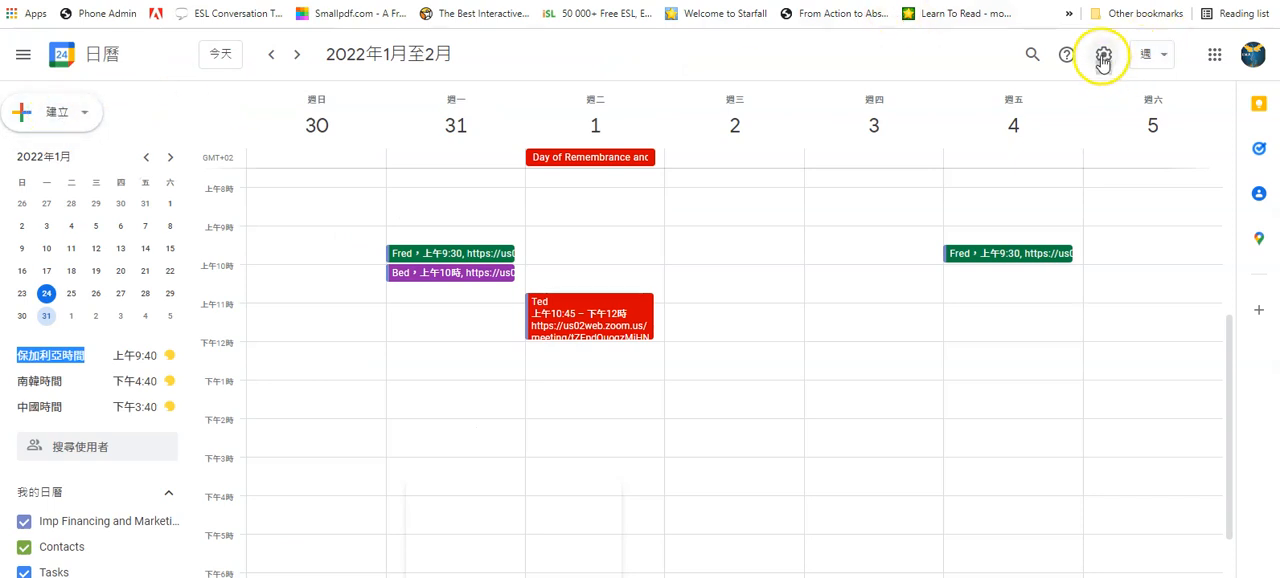
Set the display language back to English (US) and return to the English week view
left_click(1102, 56)
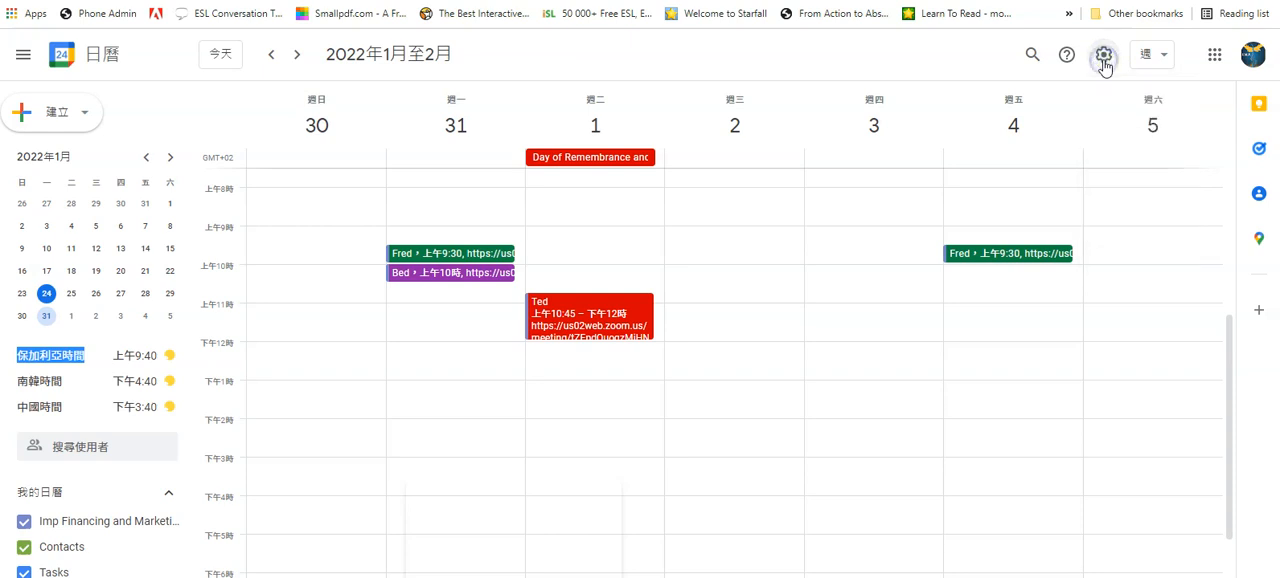
mouse_move(46, 78)
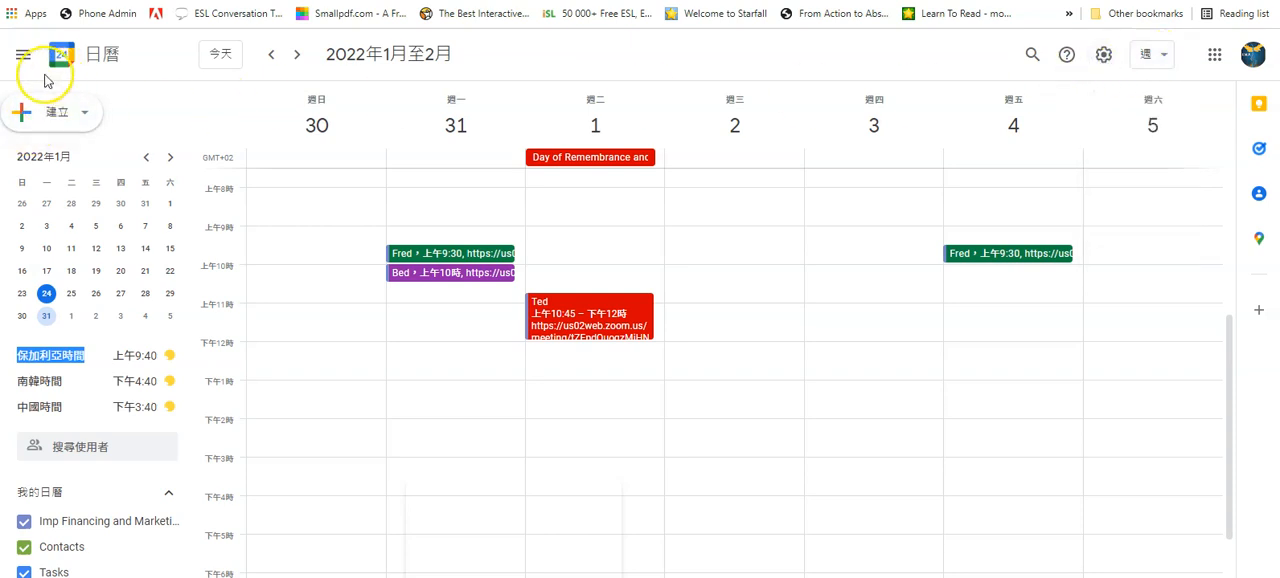
mouse_move(484, 136)
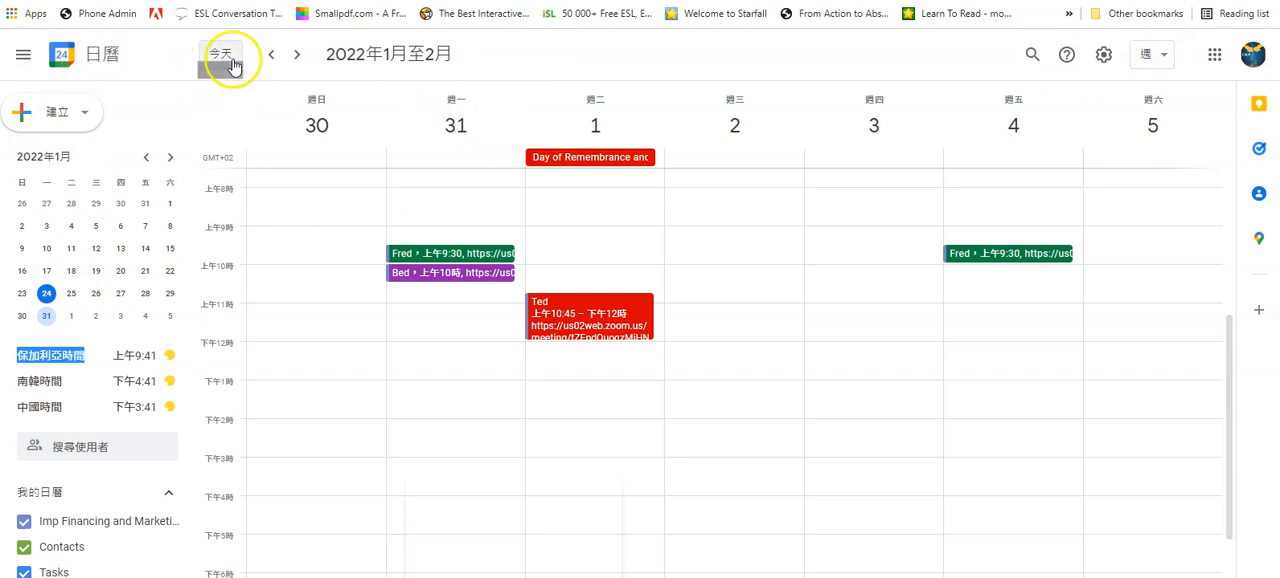
mouse_move(228, 56)
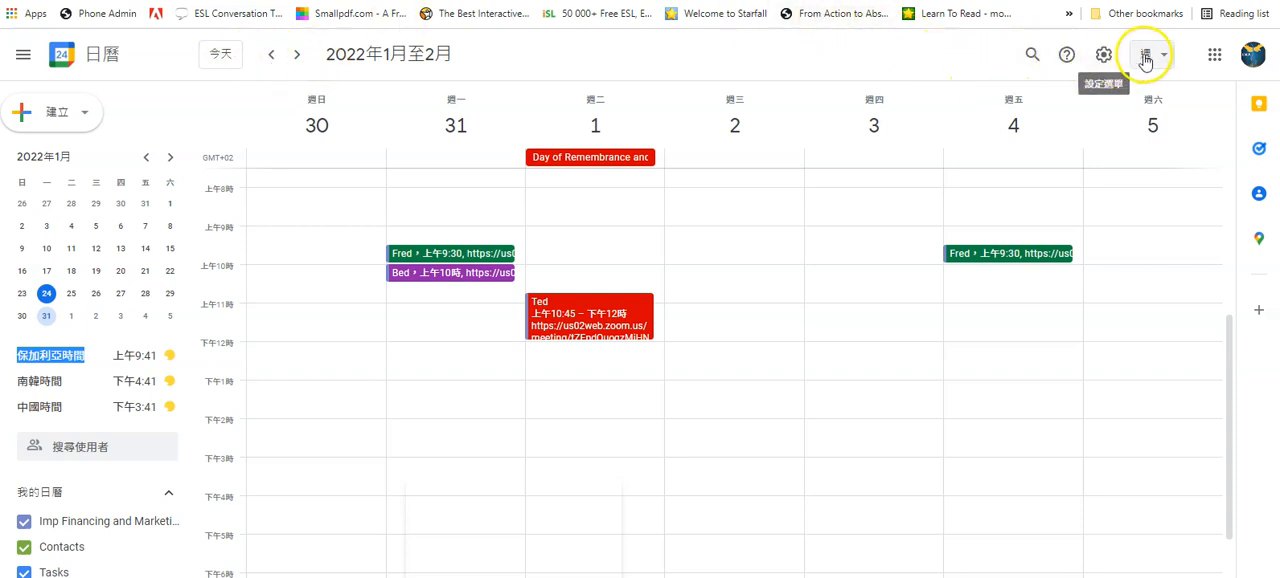
left_click(1100, 54)
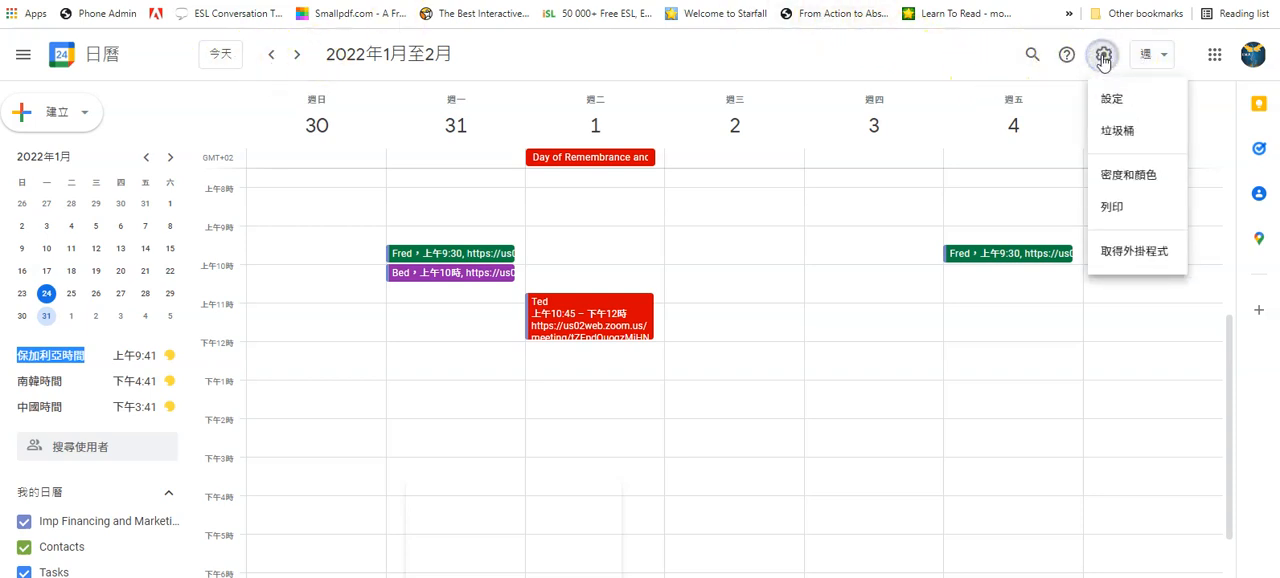
left_click(1112, 98)
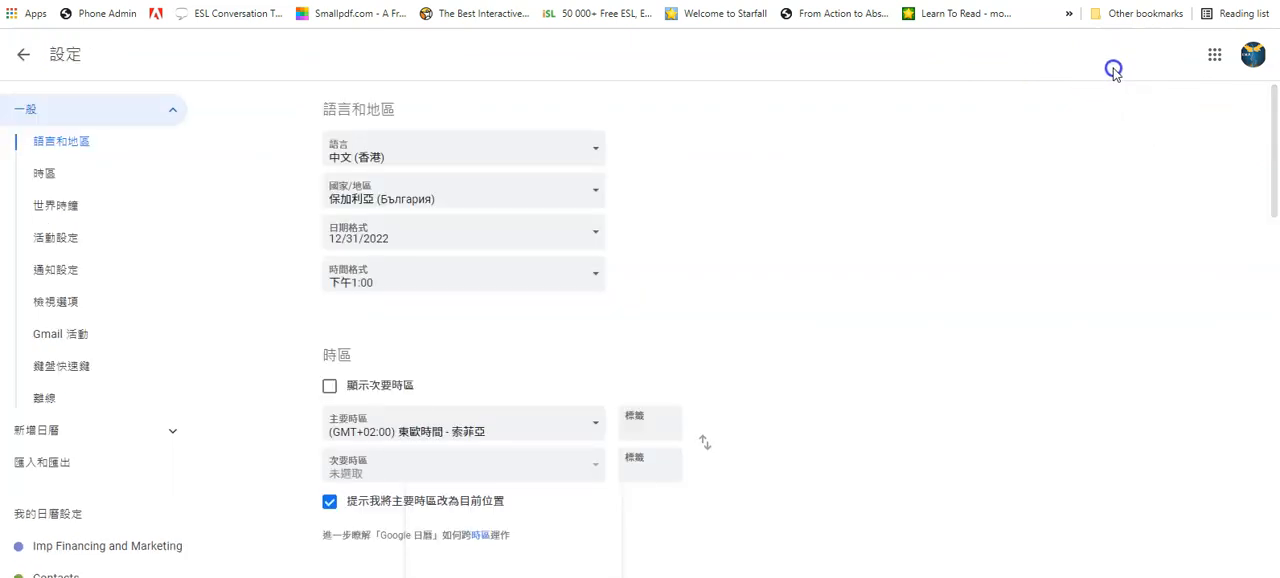
left_click(464, 148)
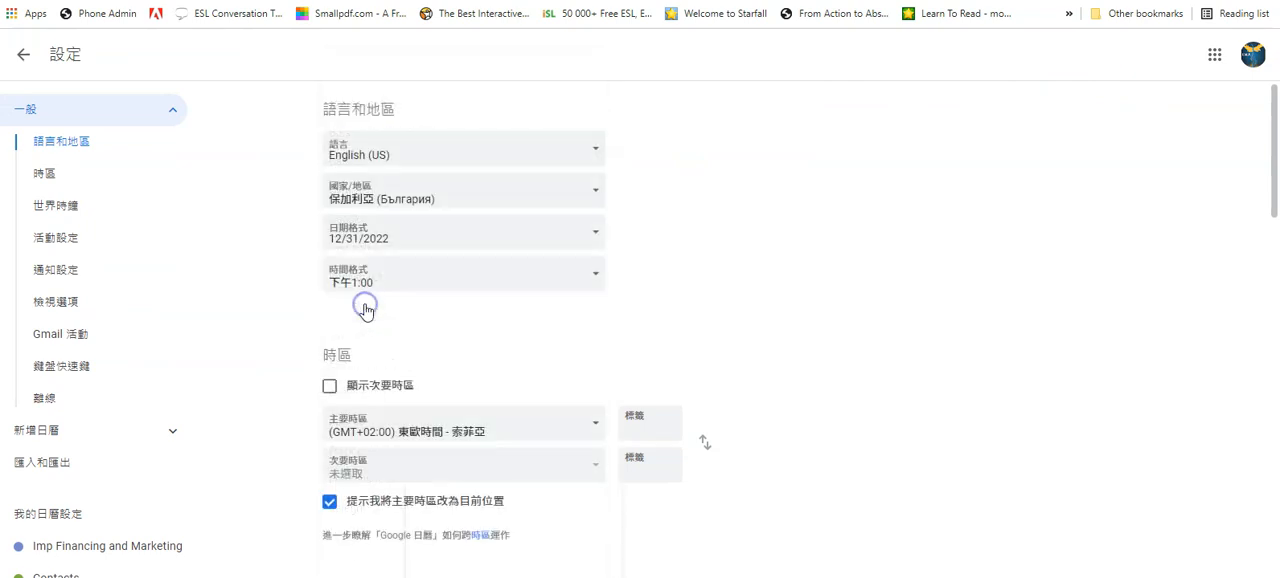
mouse_move(618, 222)
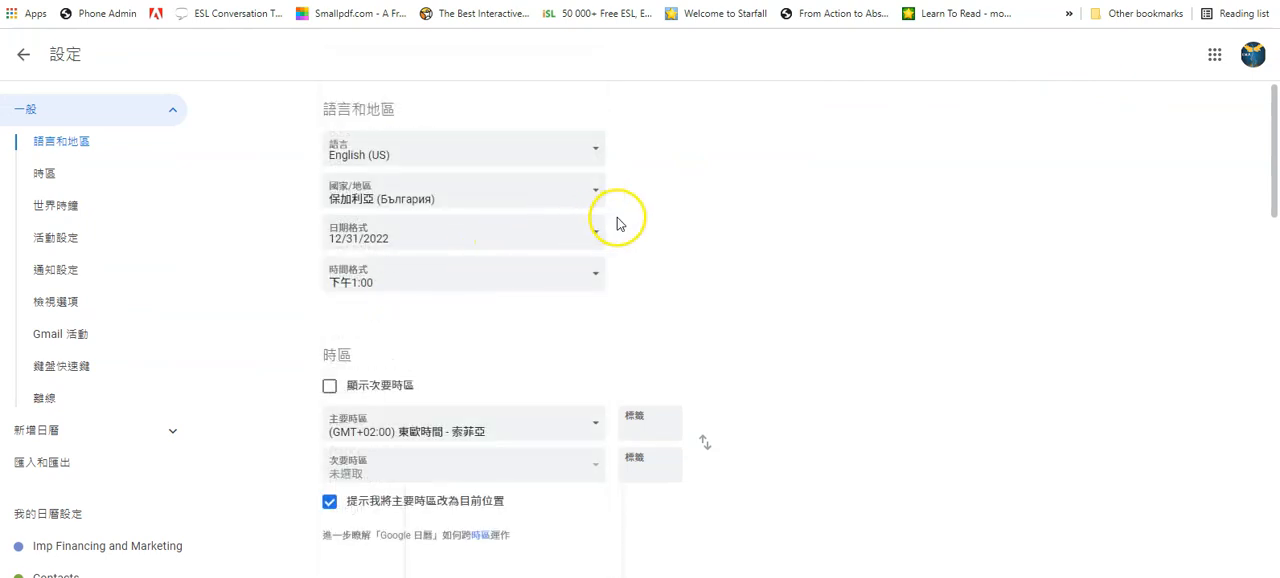
mouse_move(550, 204)
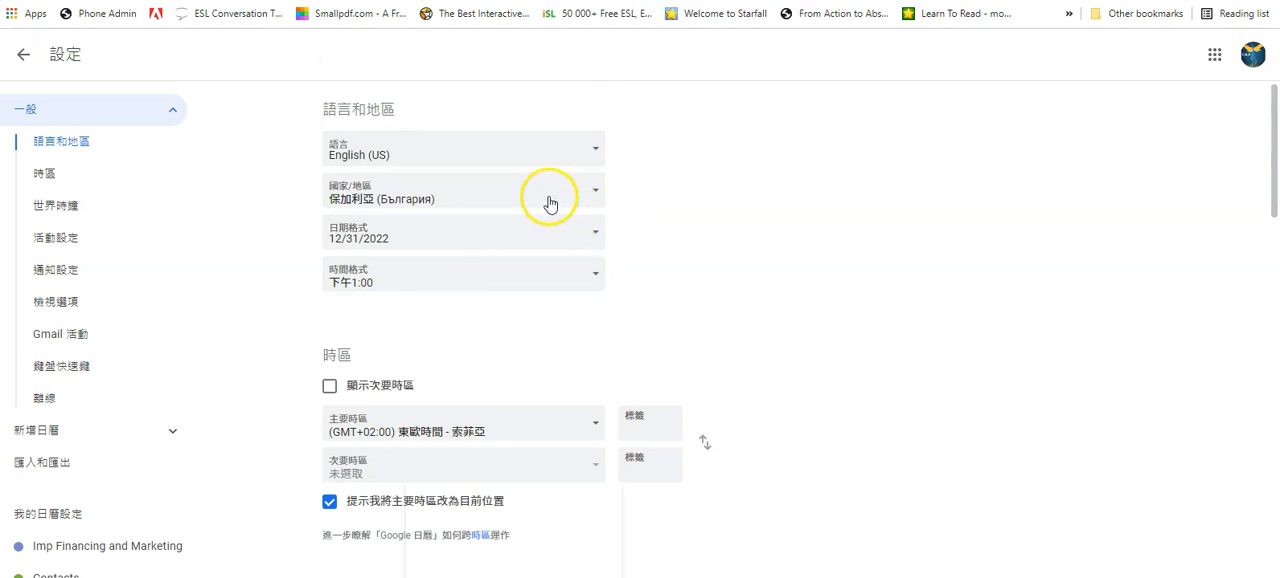
left_click(24, 56)
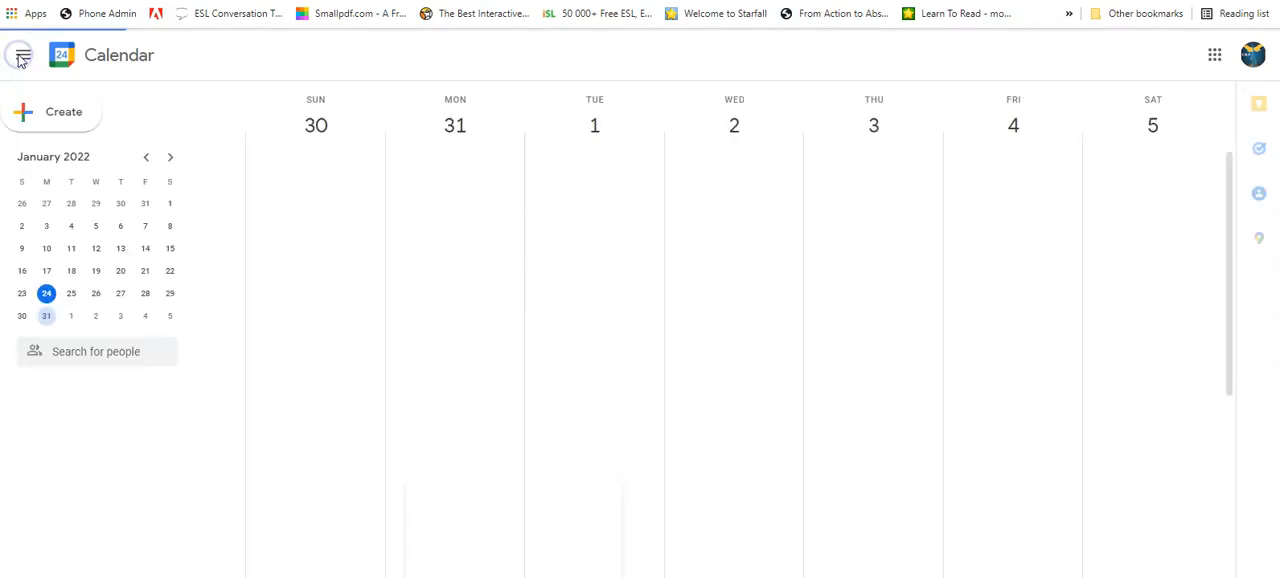
left_click(22, 52)
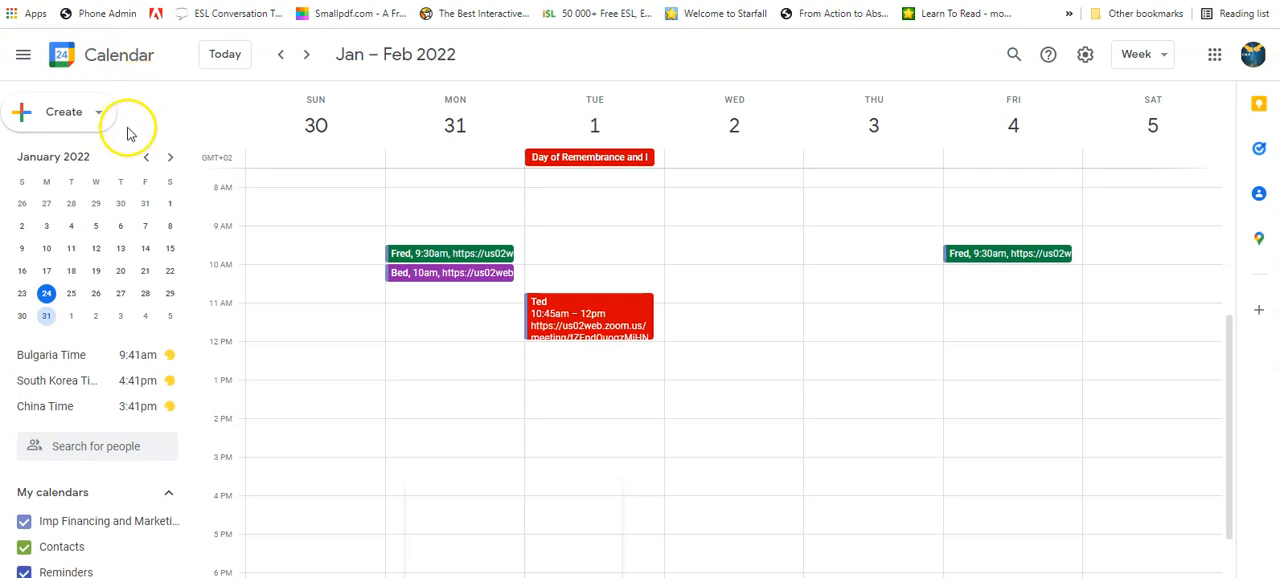
mouse_move(508, 312)
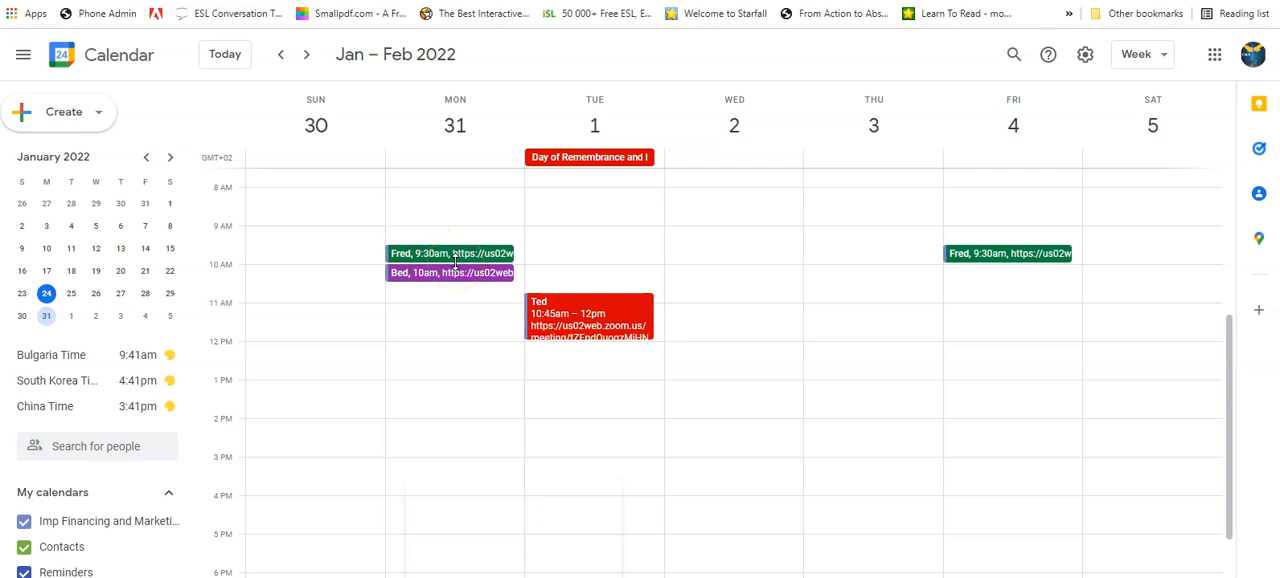
mouse_move(448, 280)
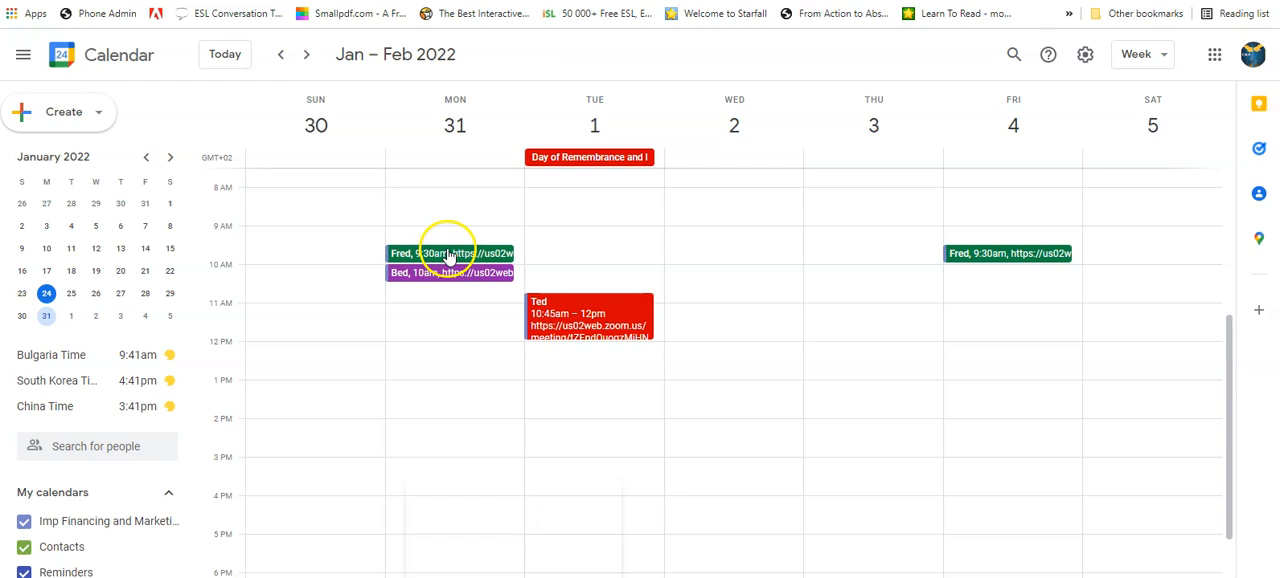
mouse_move(276, 368)
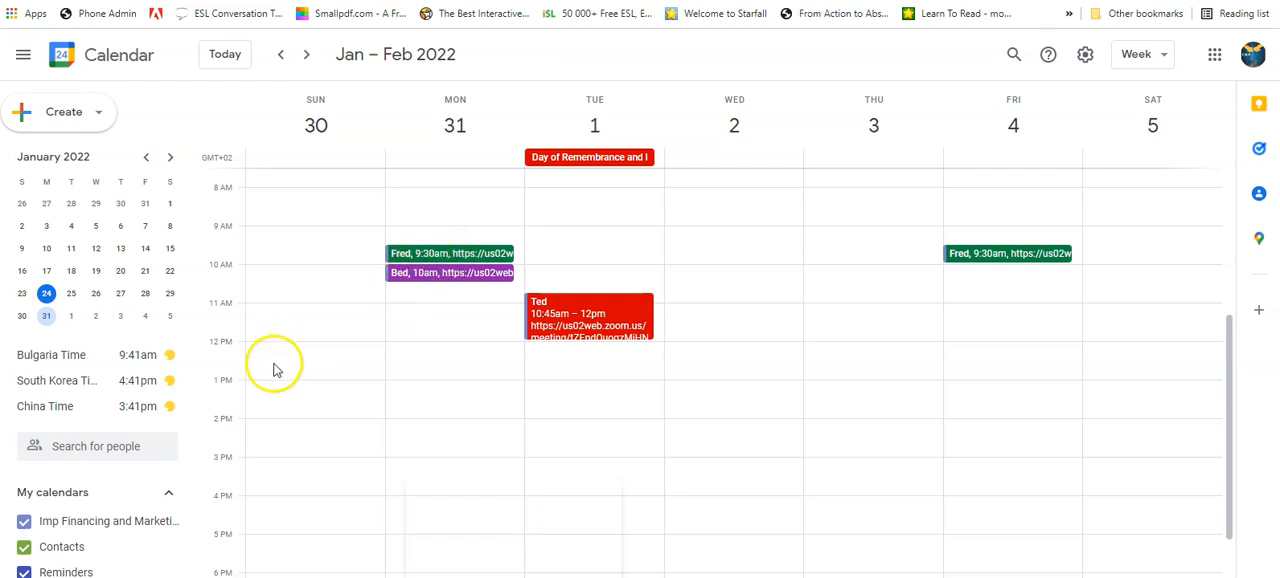